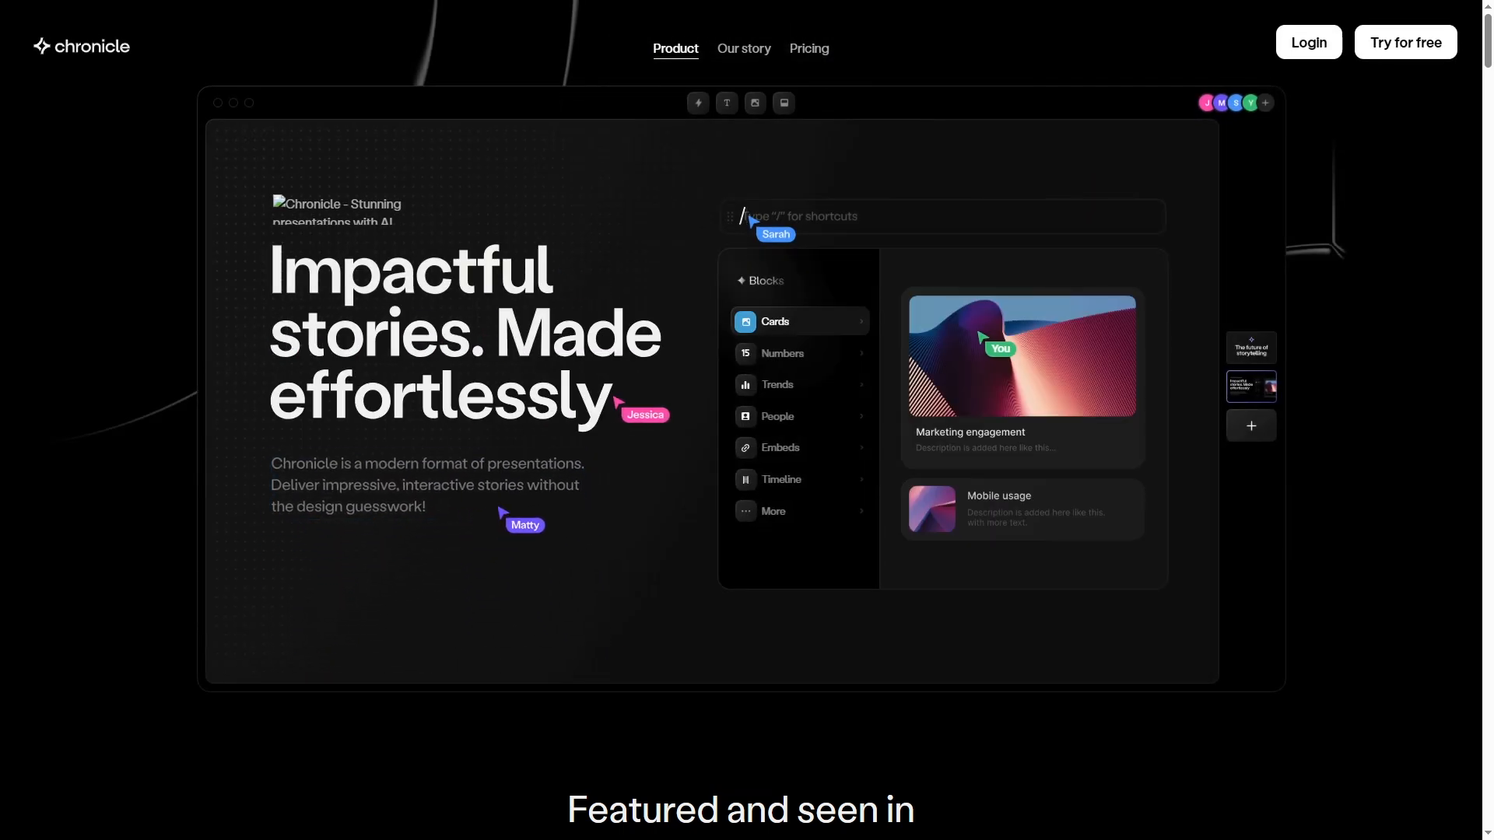
Scroll through the Chronicle landing page and back up
left_click(798, 353)
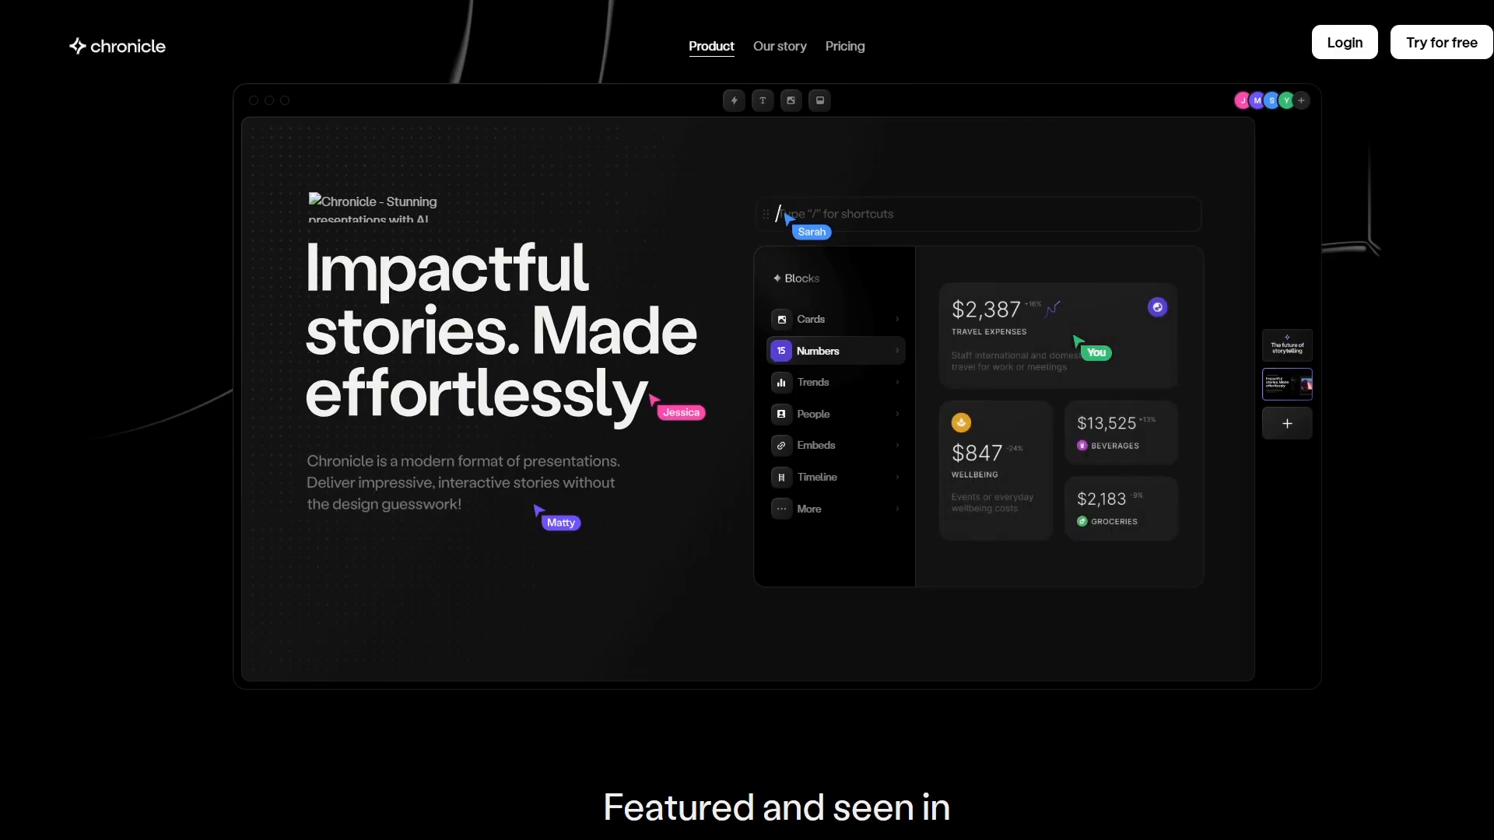
scroll("down", 3)
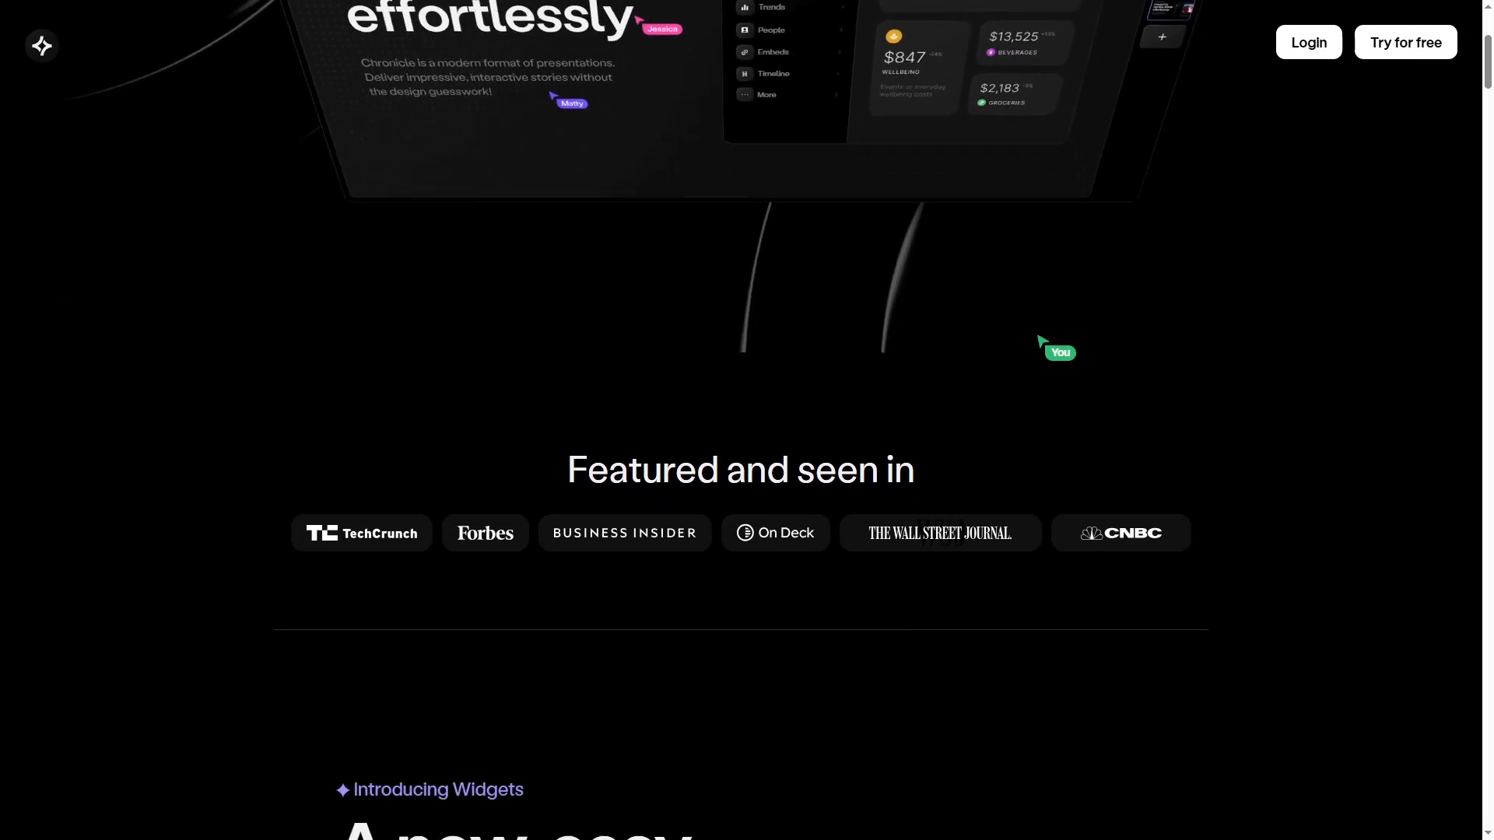
scroll("down", 3)
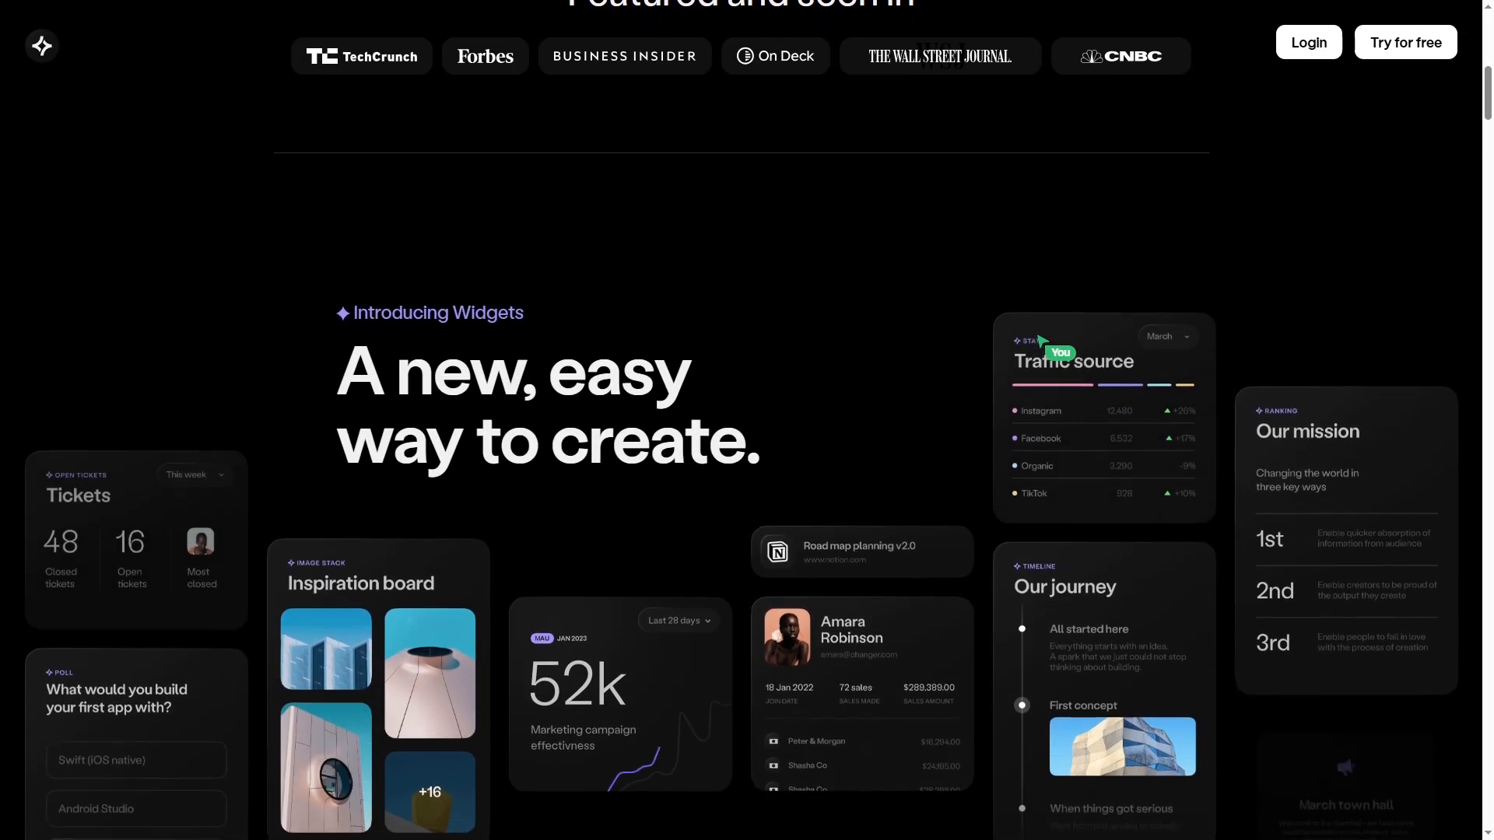
scroll("down", 3)
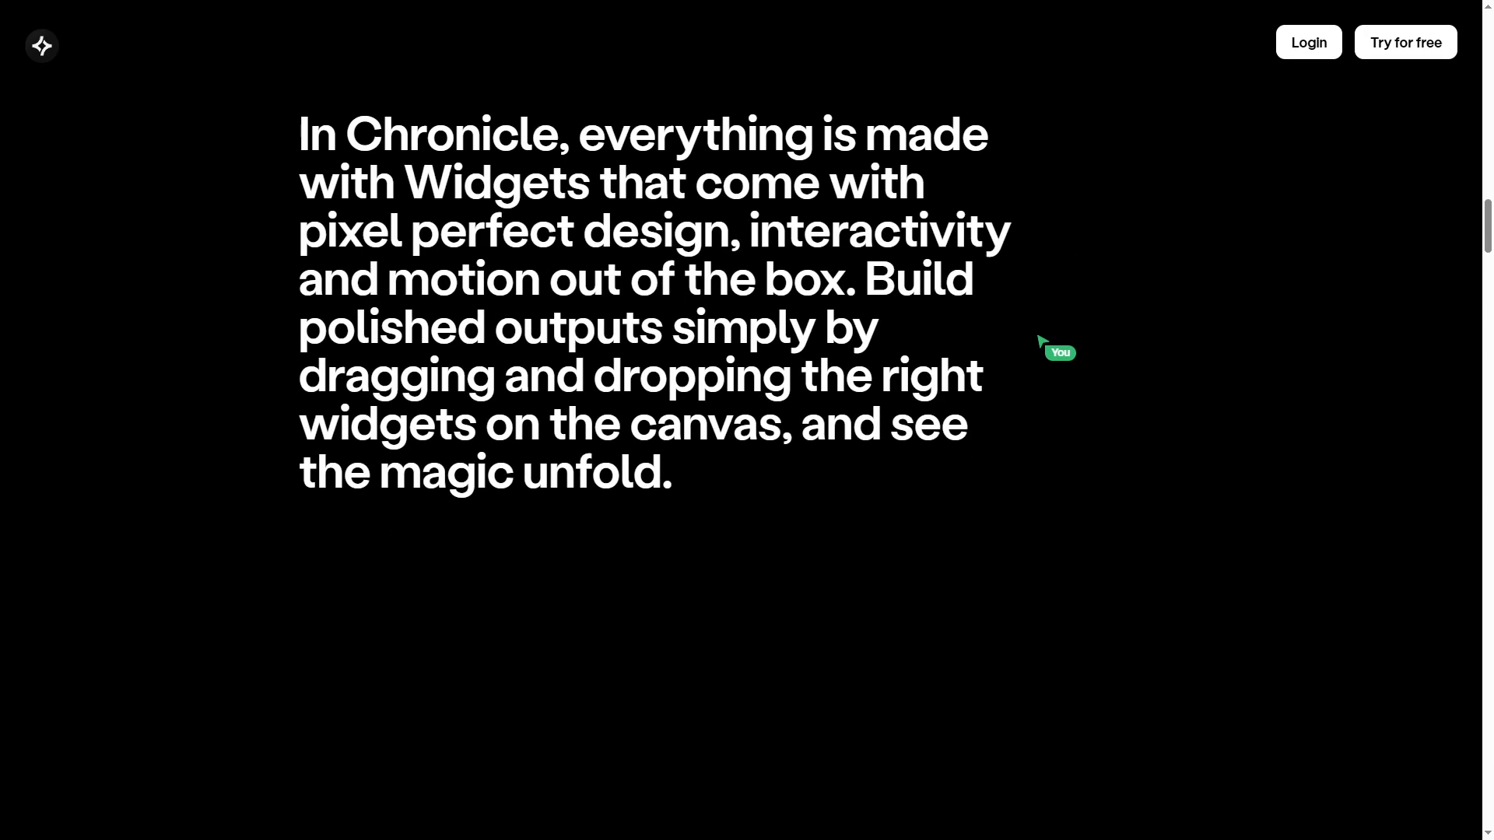
scroll("down", 3)
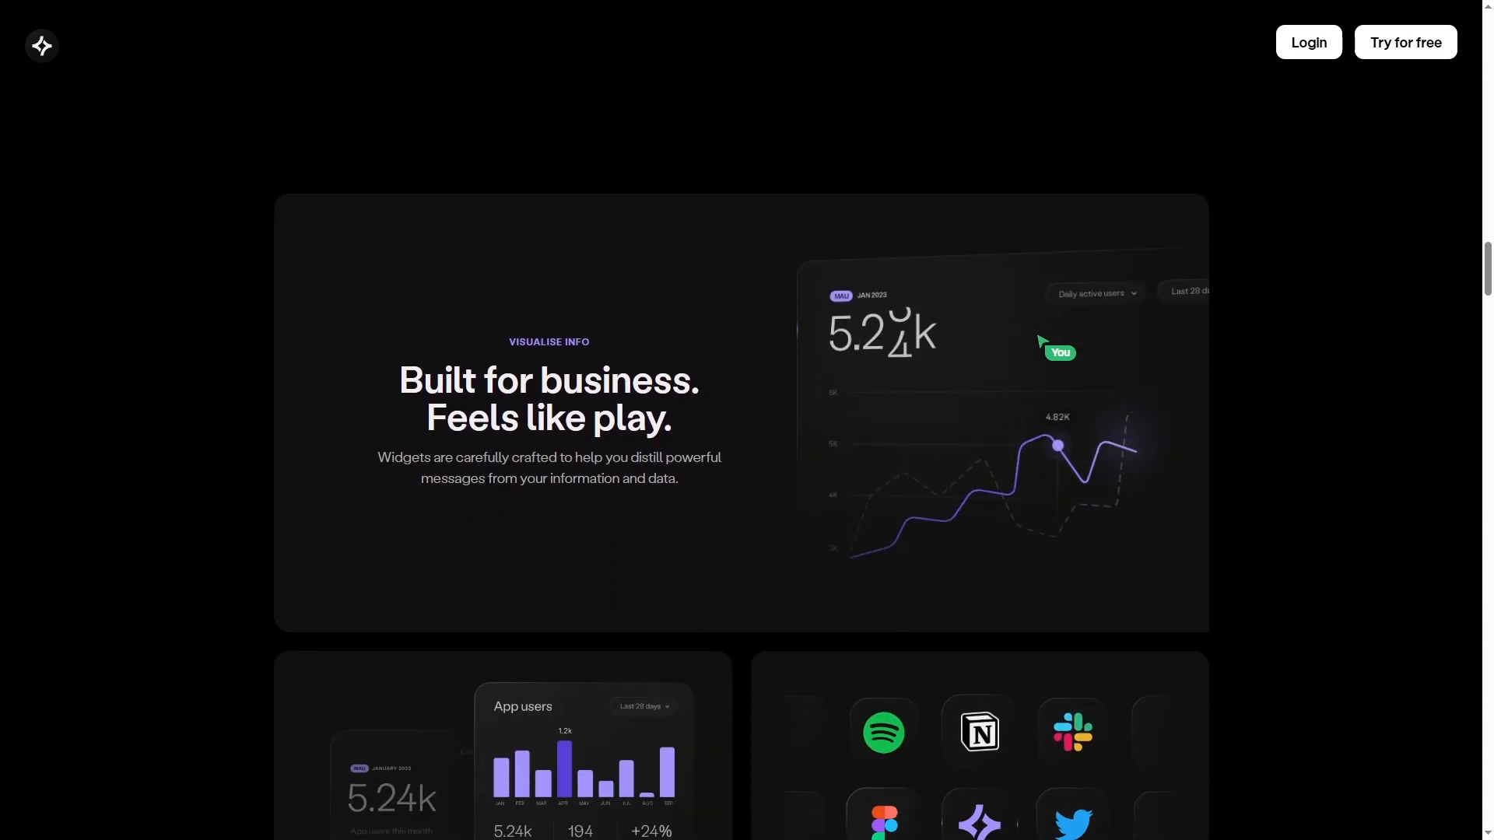
scroll("down", 3)
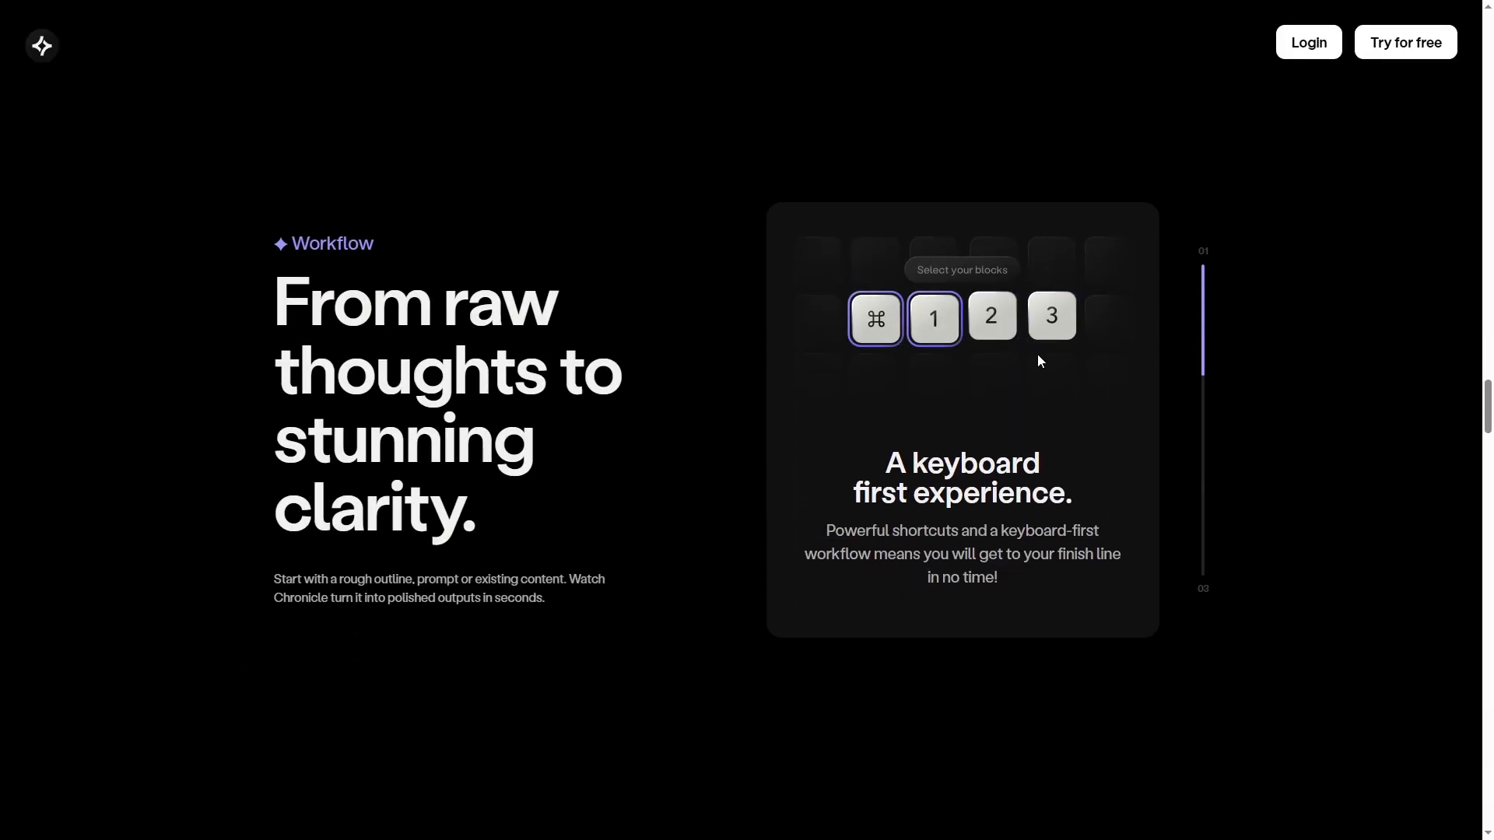
scroll("down", 3)
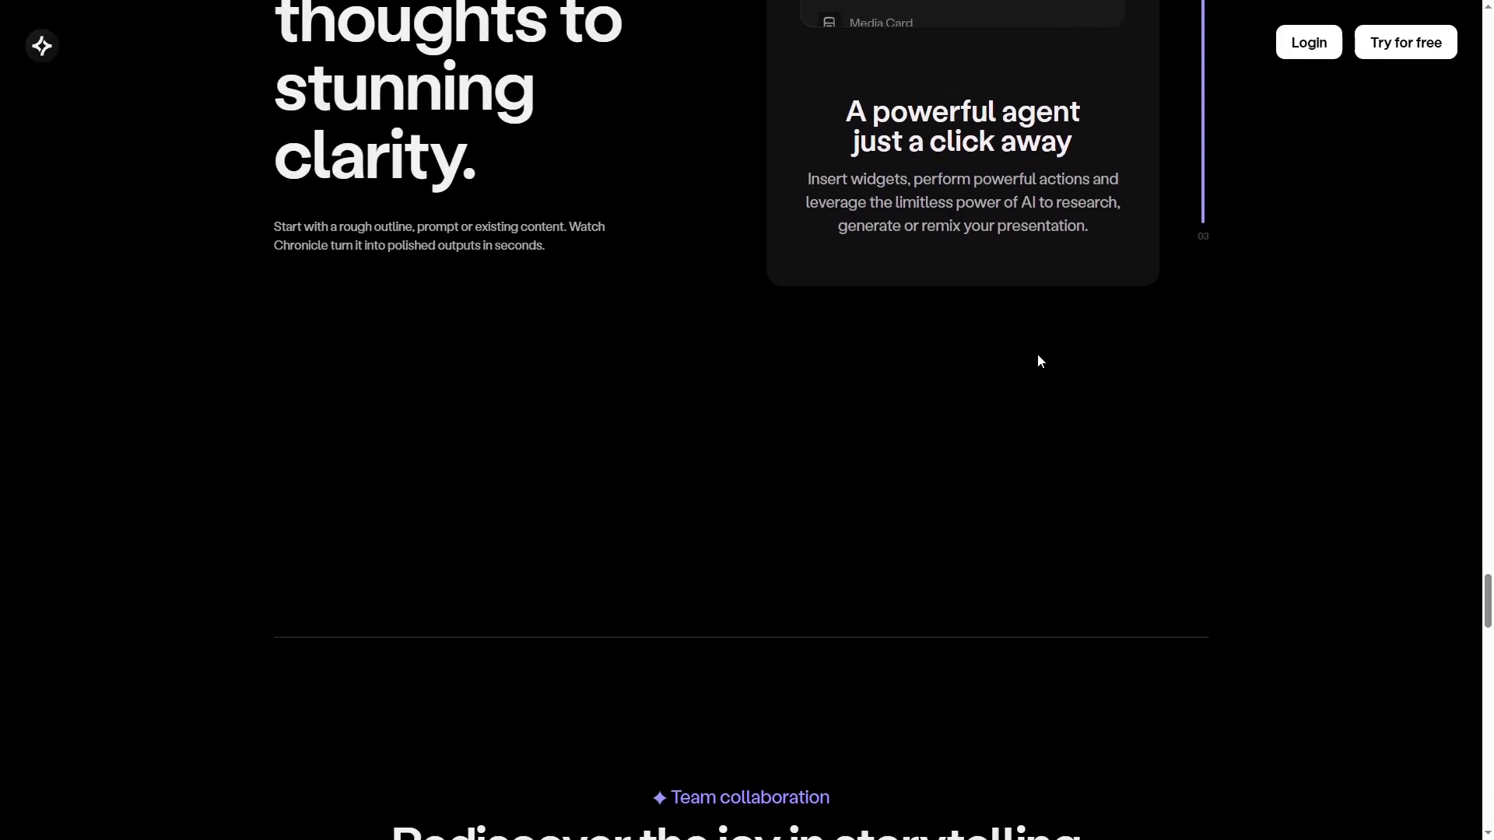
scroll("down", 3)
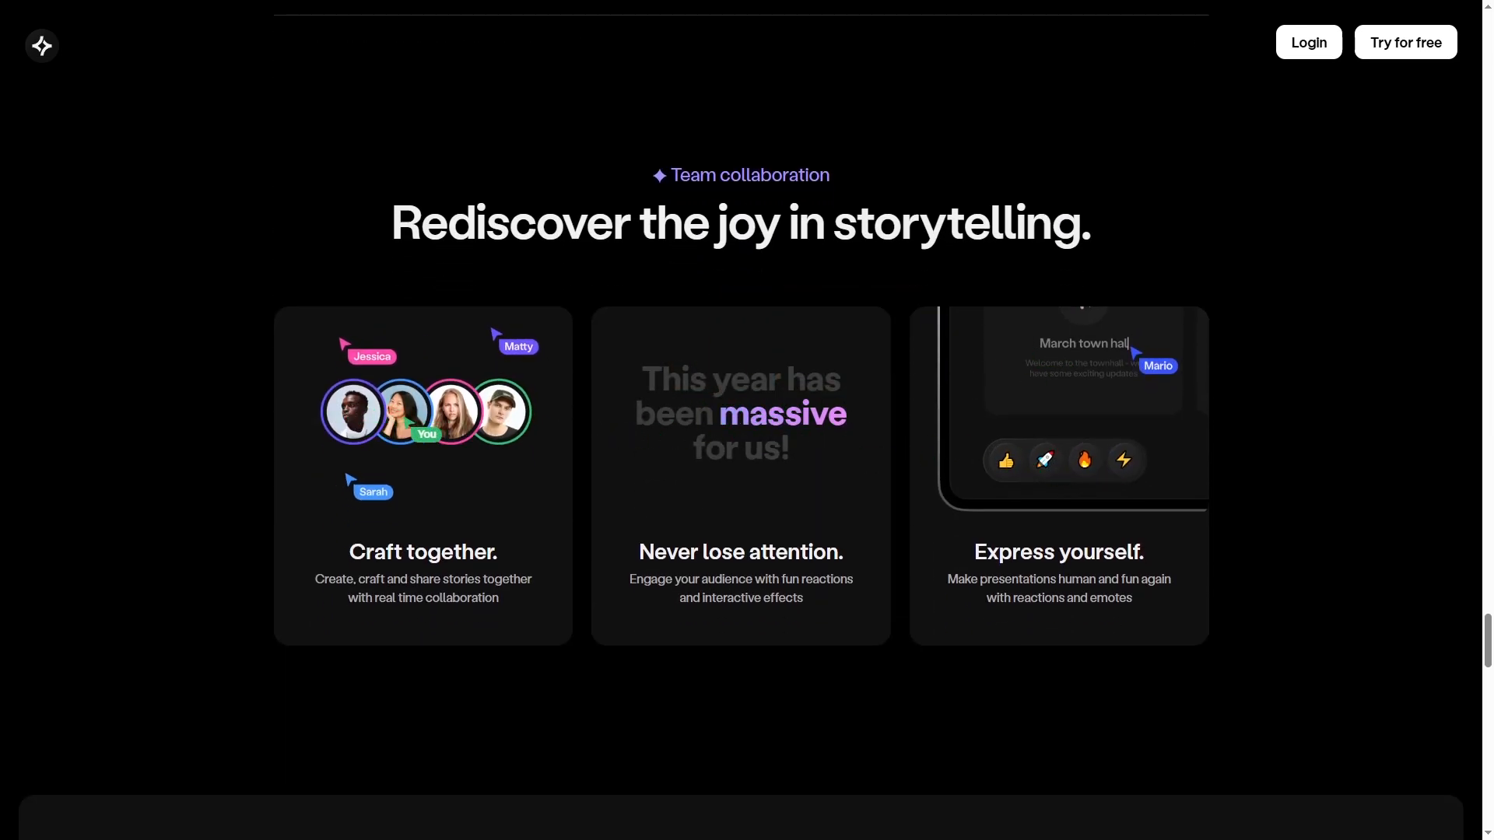
scroll("down", 3)
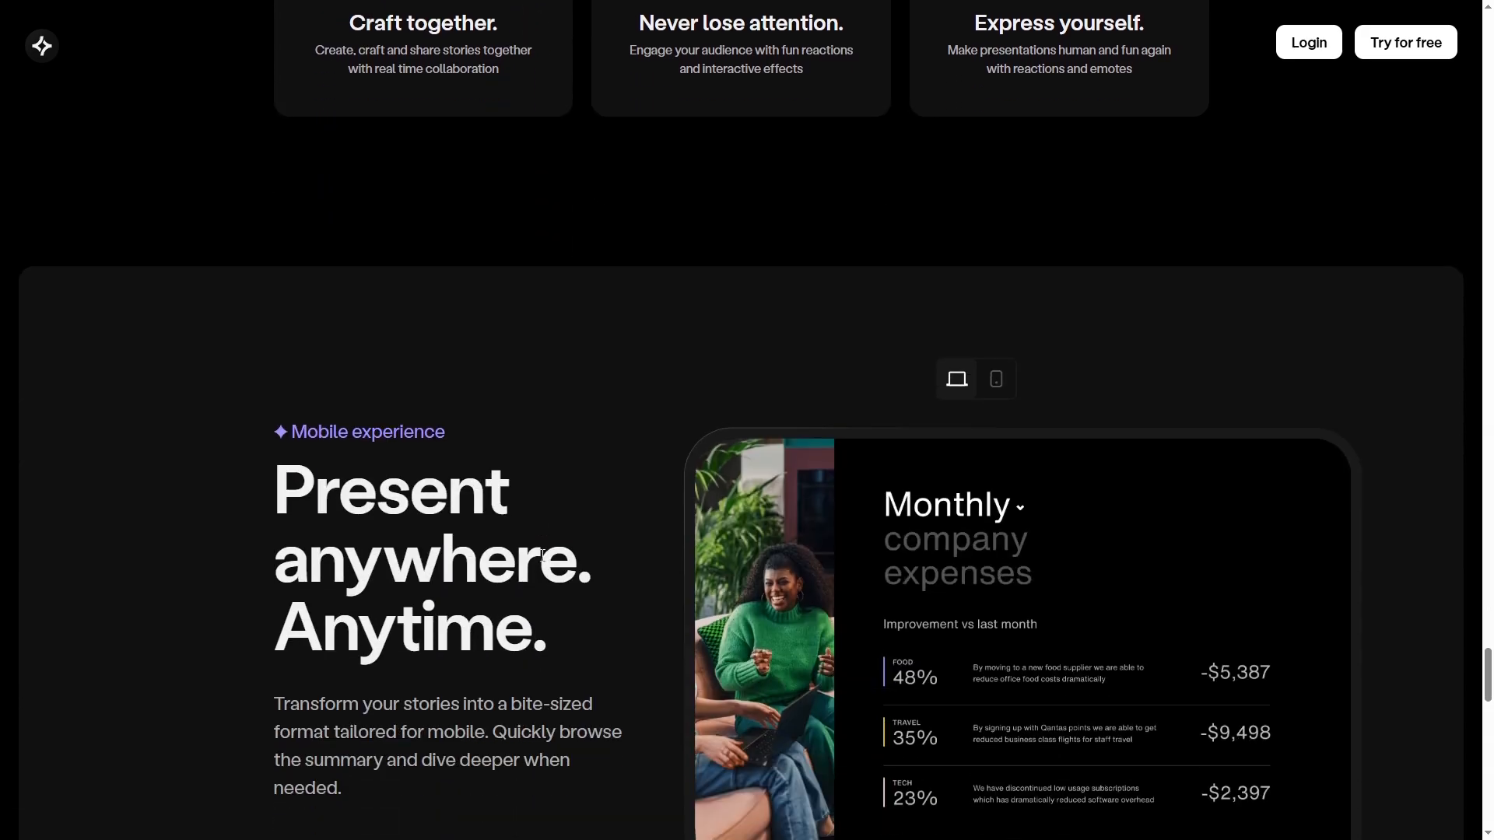
scroll("down", 3)
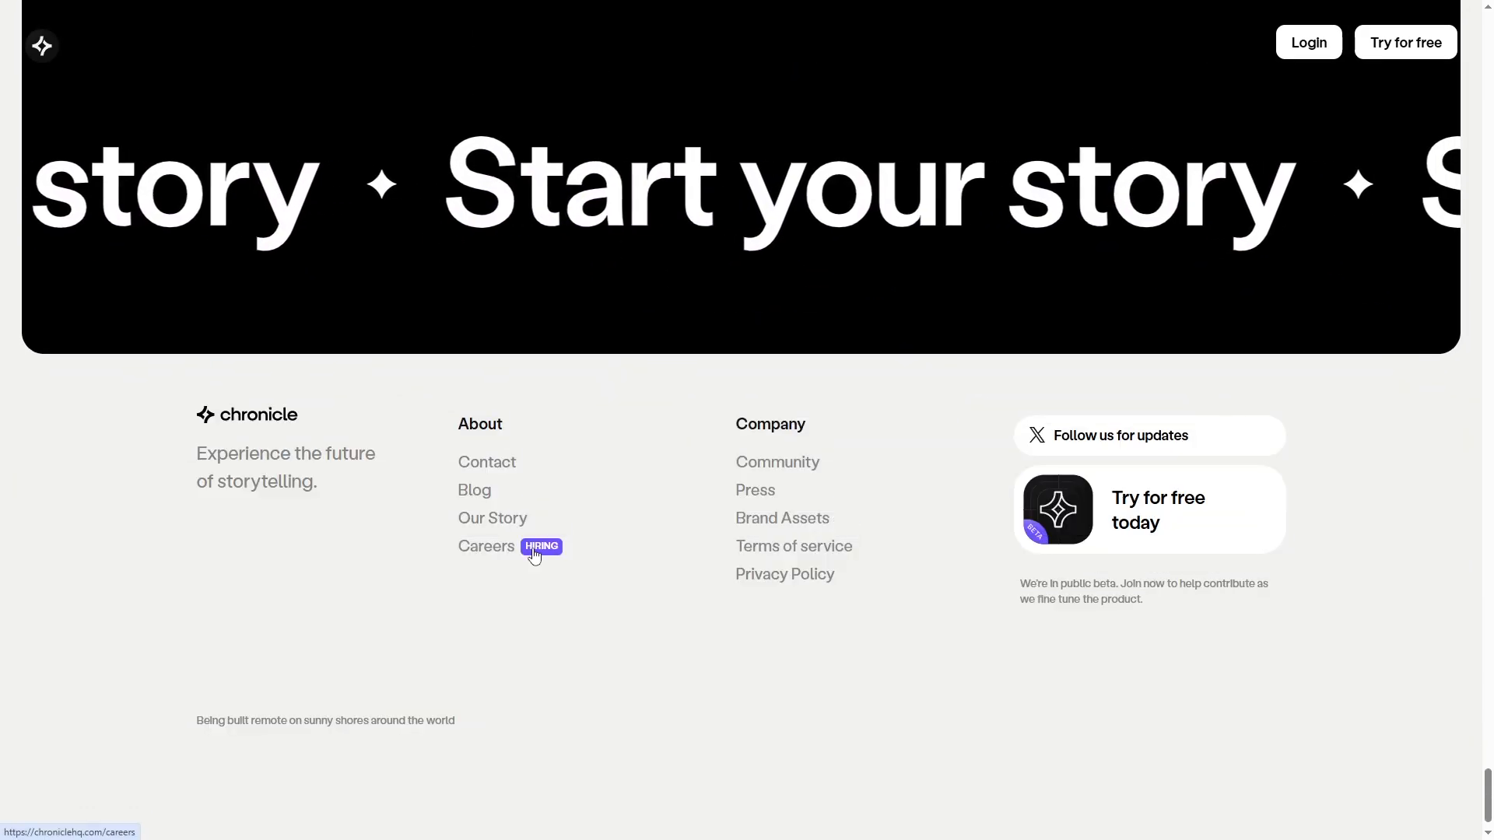
mouse_move(561, 628)
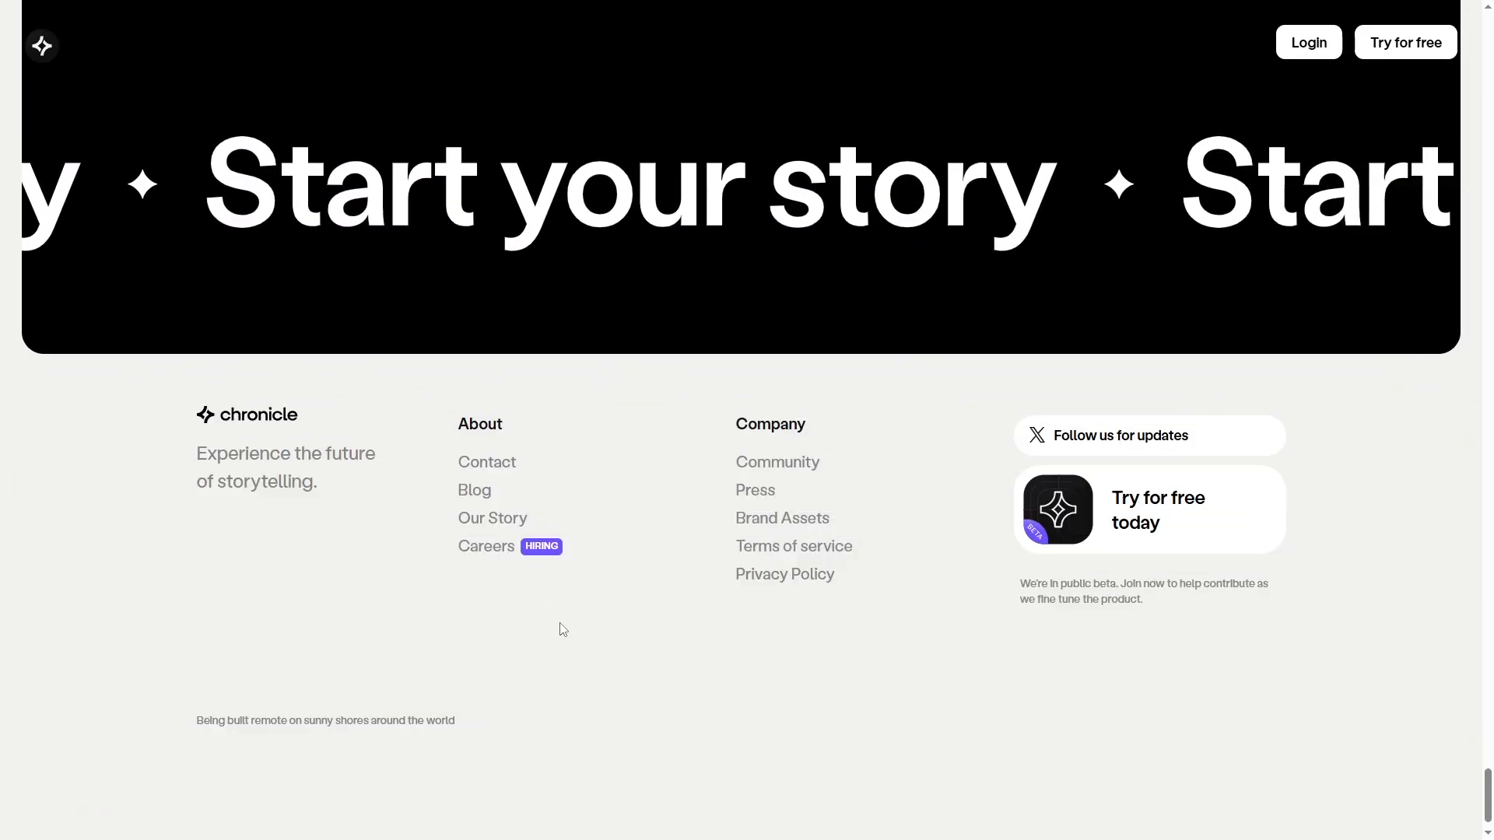
scroll("up", 3)
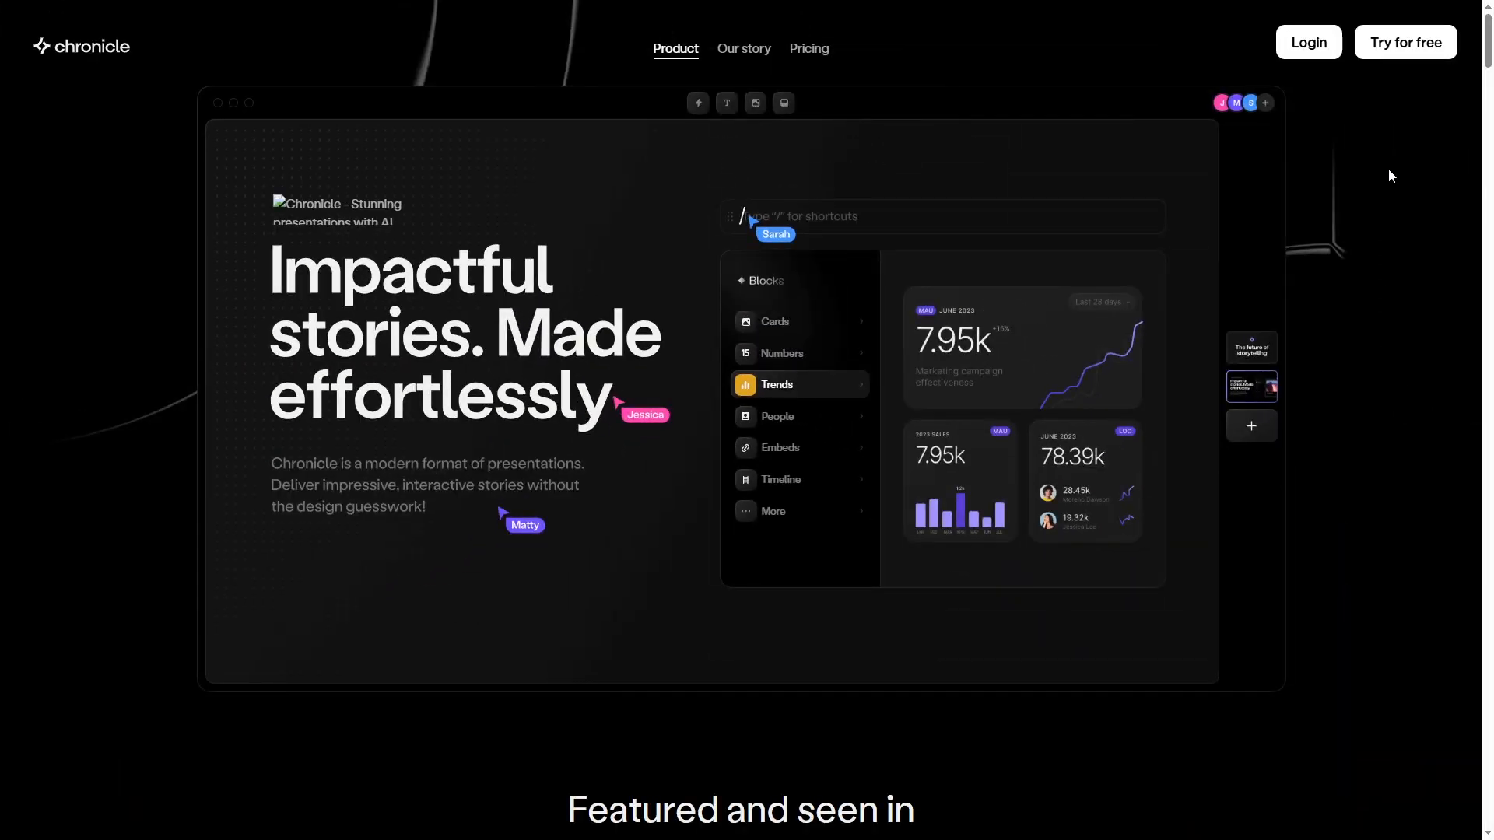
Sign up for Chronicle with a Google account and confirm the Google sign-in
left_click(1403, 42)
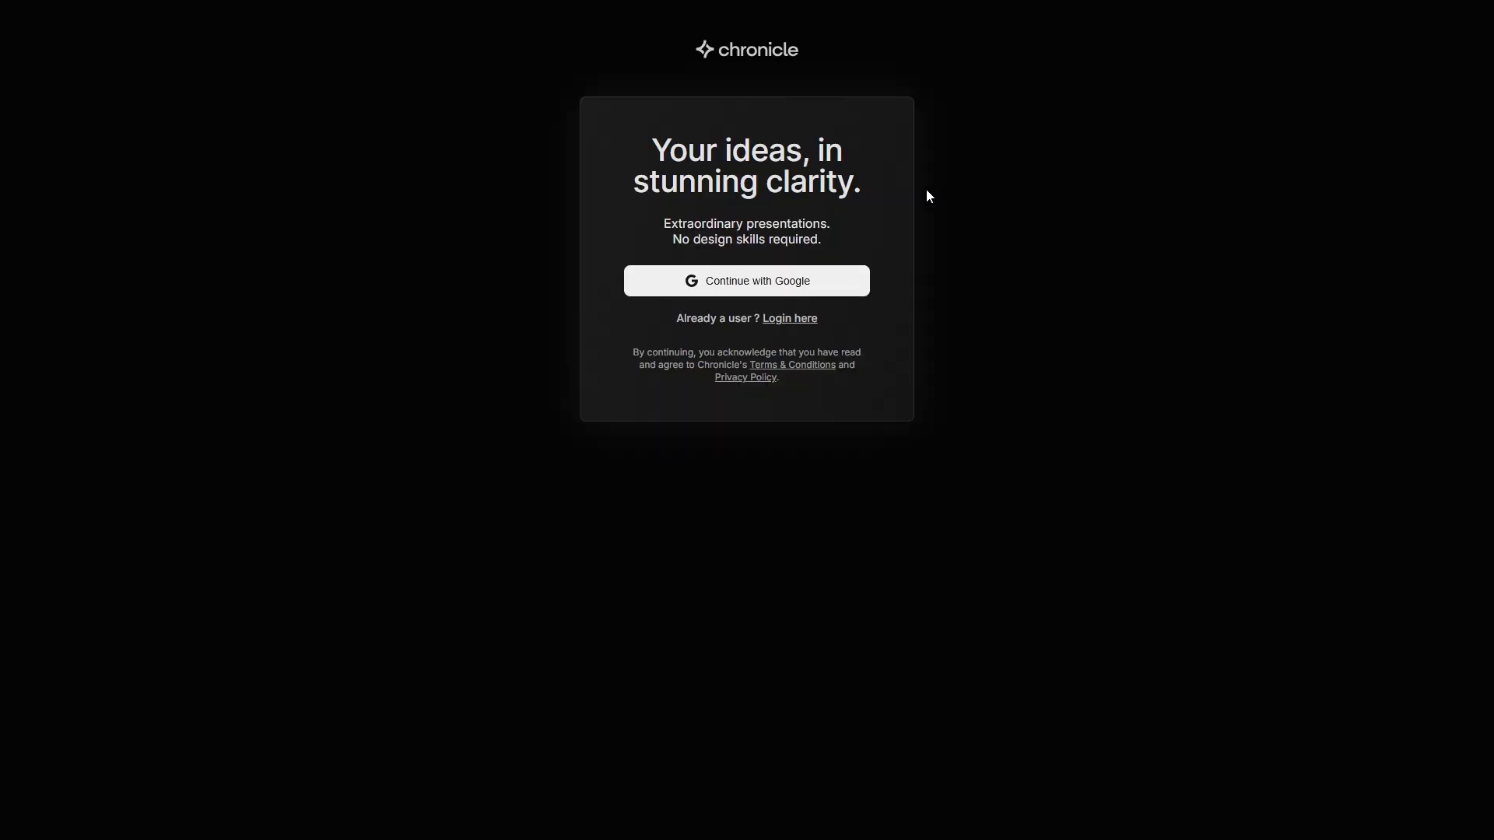
mouse_move(816, 280)
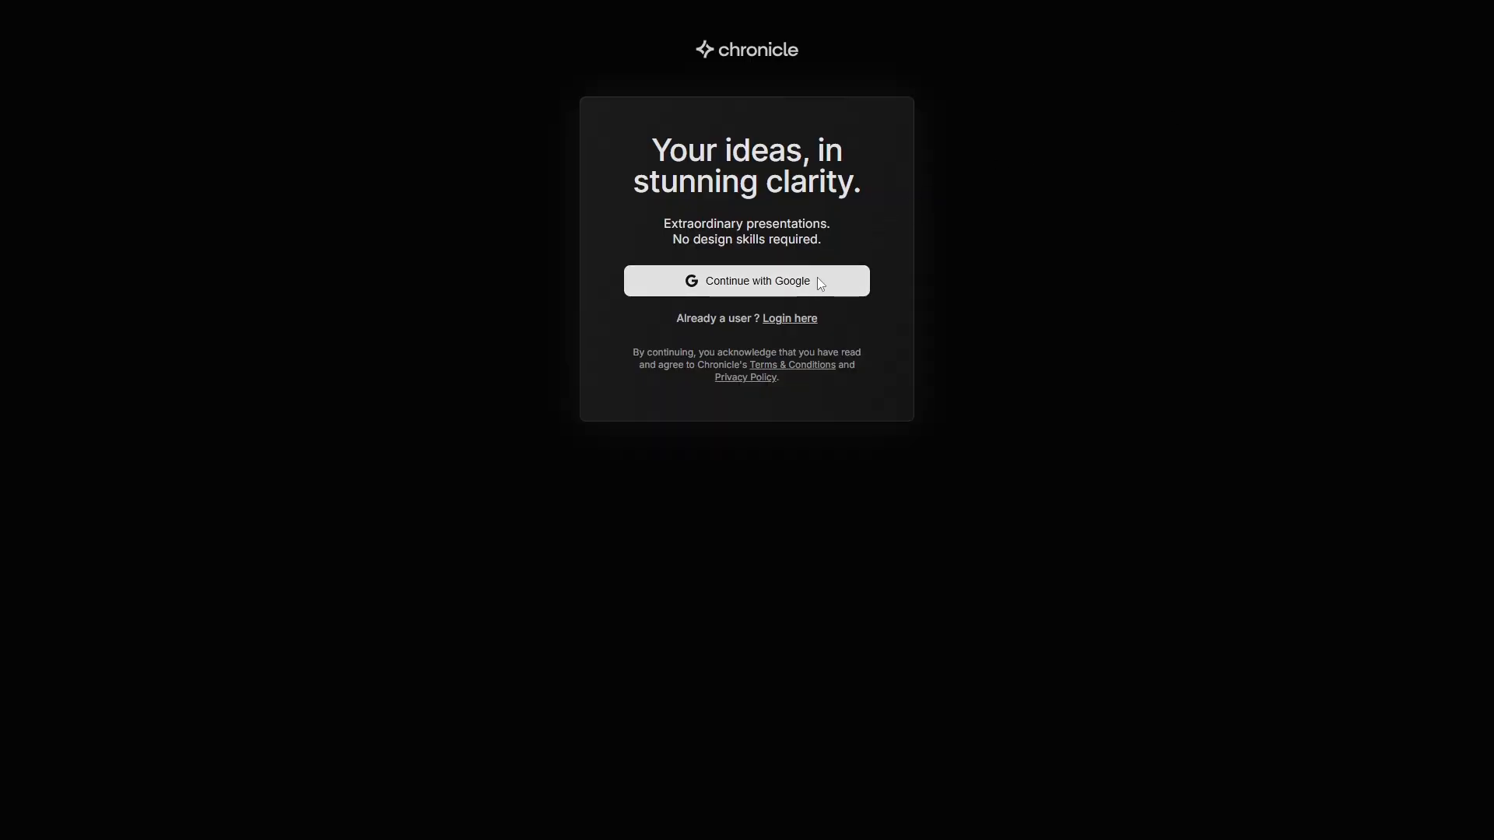
left_click(746, 280)
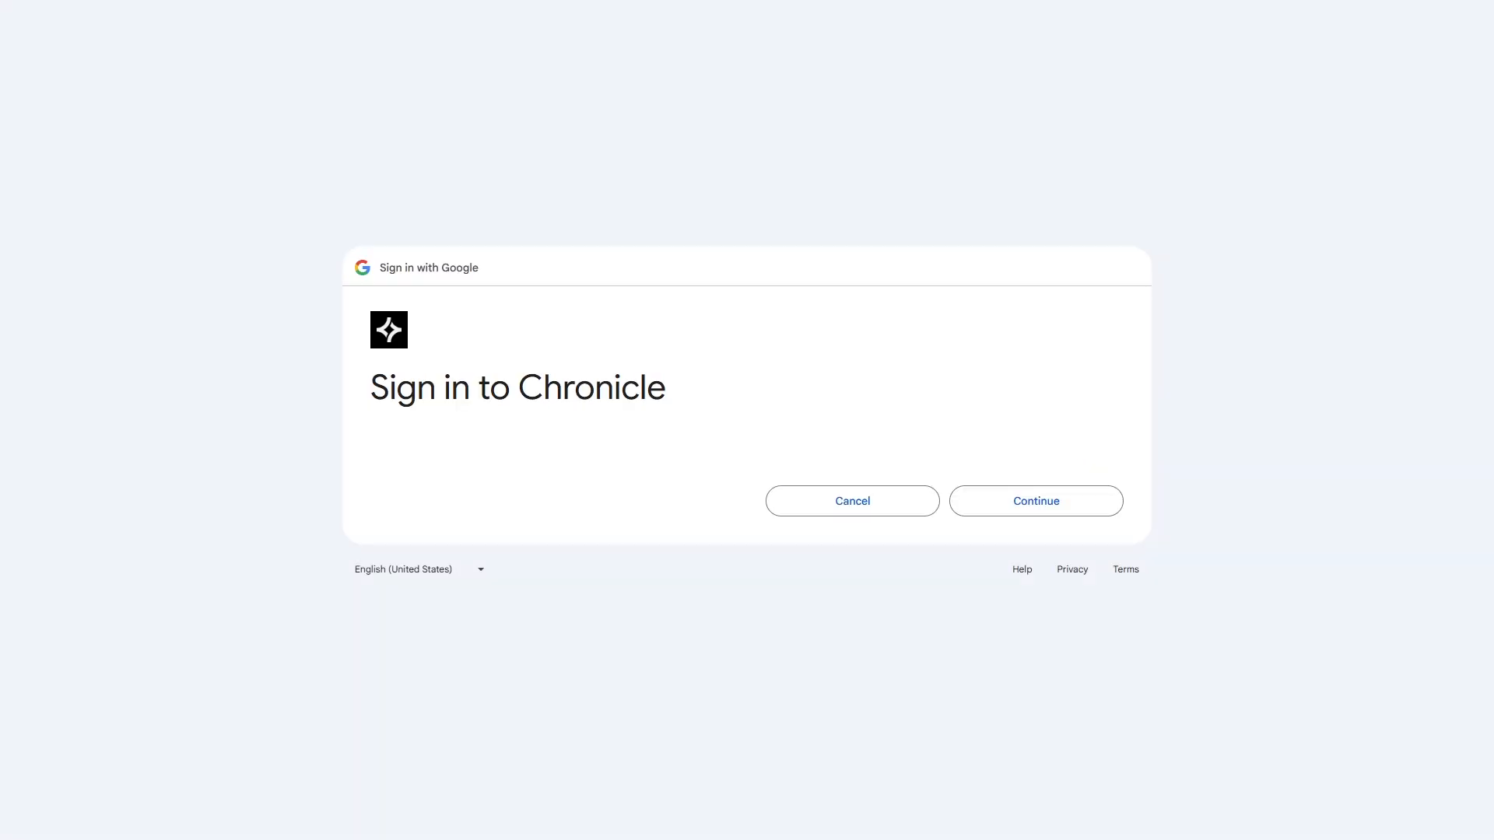
left_click(1035, 501)
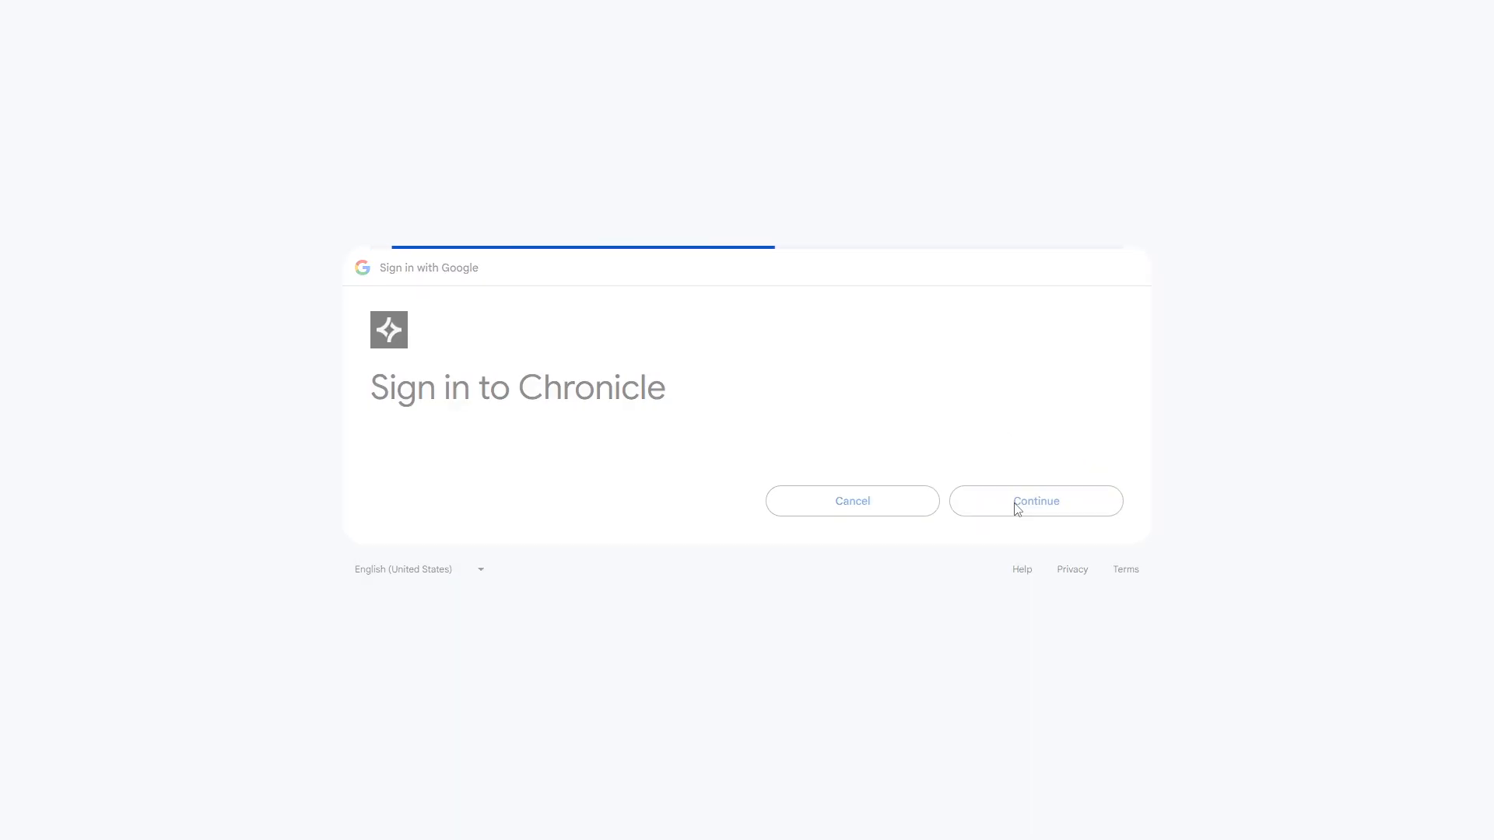
left_click(1035, 501)
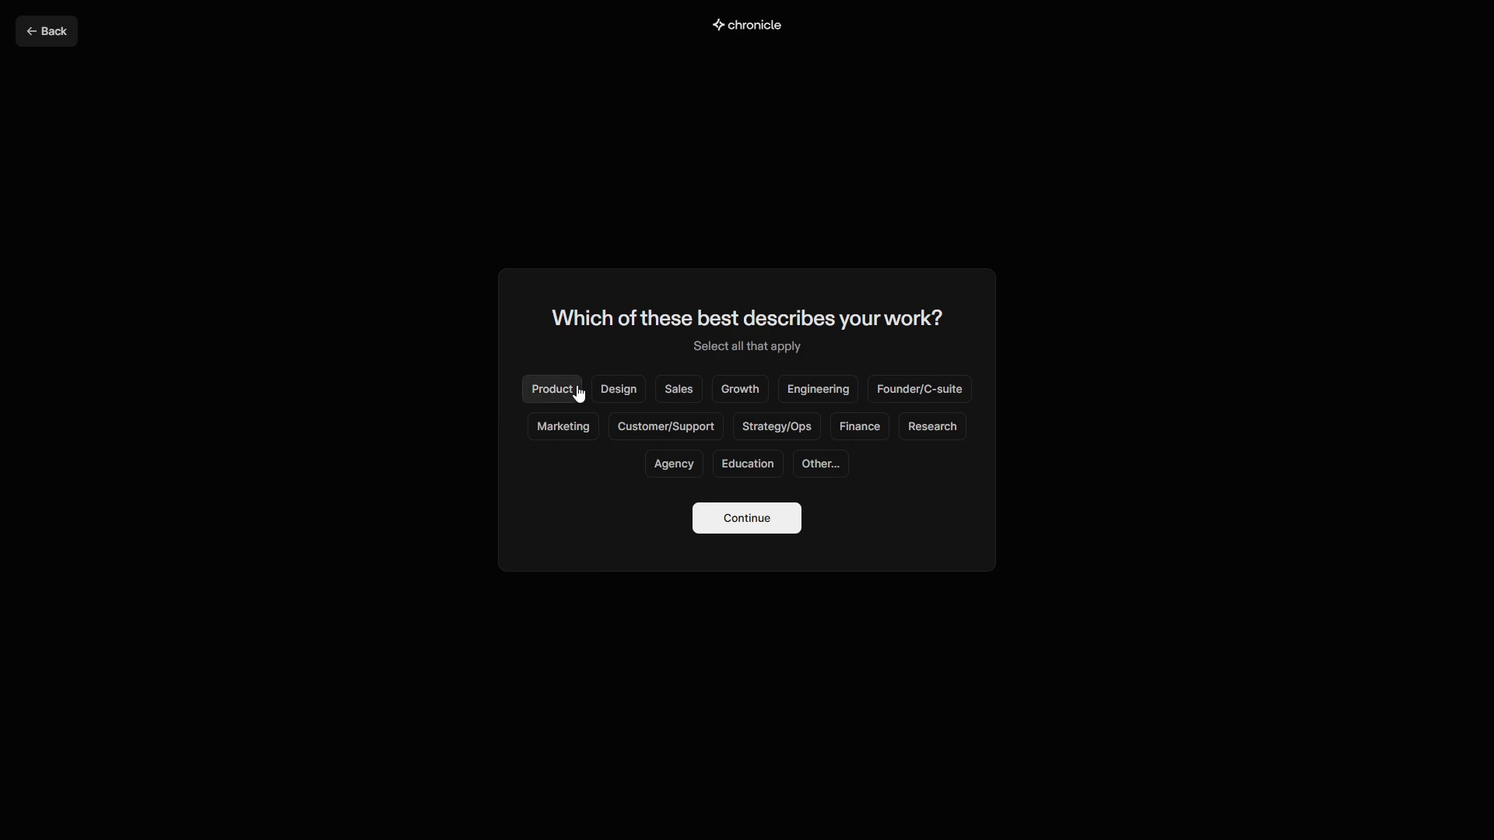
Answer onboarding with Product, Design, Research roles, presentation types including Portfolio, and the workspace
left_click(617, 389)
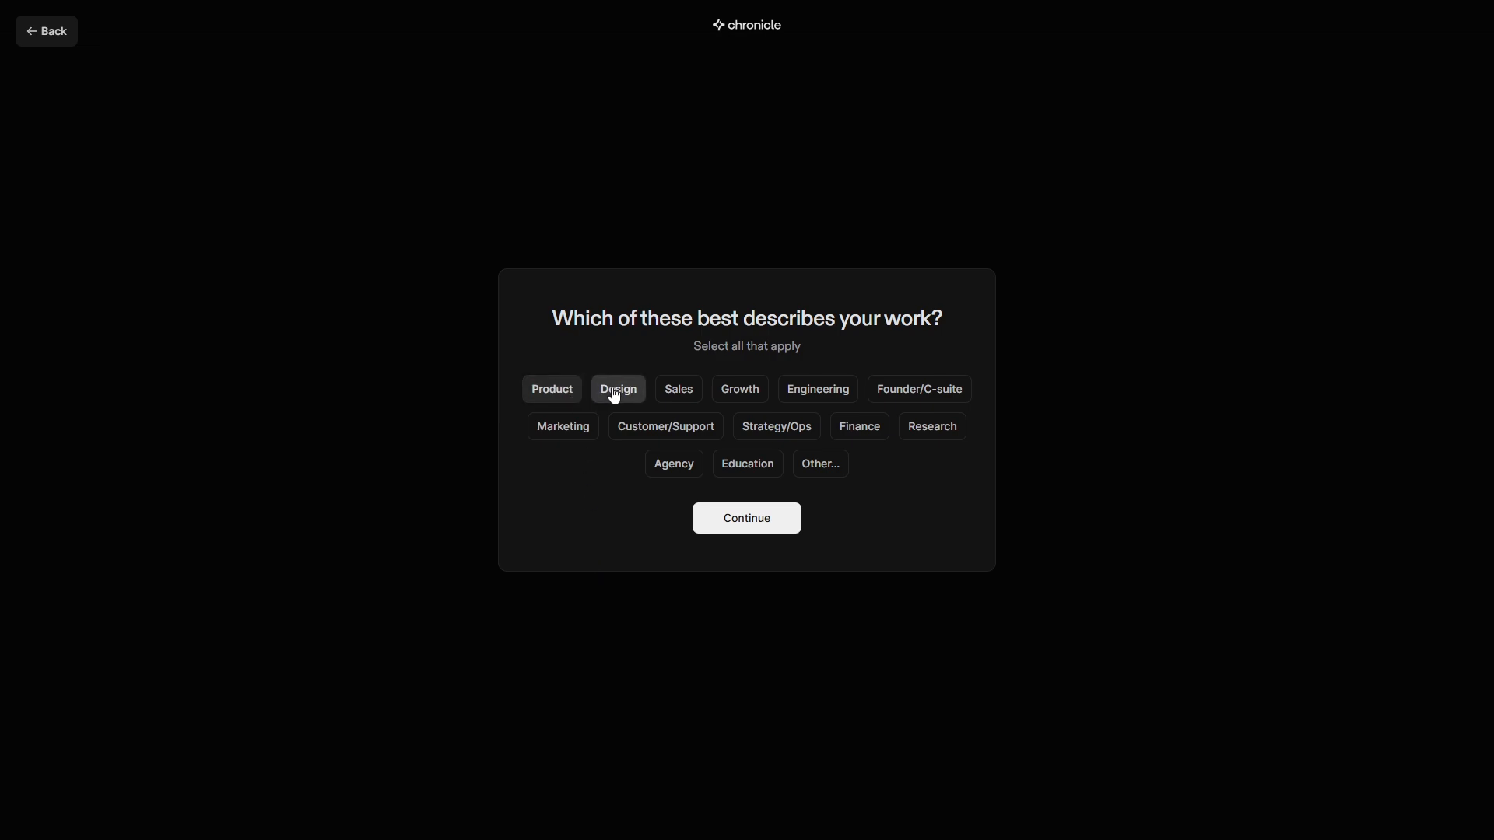
mouse_move(930, 426)
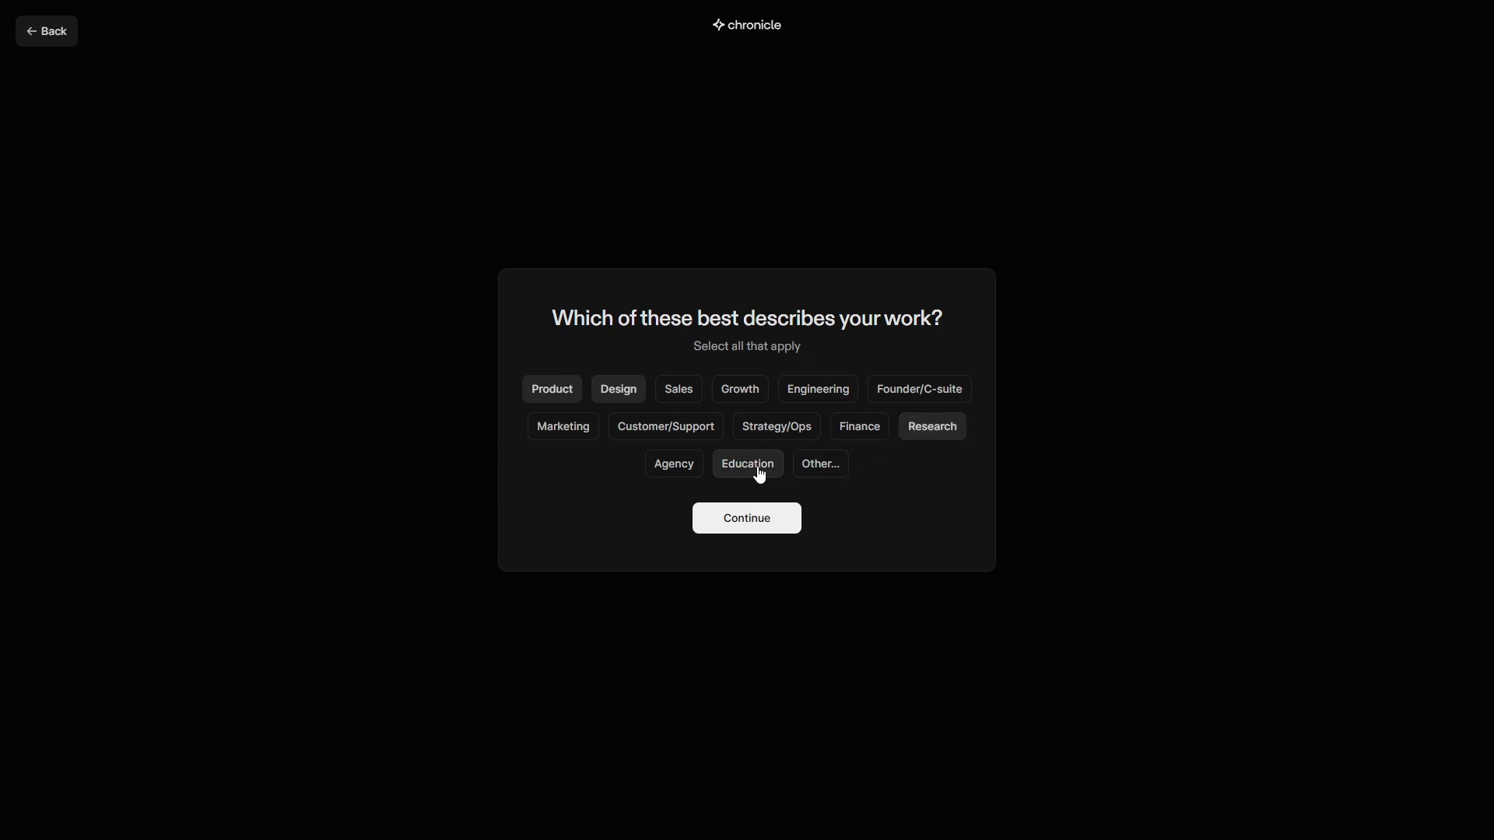
left_click(746, 517)
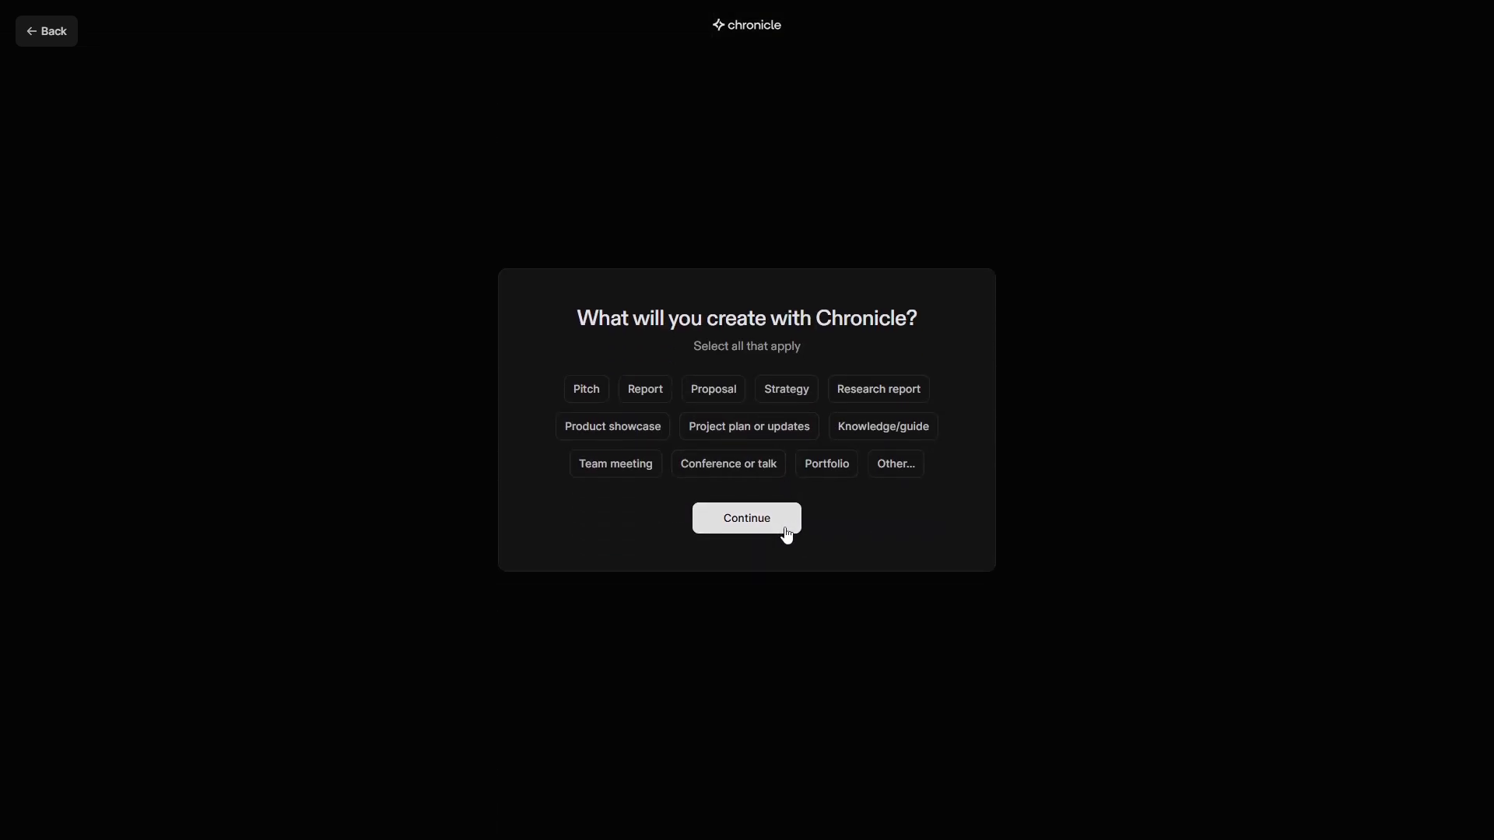
mouse_move(713, 389)
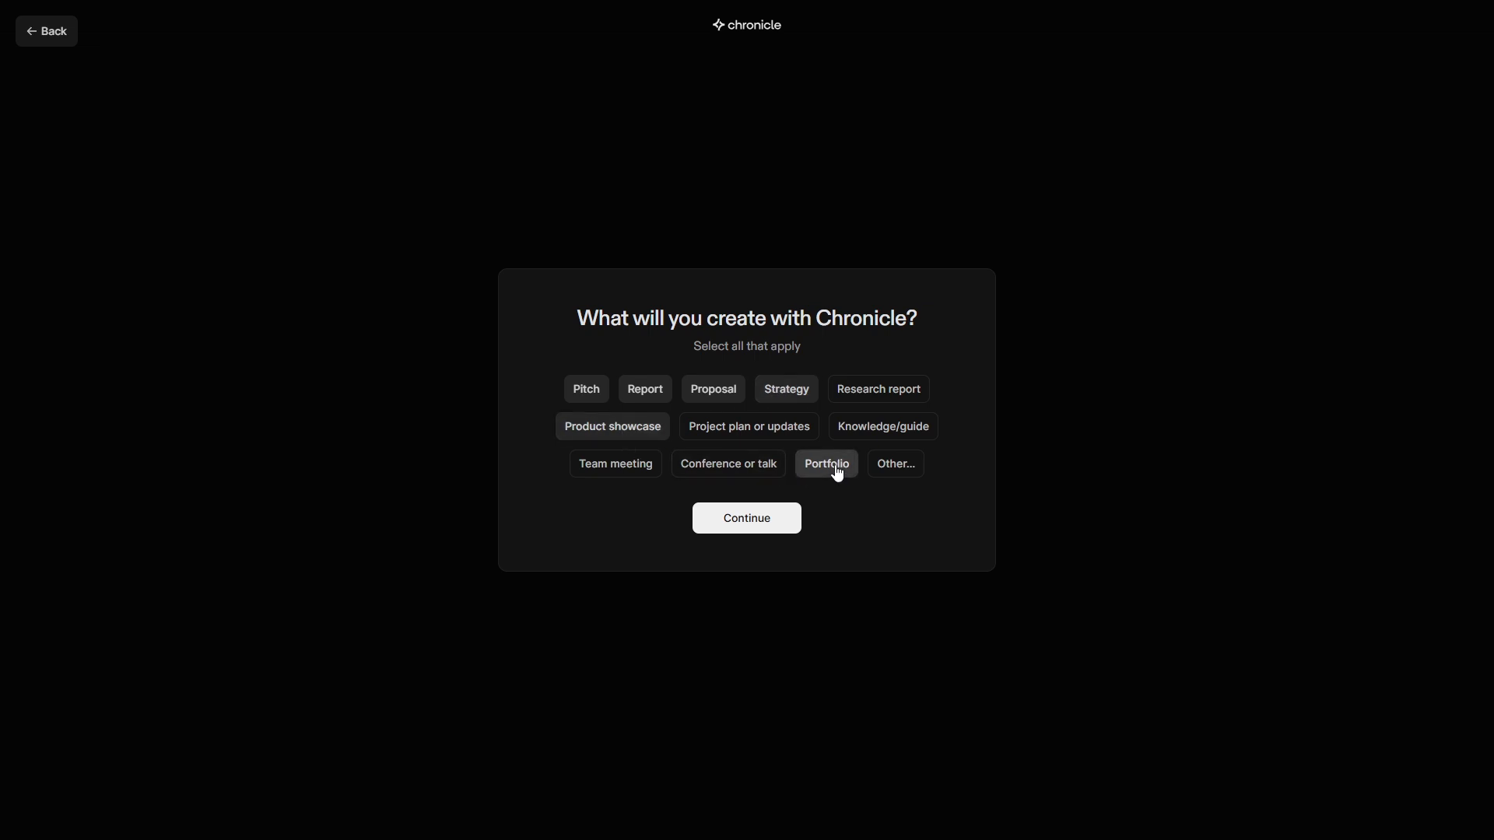
left_click(747, 518)
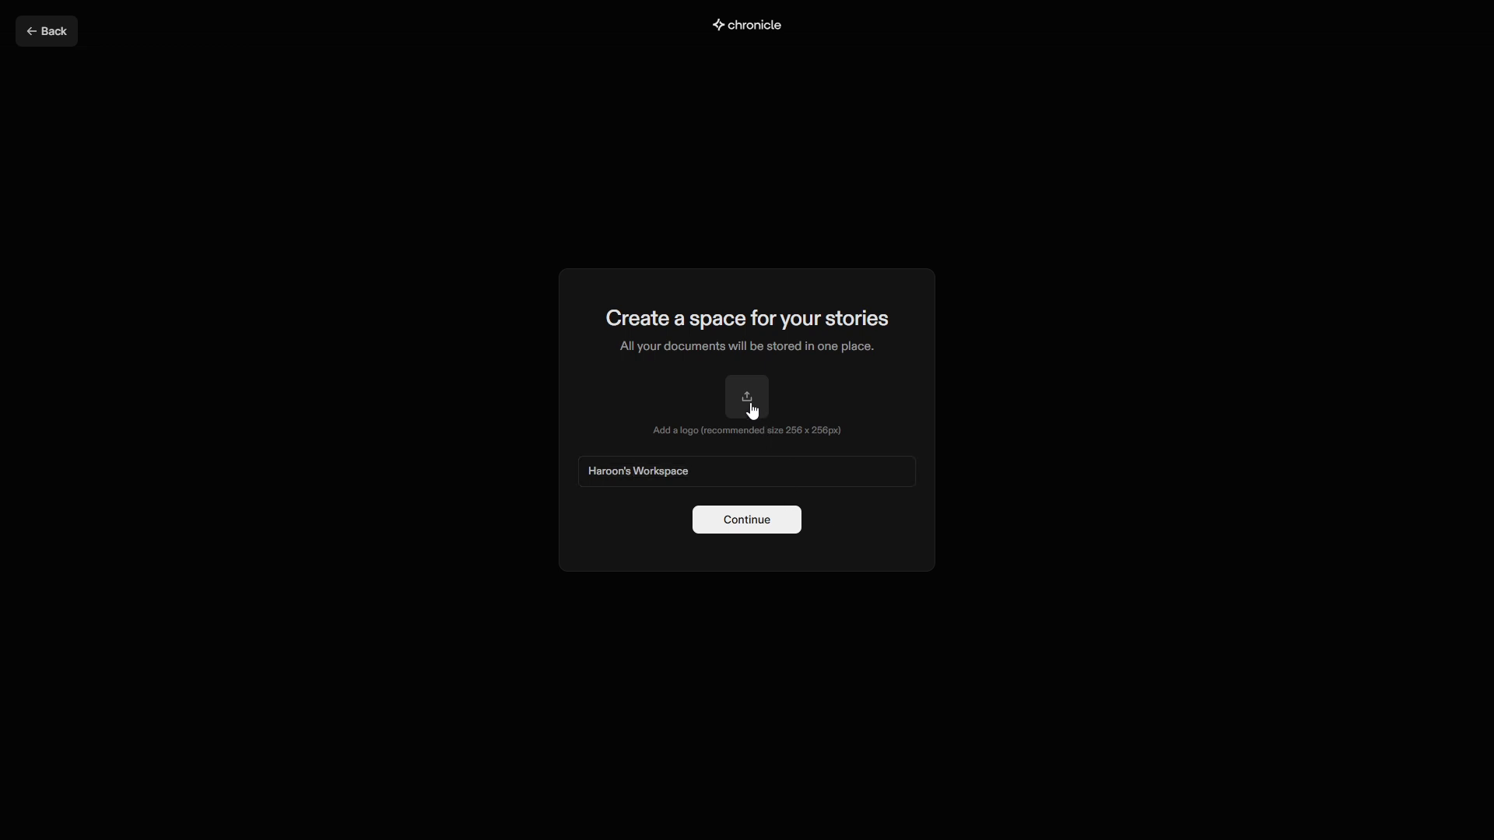
left_click(746, 519)
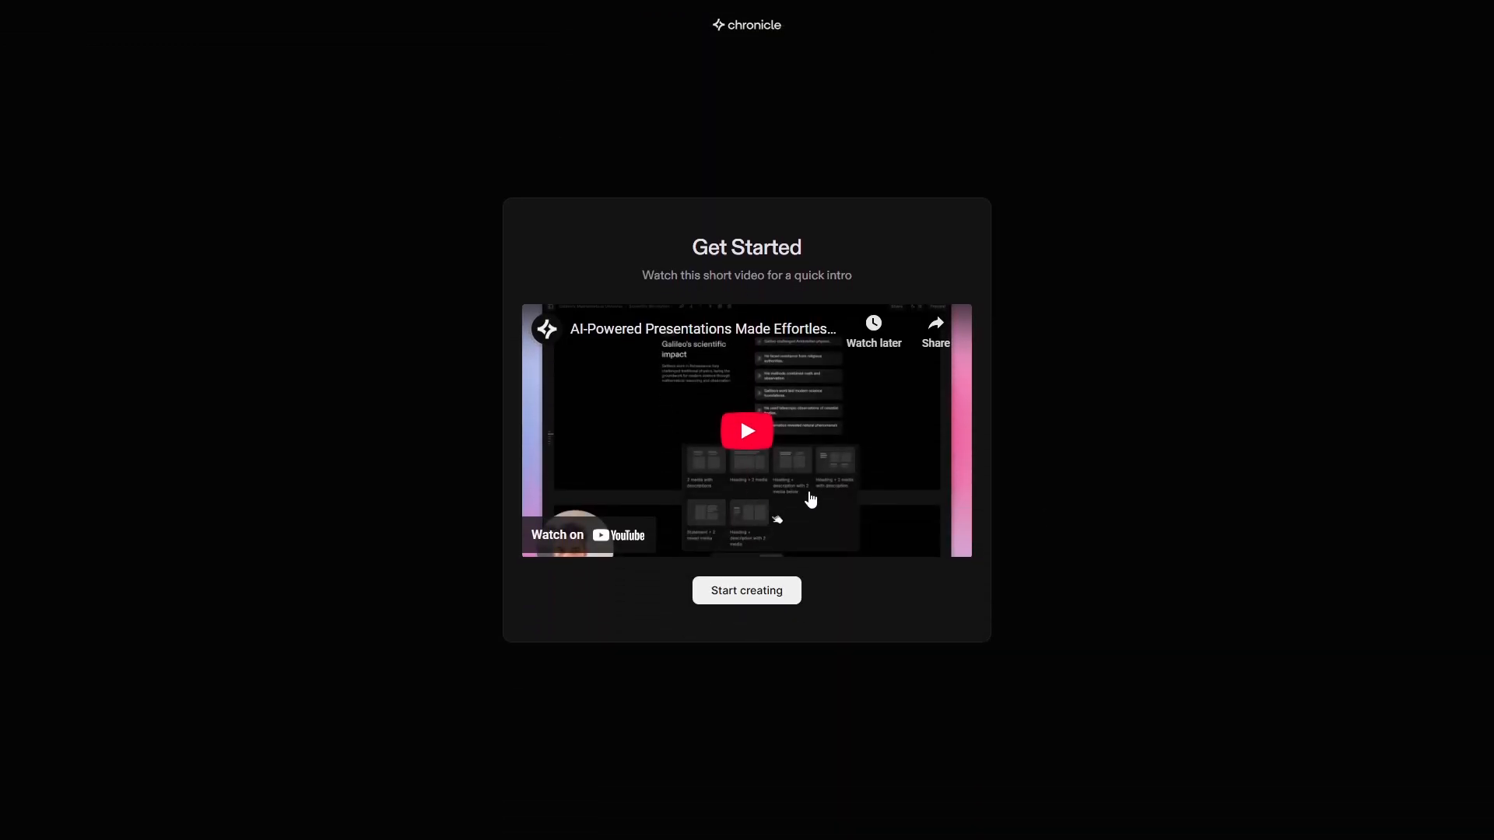
Leave the Get Started intro, begin a first presentation, and show the workspace sidebar
left_click(746, 430)
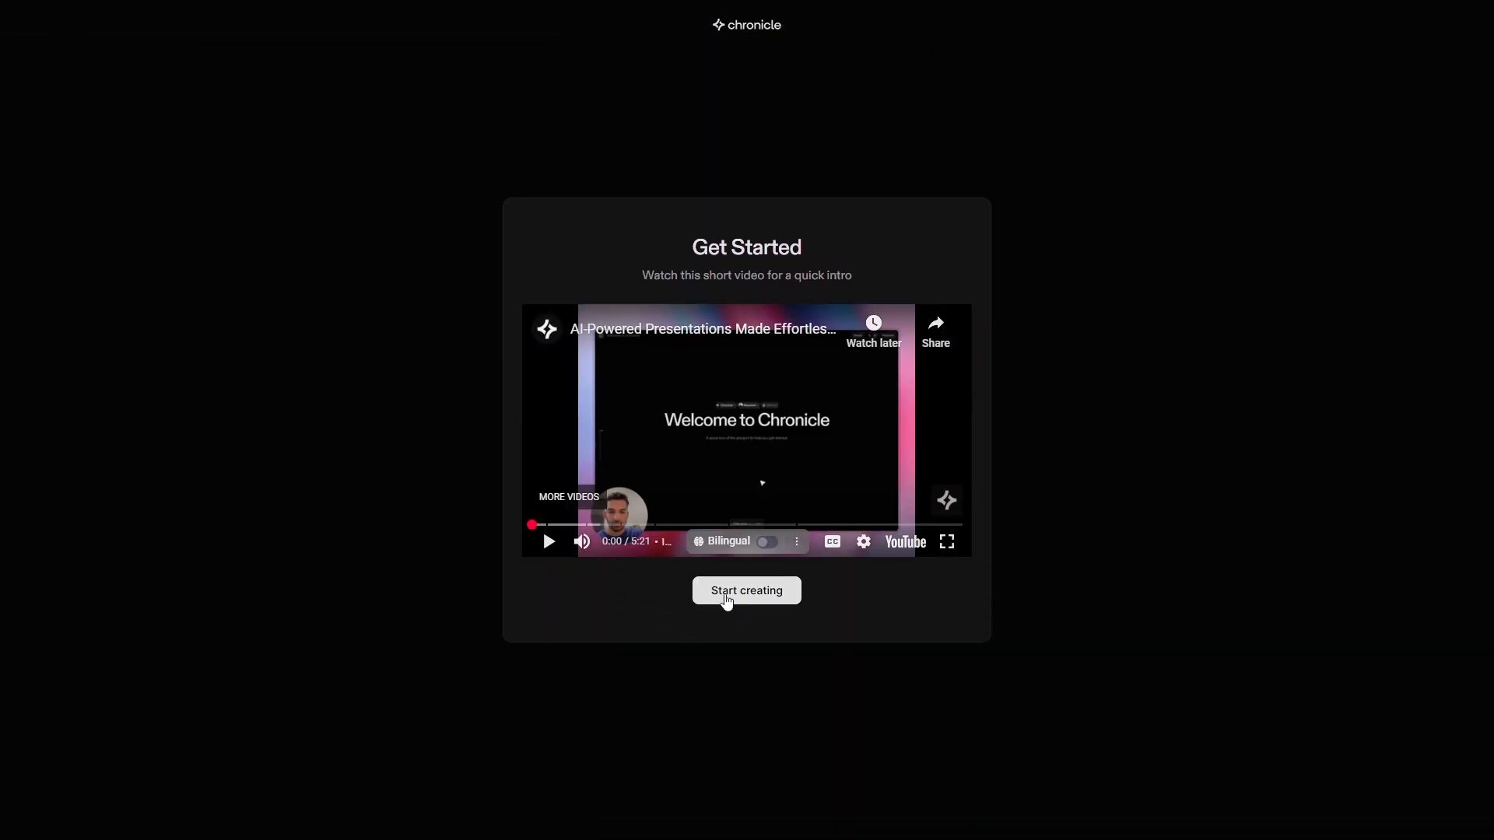
left_click(746, 590)
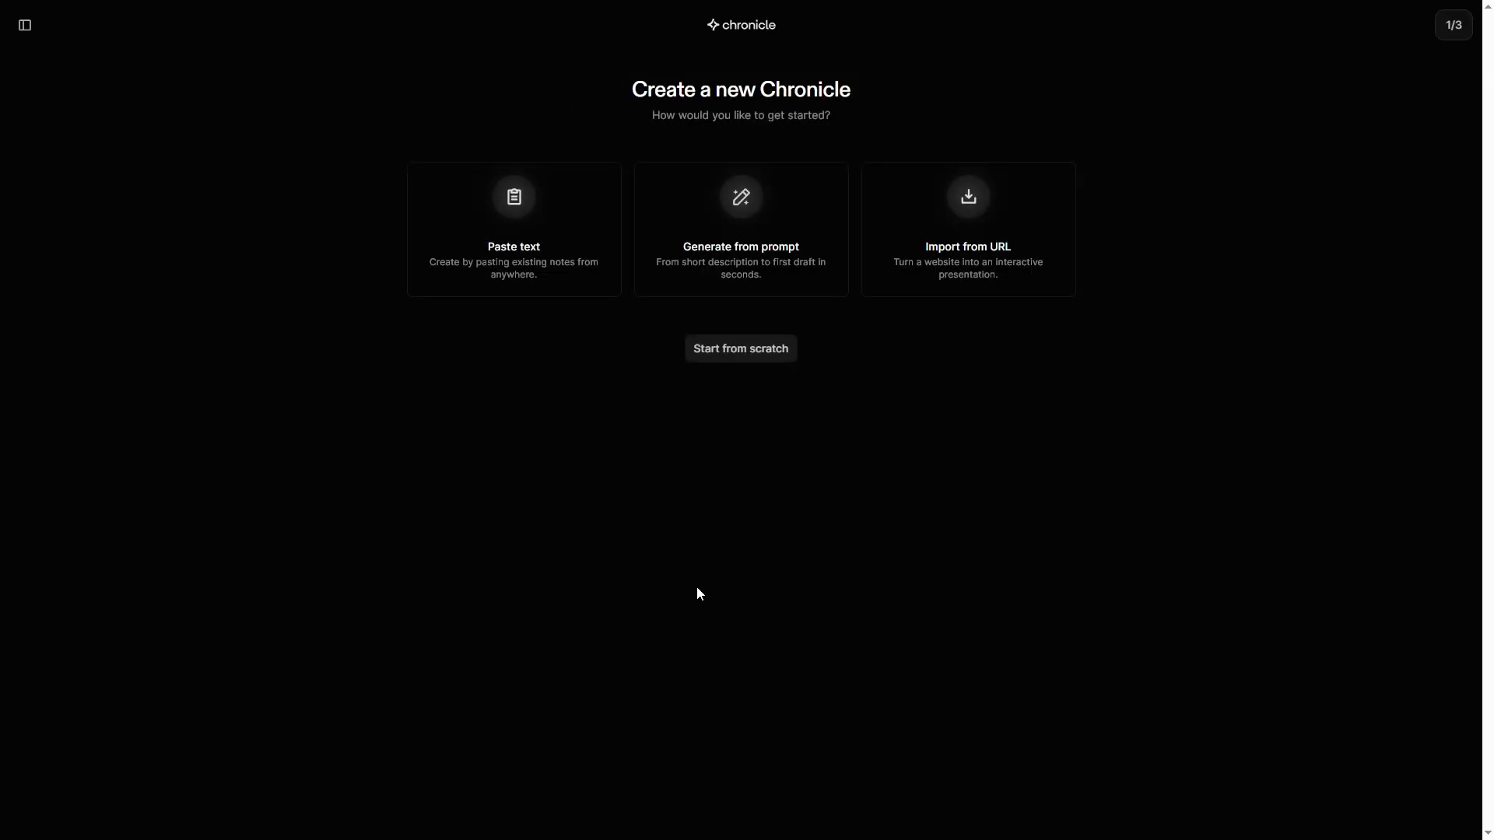
left_click(24, 24)
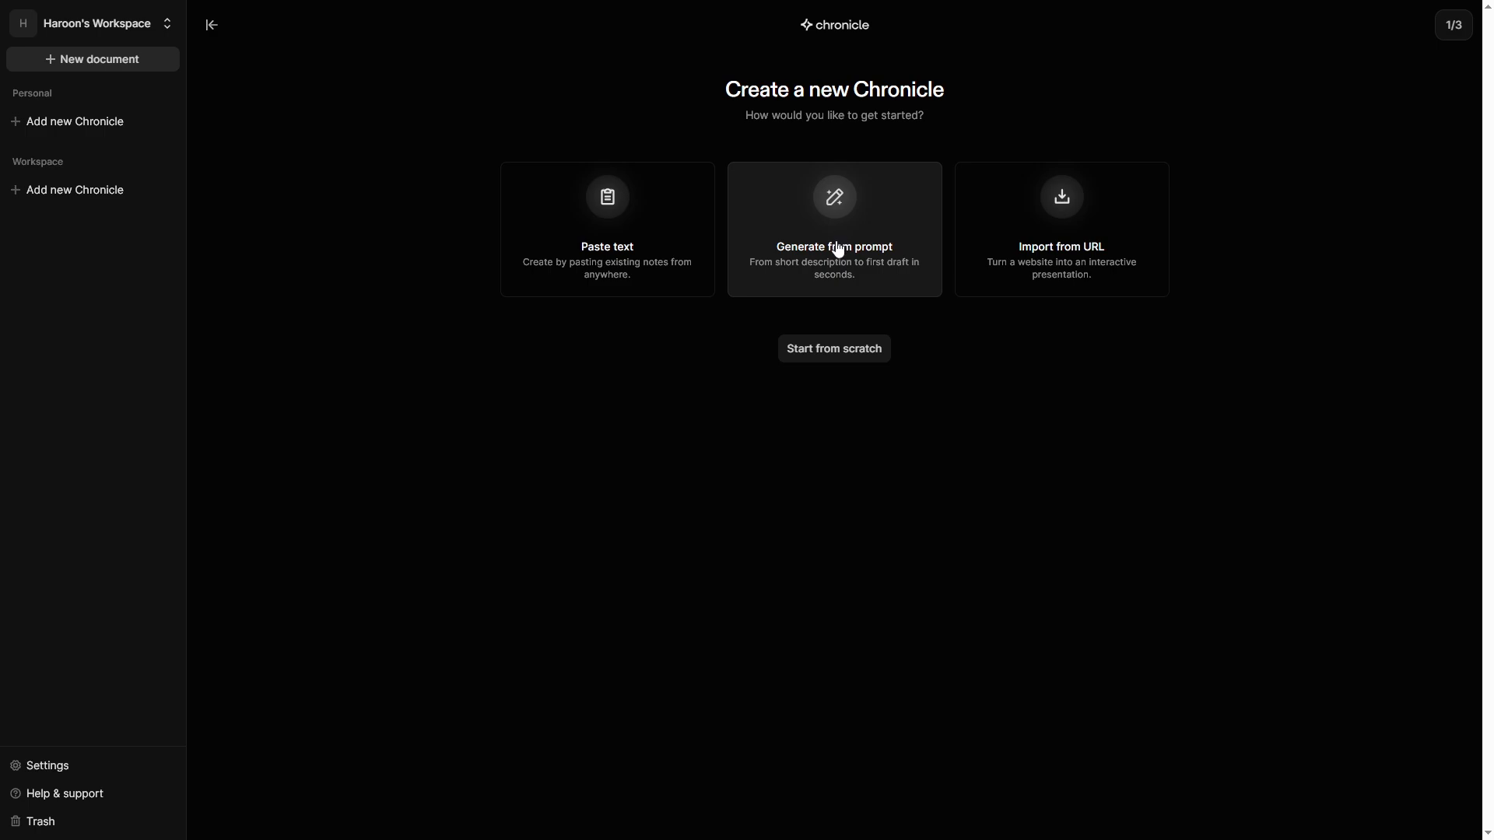
Enter the prompt 'Describe UX/UI Process?' and submit it to generate a storyline
left_click(834, 228)
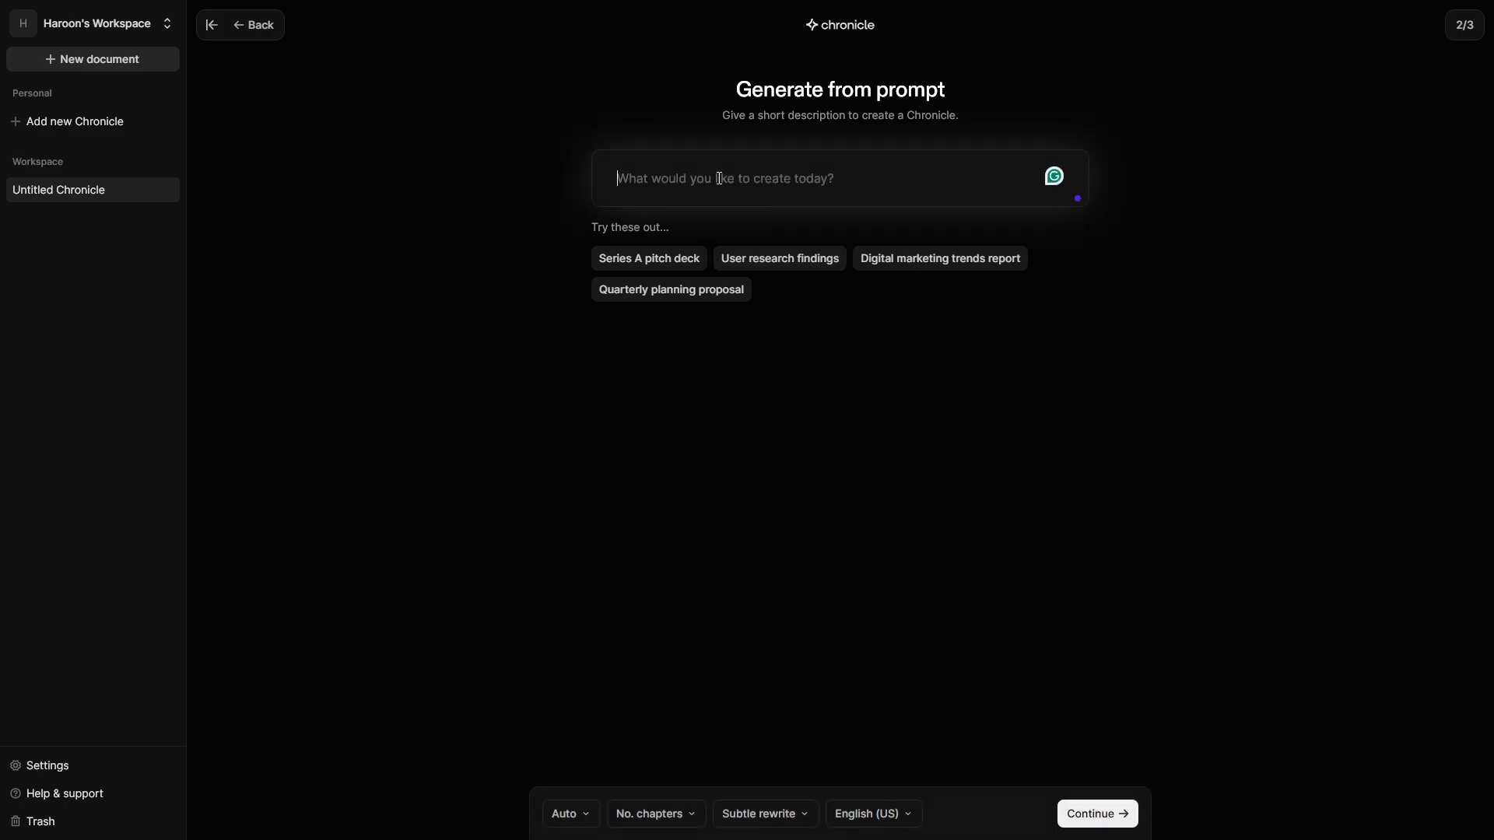
type("Descr")
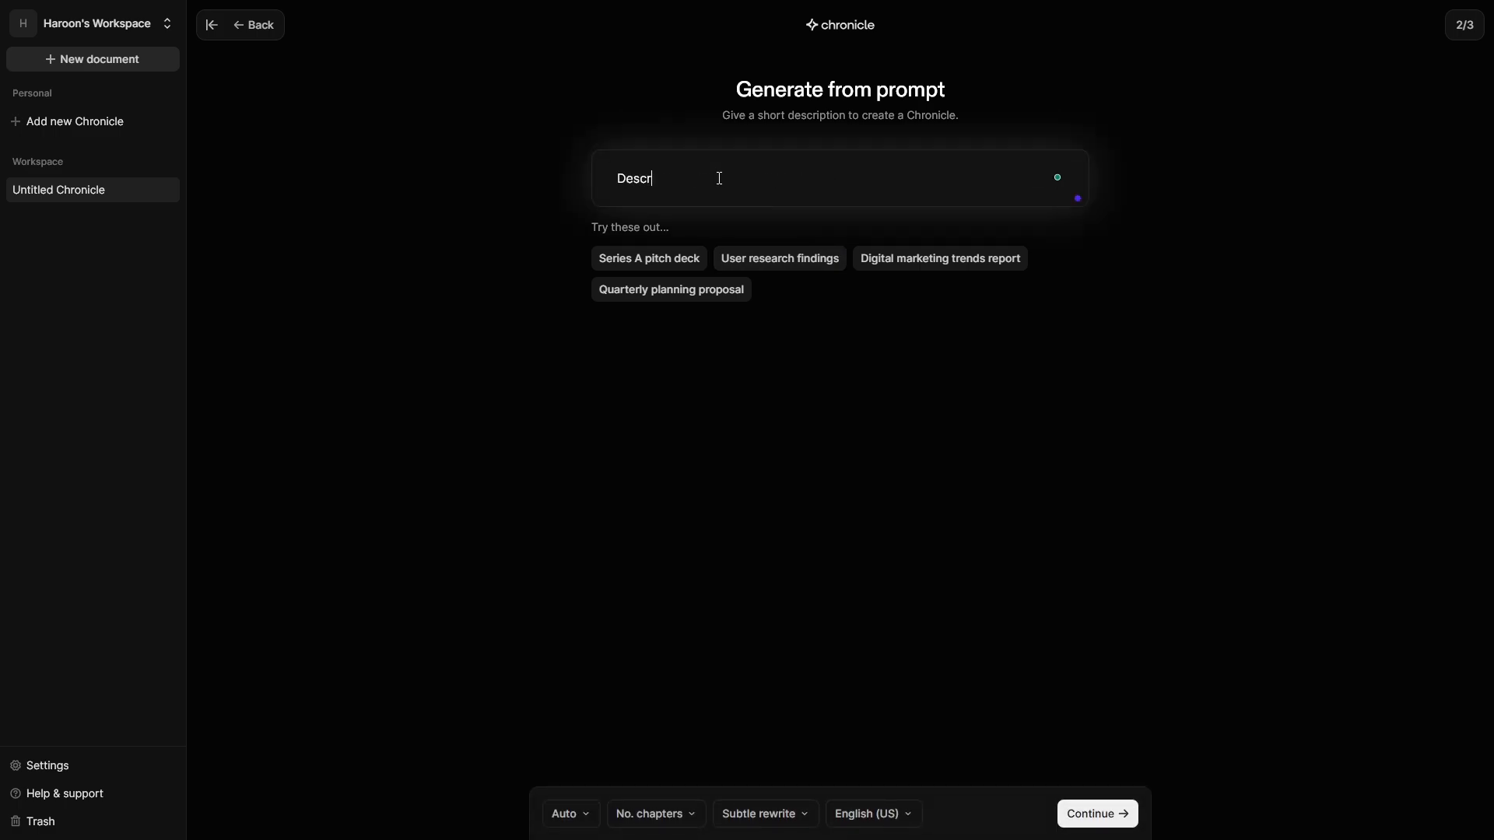
type("ibe UX/")
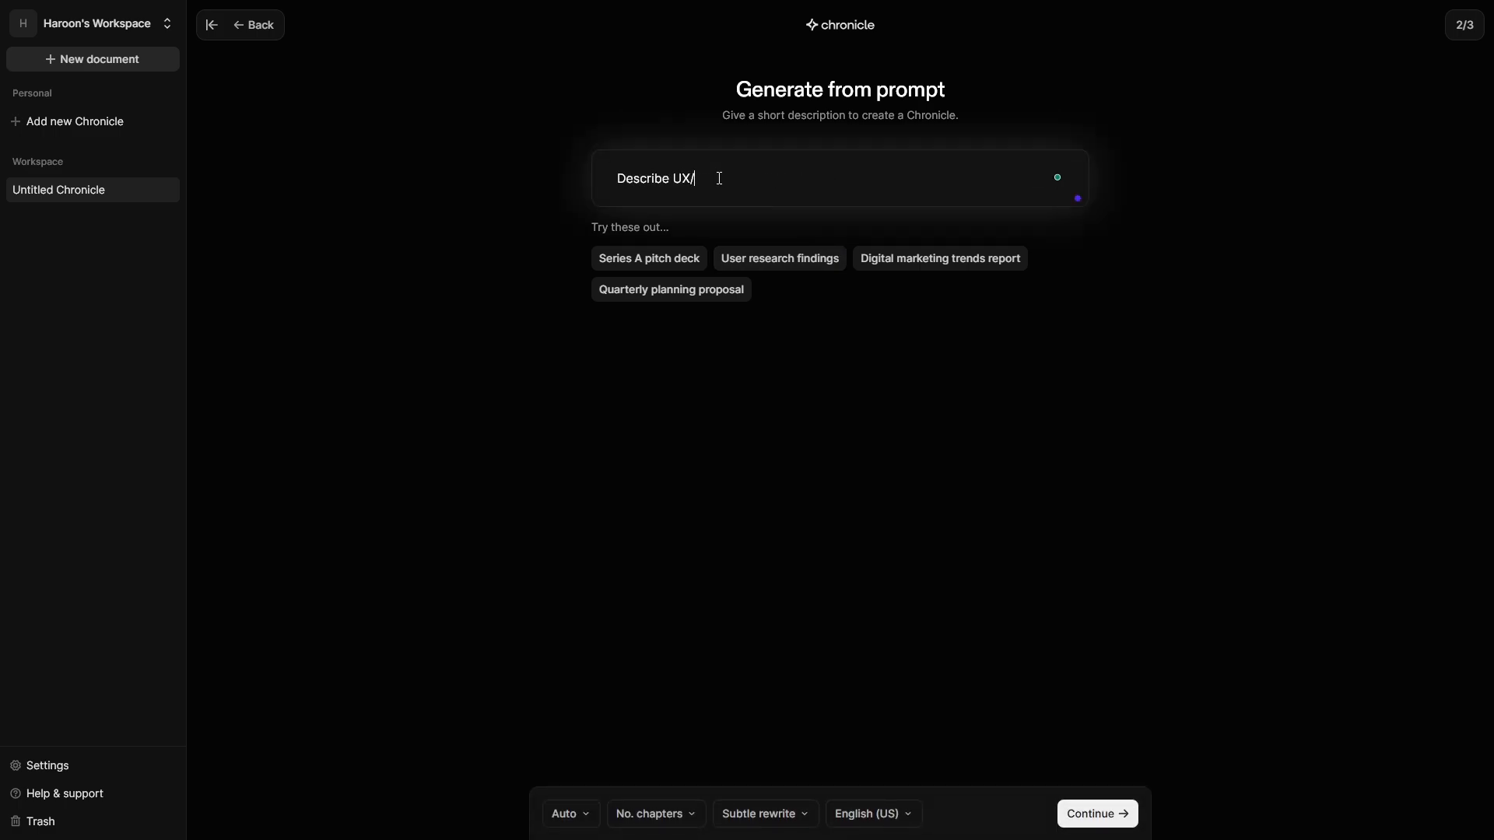
type("UI P")
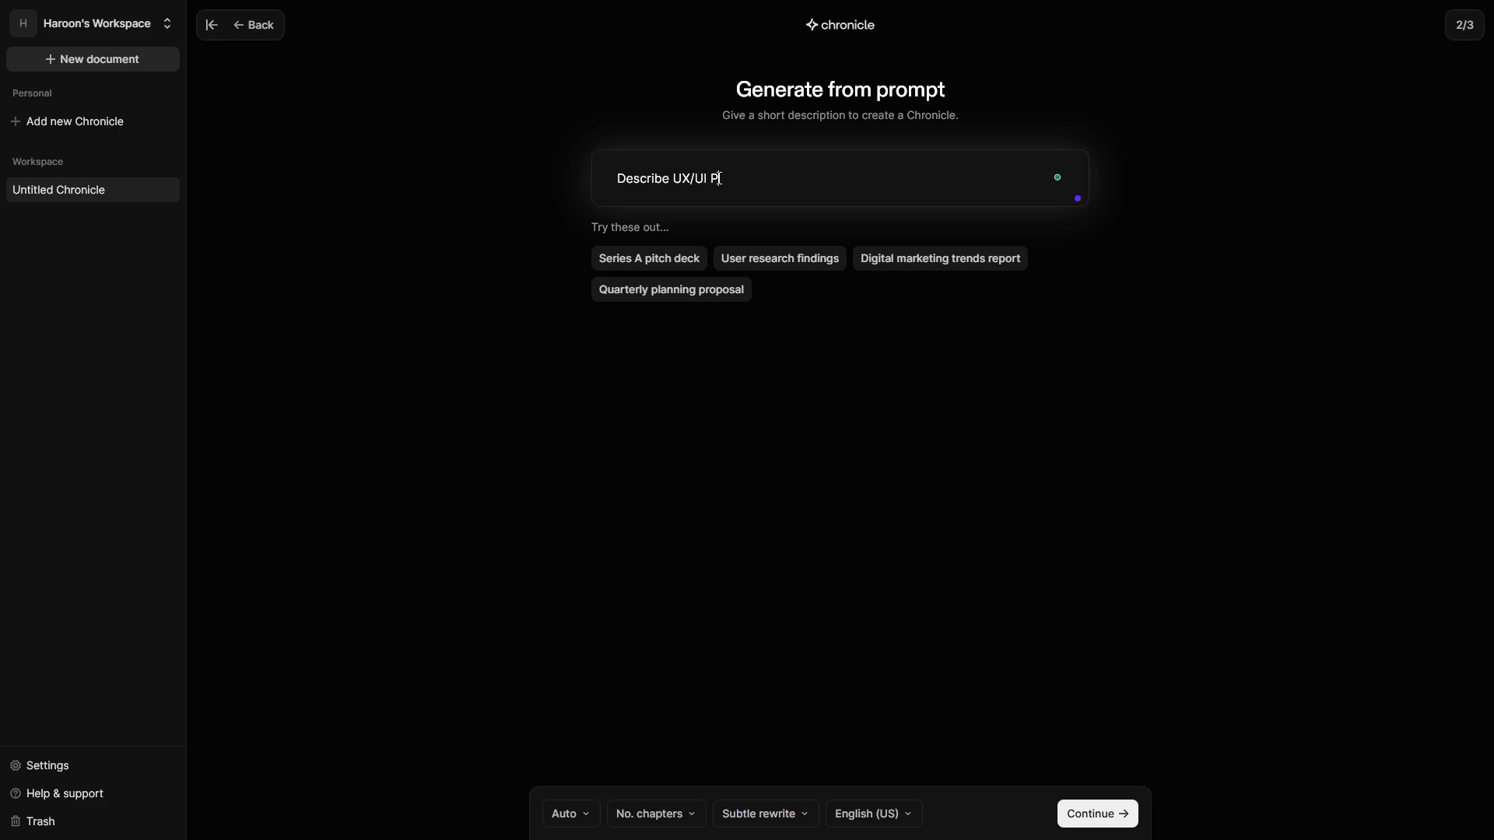
type("rocess?")
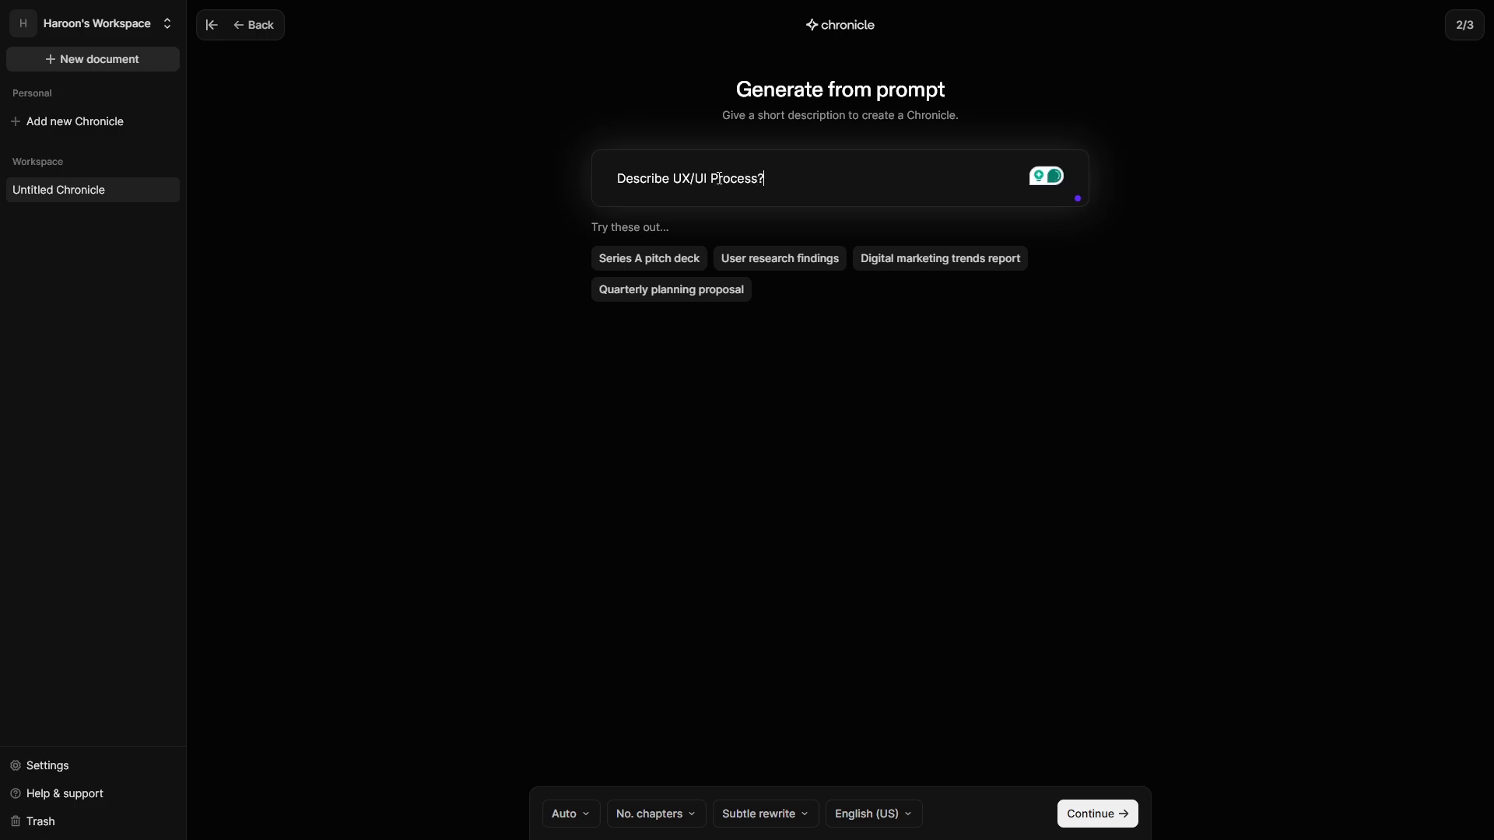
left_click(1046, 177)
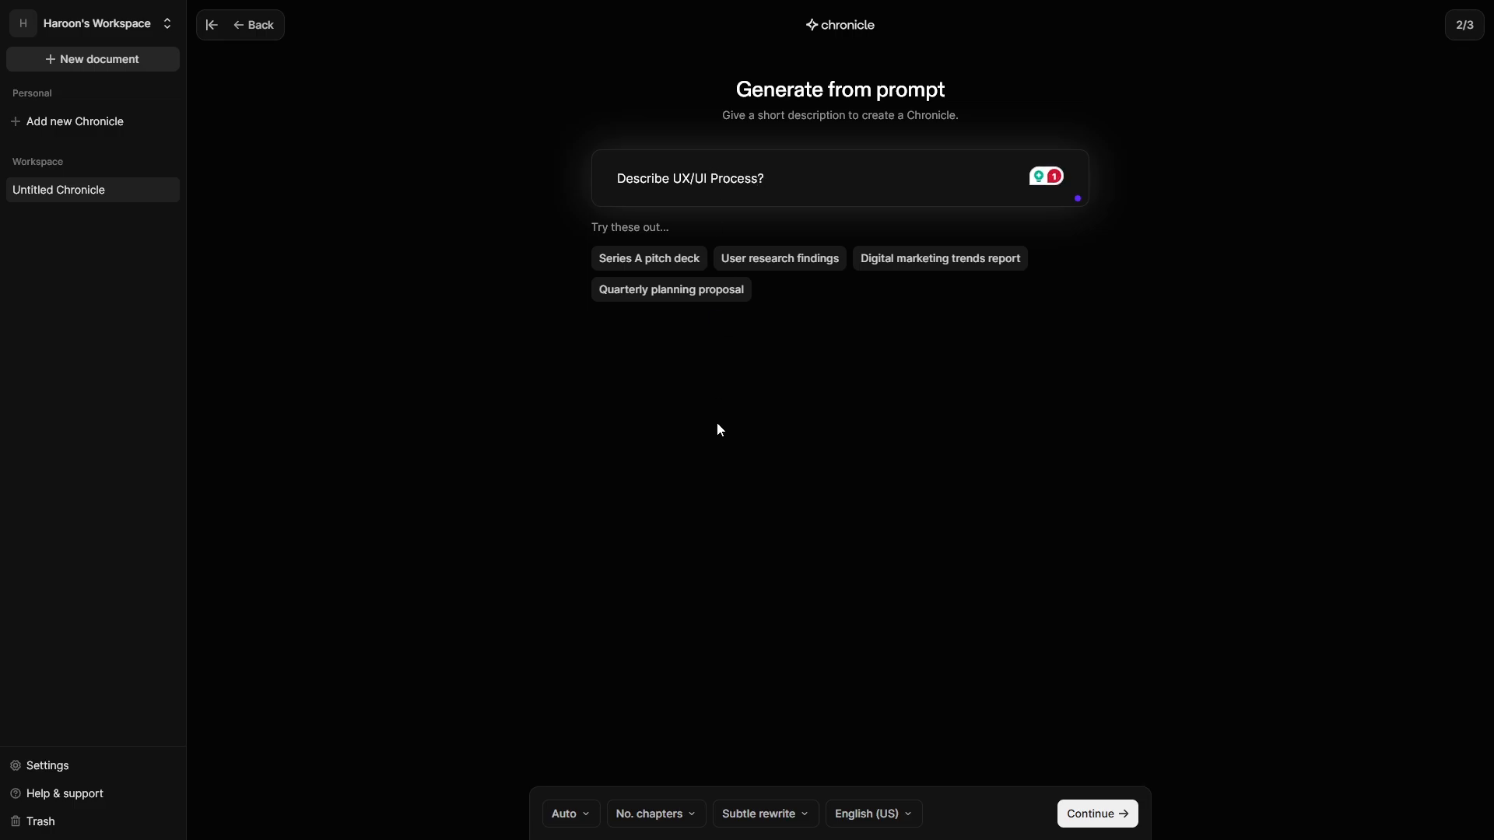
left_click(1095, 814)
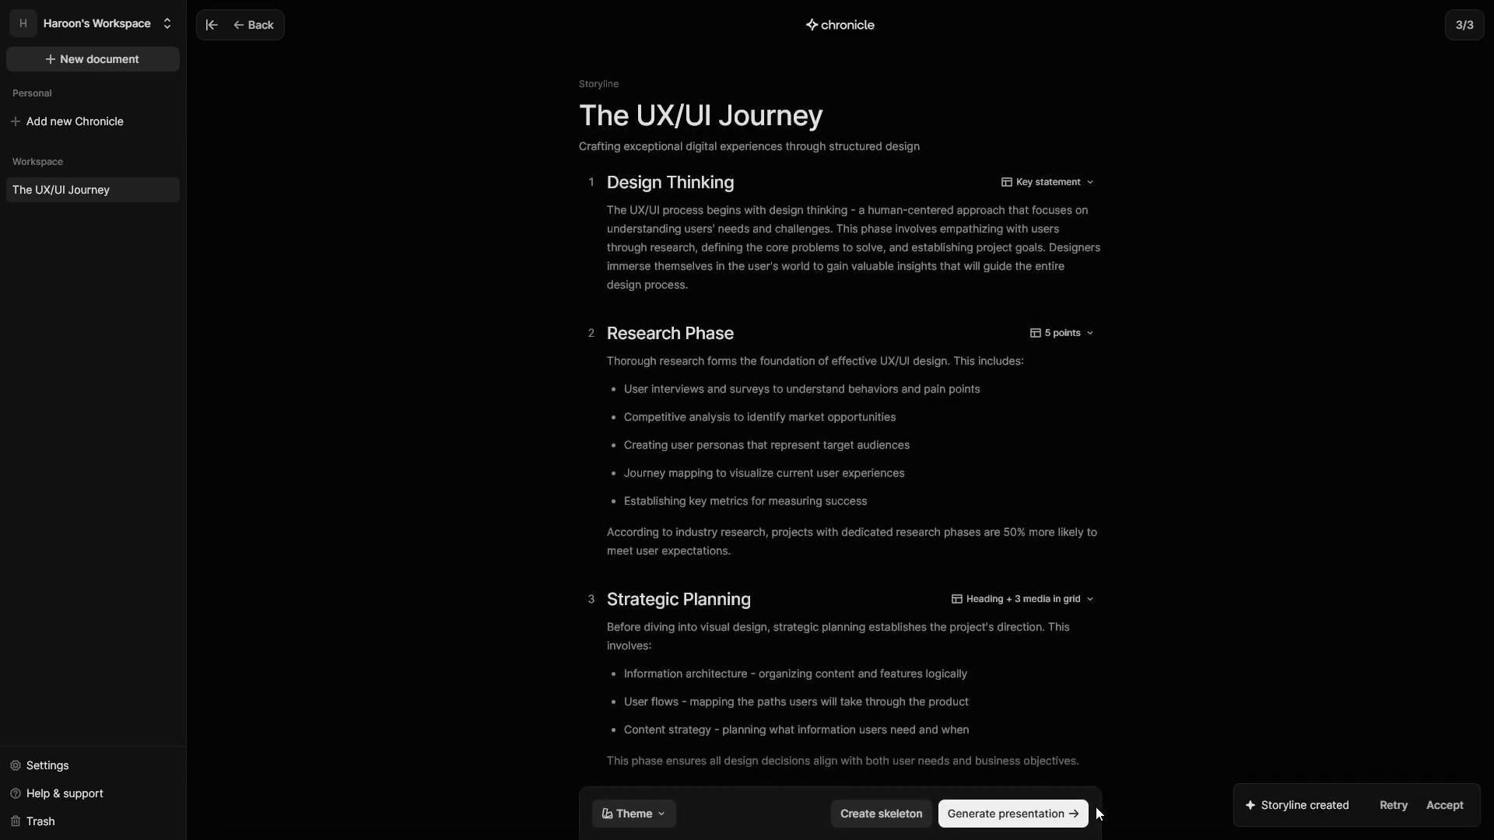
mouse_move(1410, 789)
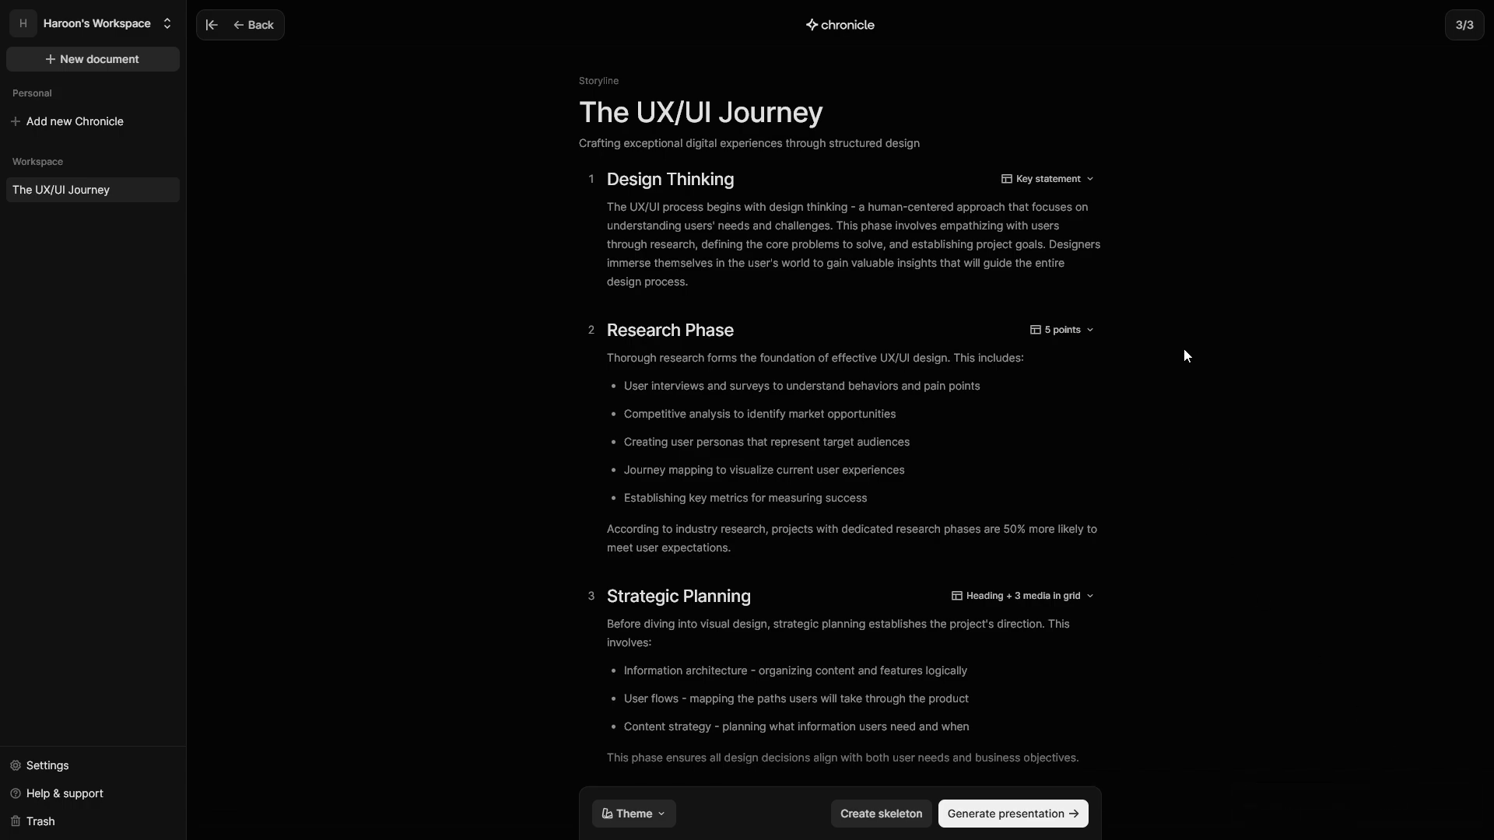
Scroll through The UX/UI Journey's nine chapters down to Iterative Improvement
scroll("down", 3)
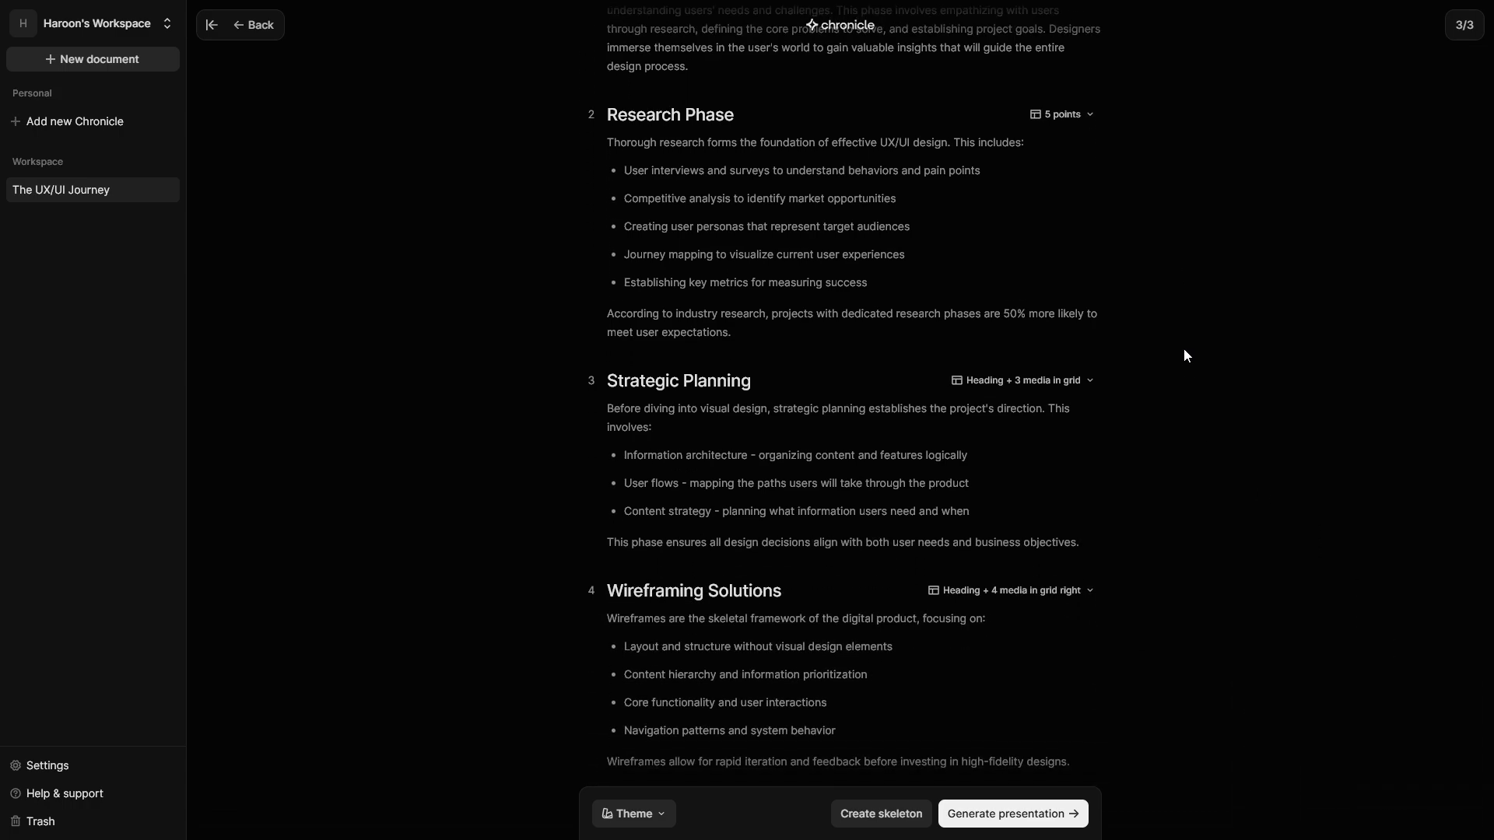
scroll("down", 3)
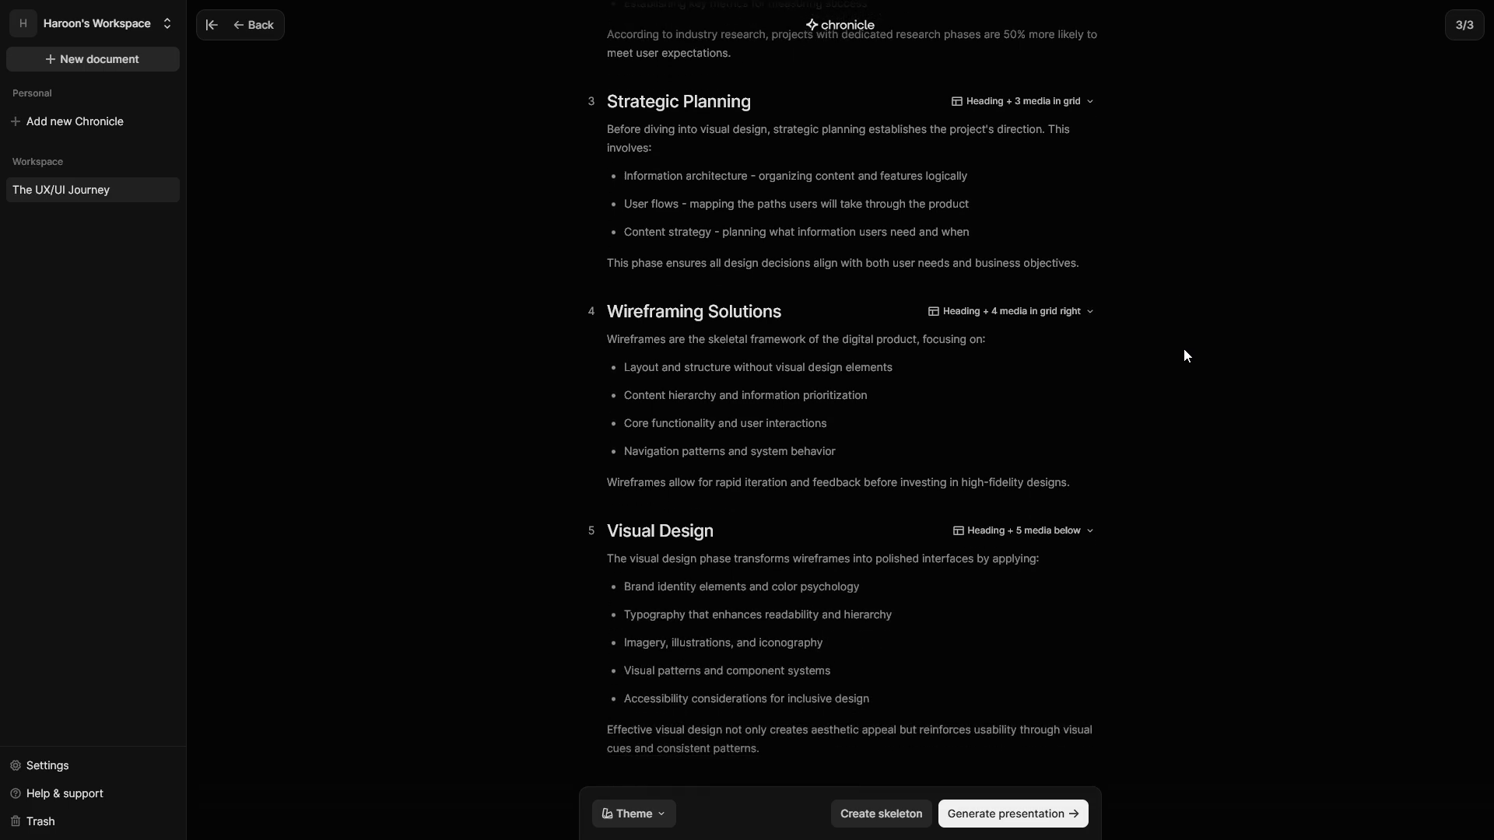
scroll("down", 3)
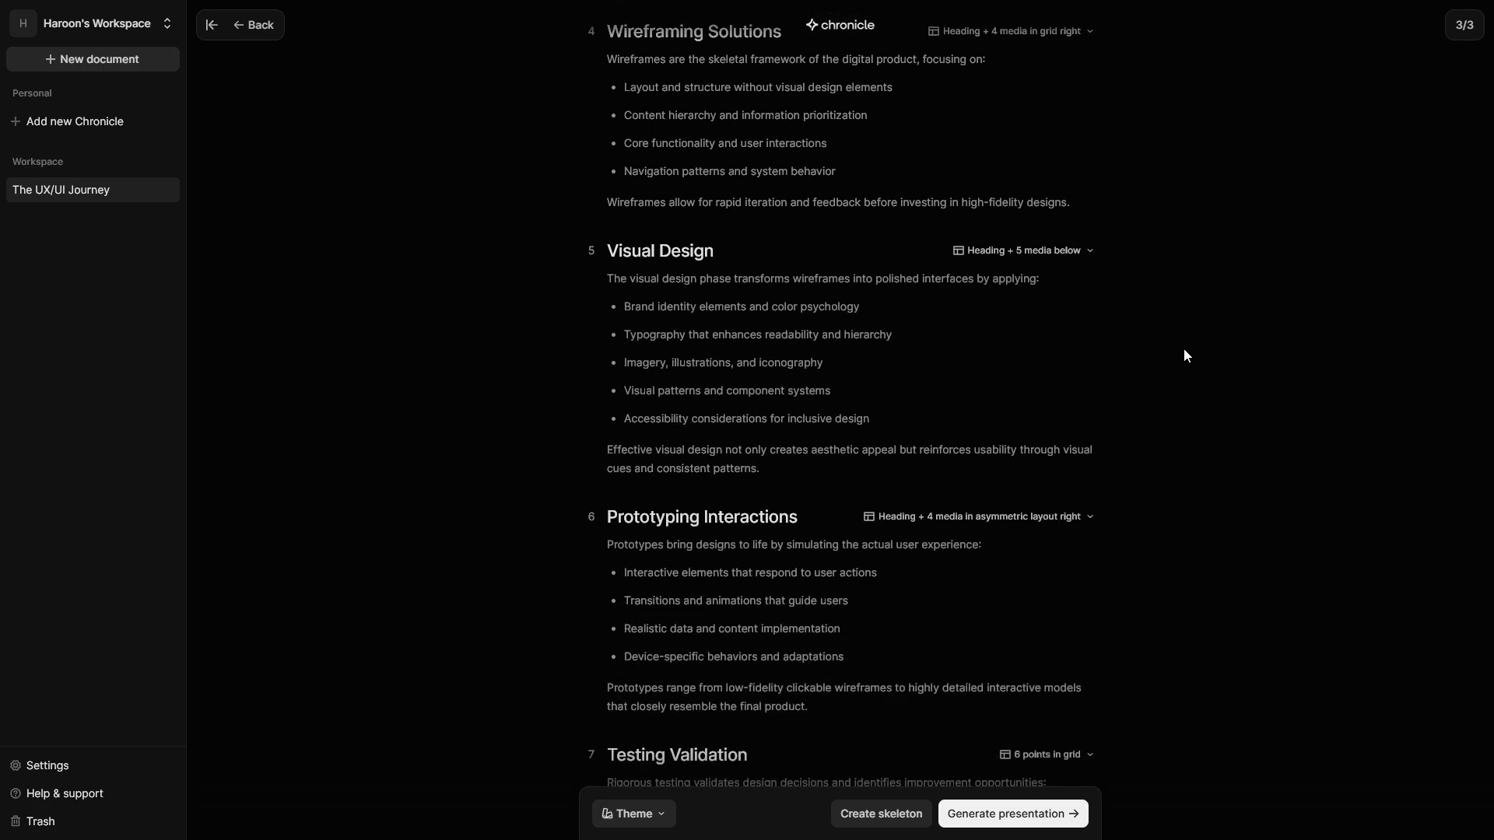
scroll("down", 3)
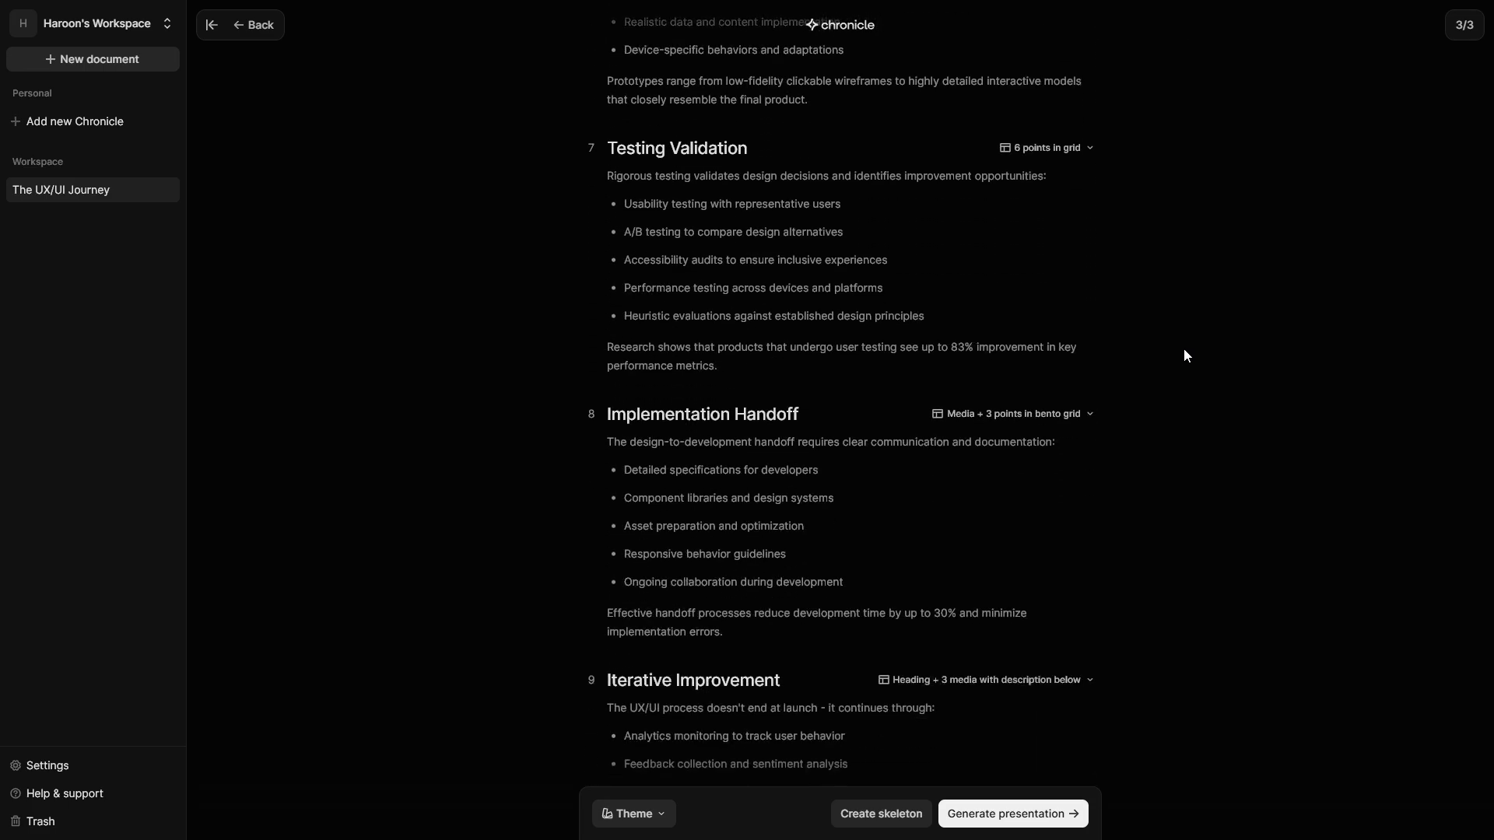
scroll("down", 3)
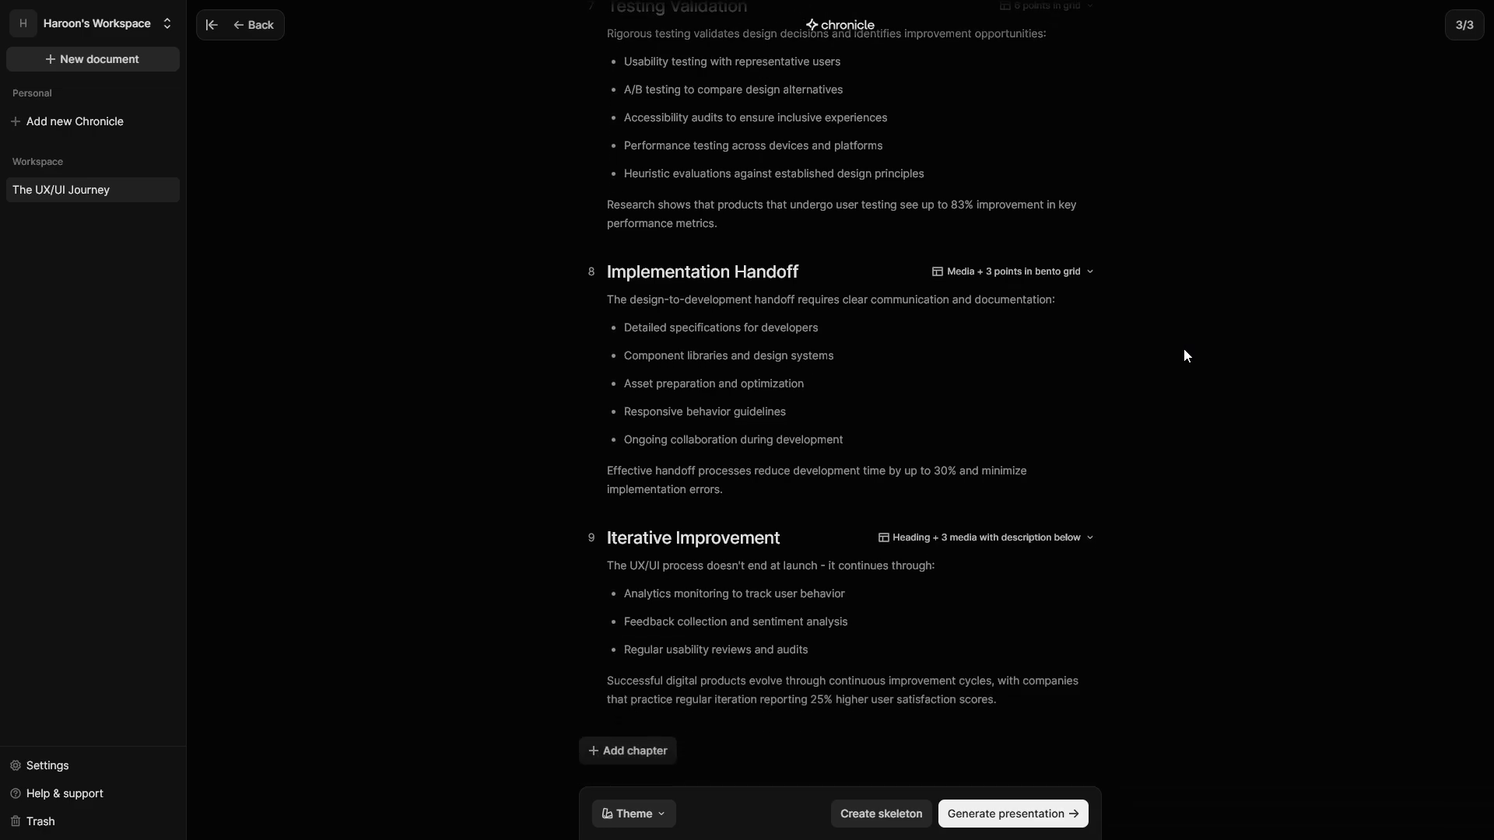
mouse_move(627, 751)
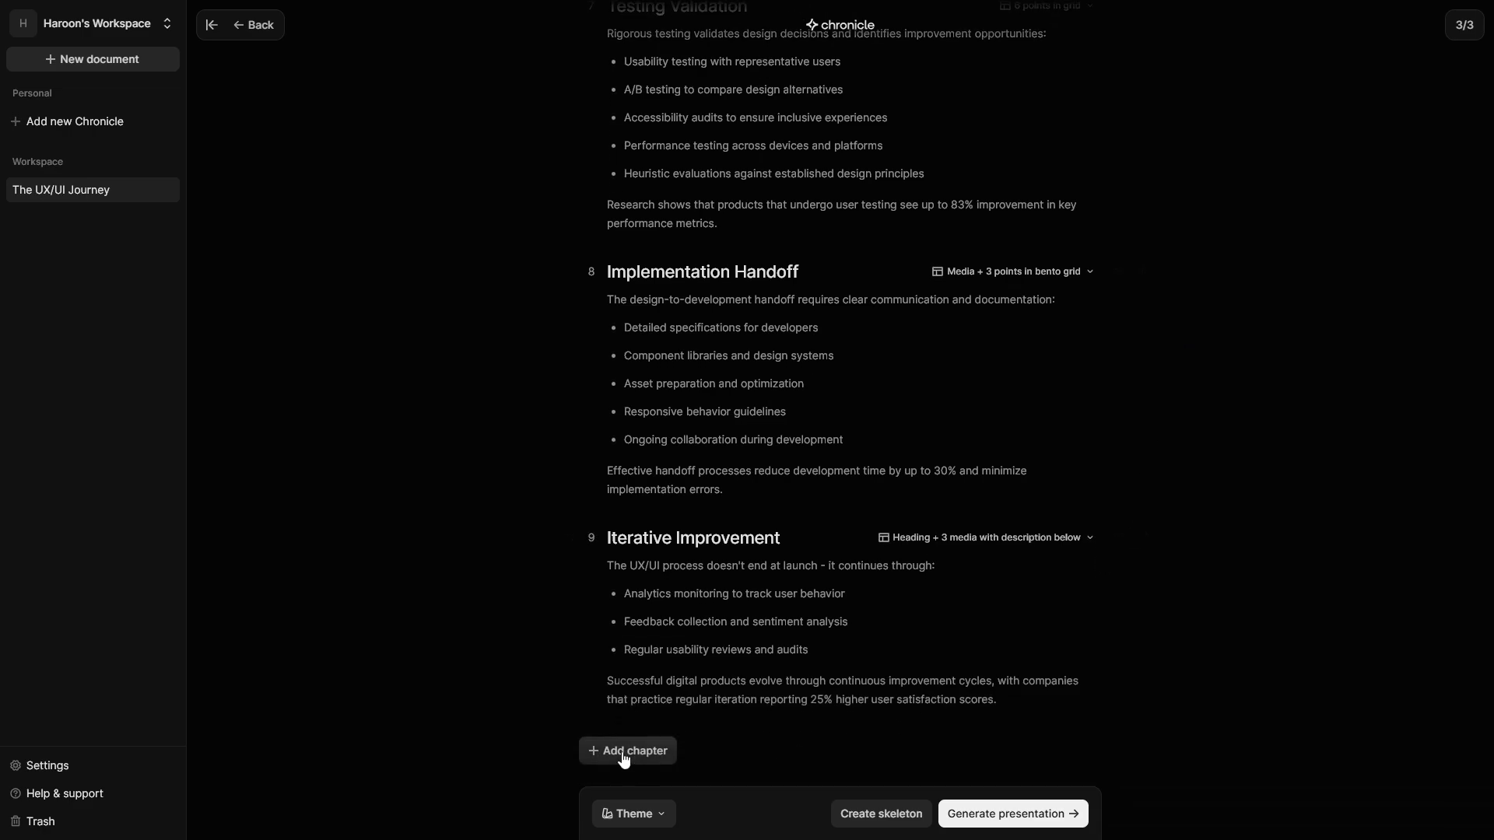
mouse_move(941, 789)
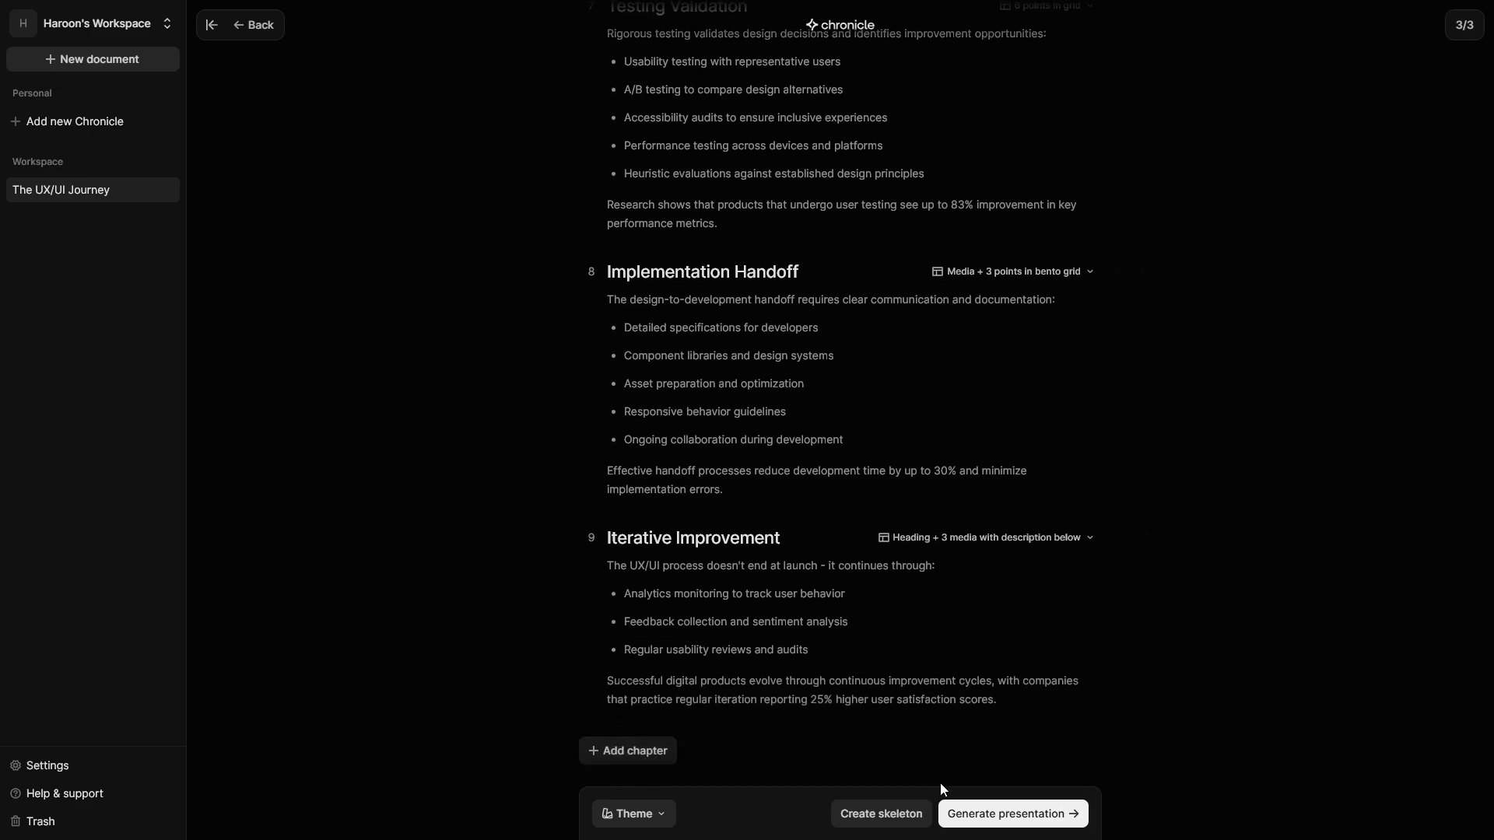
mouse_move(1012, 814)
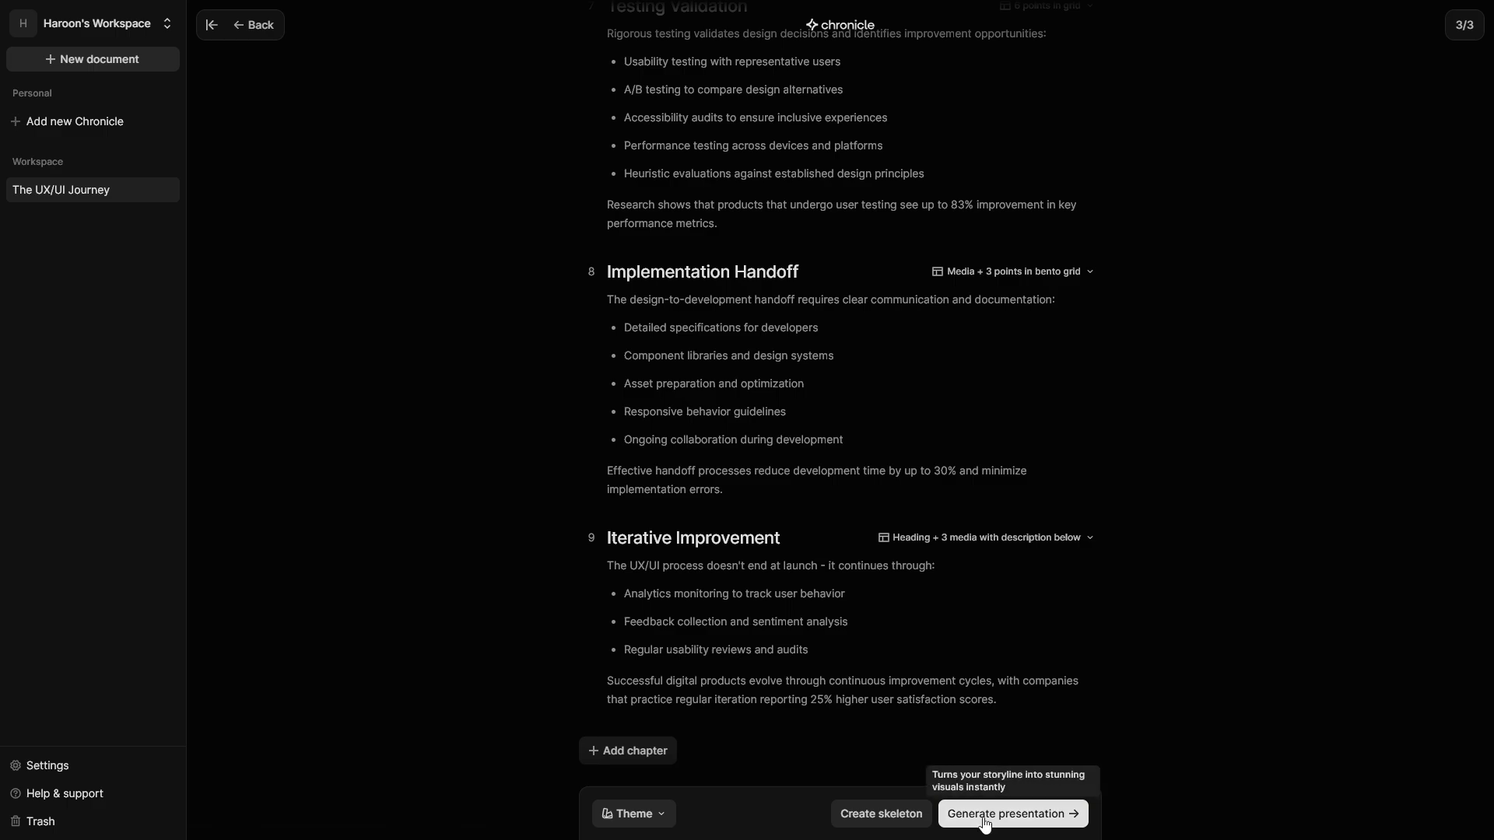
Generate the presentation from The UX/UI Journey storyline and collapse the workspace sidebar
left_click(1011, 814)
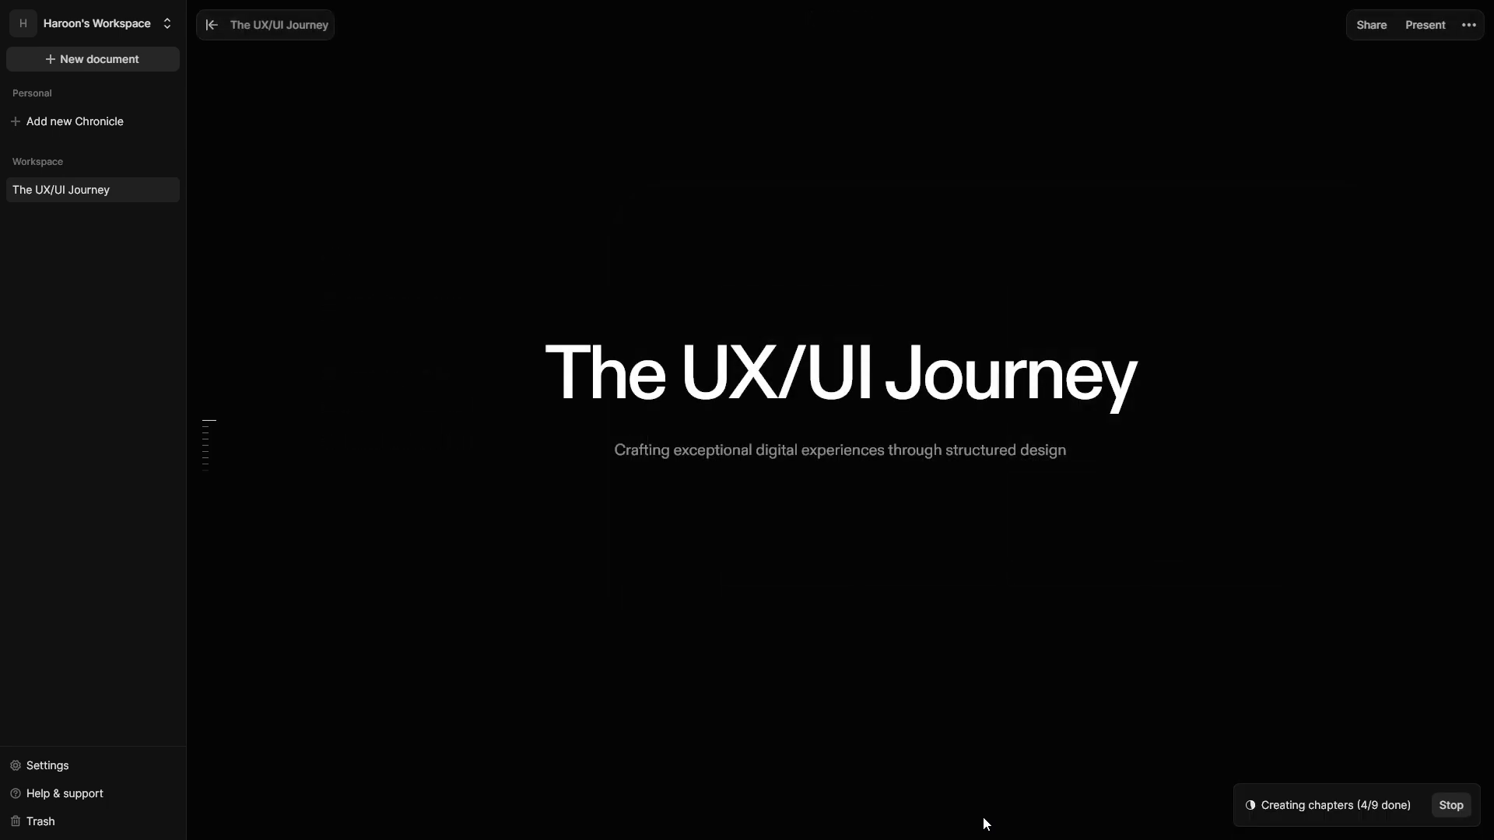
left_click(211, 25)
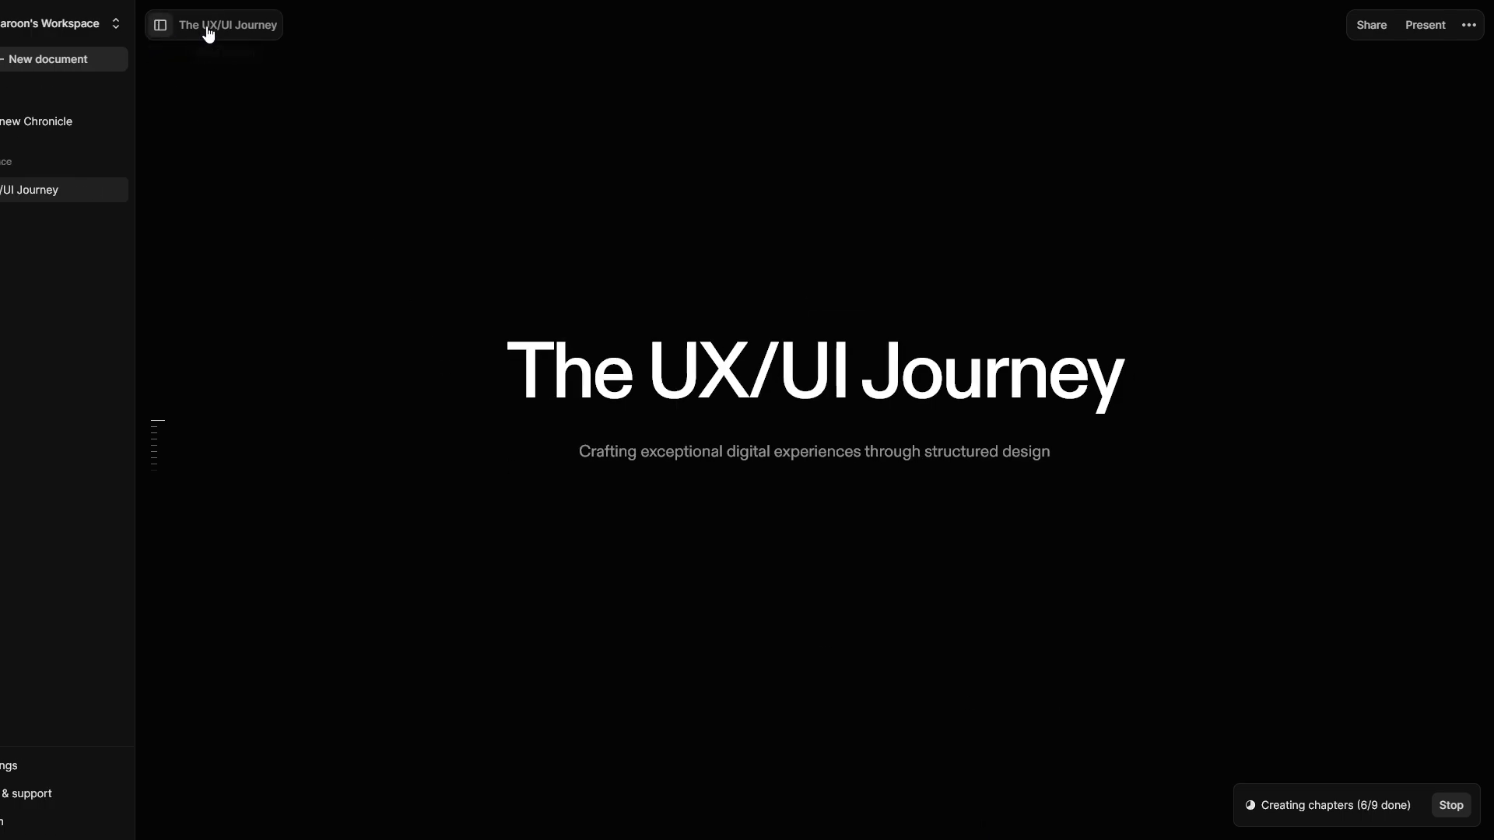
left_click(159, 25)
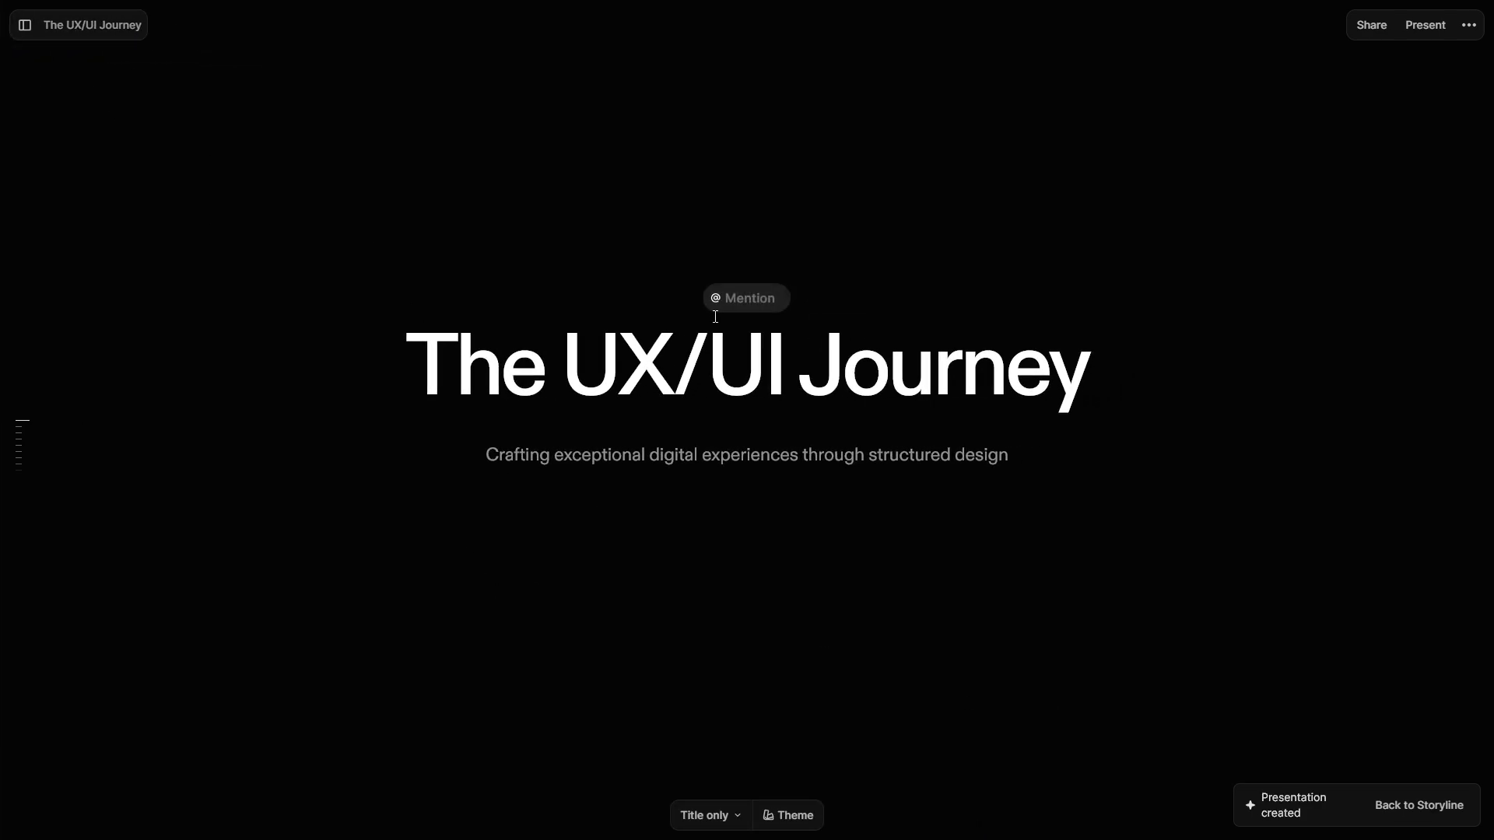
Add a Figma mention to the title slide and set its design to Full screen cover
left_click(746, 297)
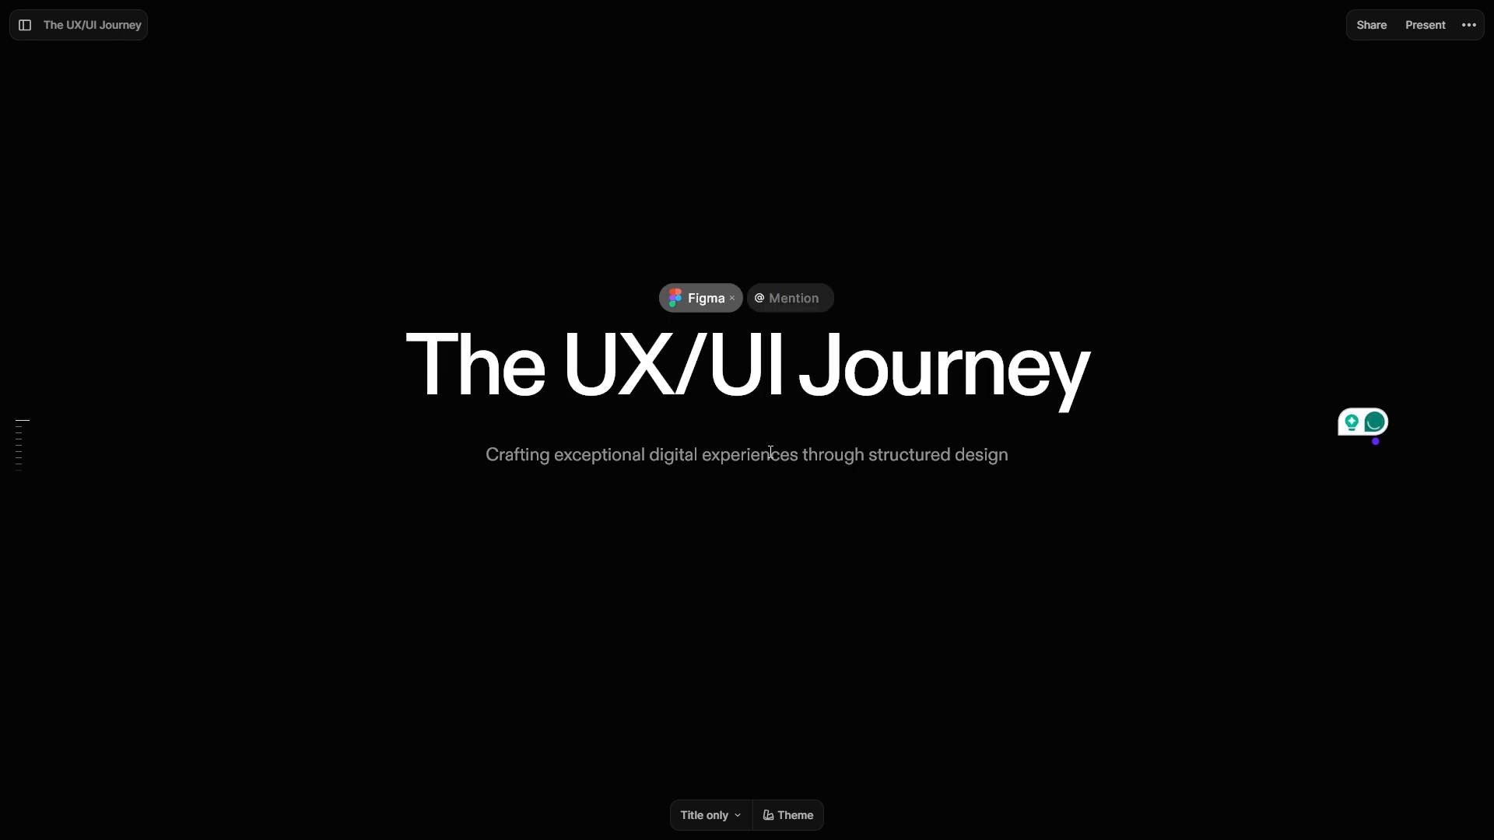
left_click(708, 815)
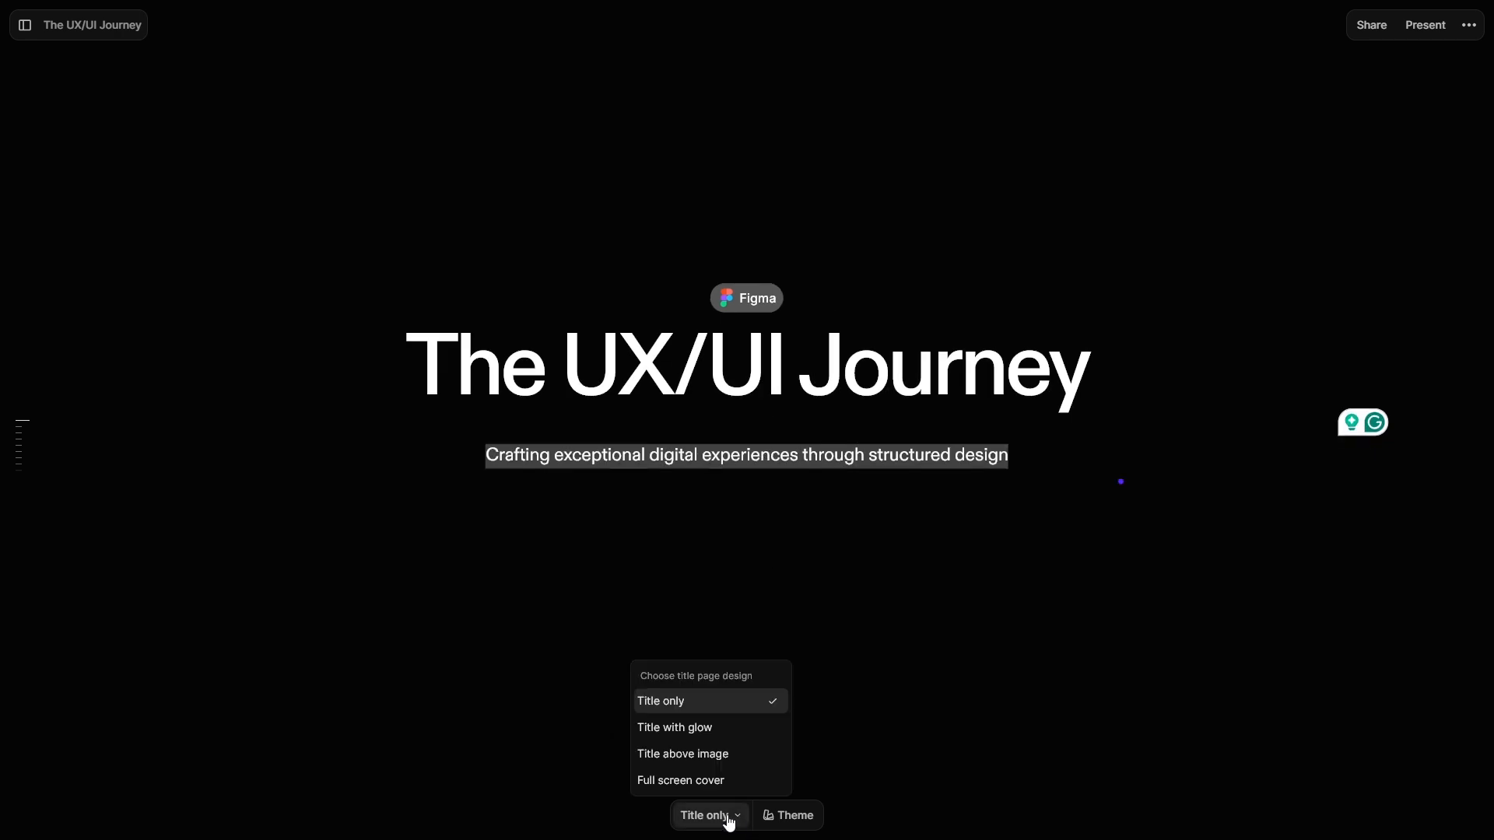
left_click(674, 726)
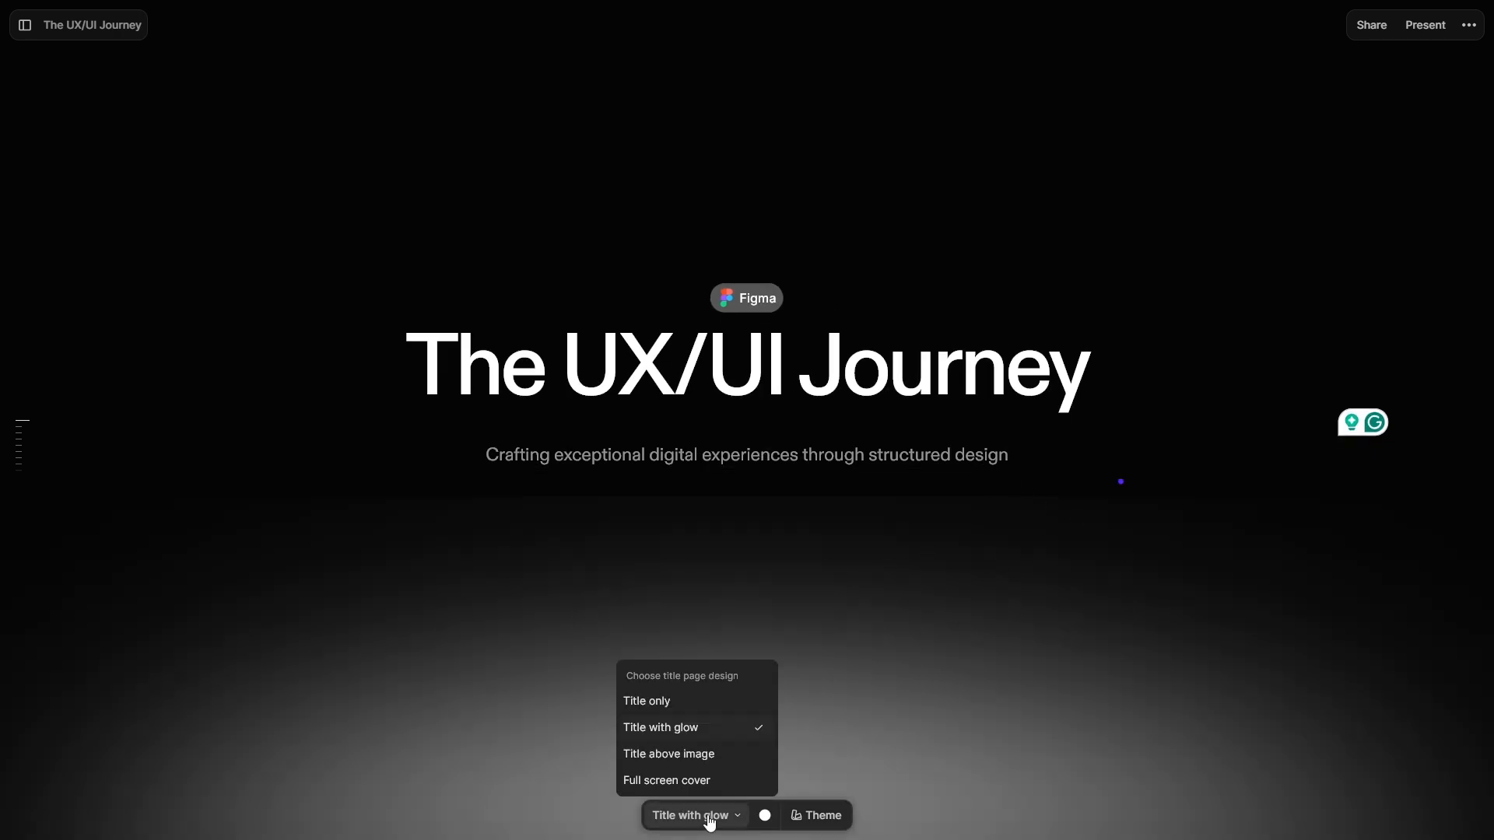
left_click(668, 754)
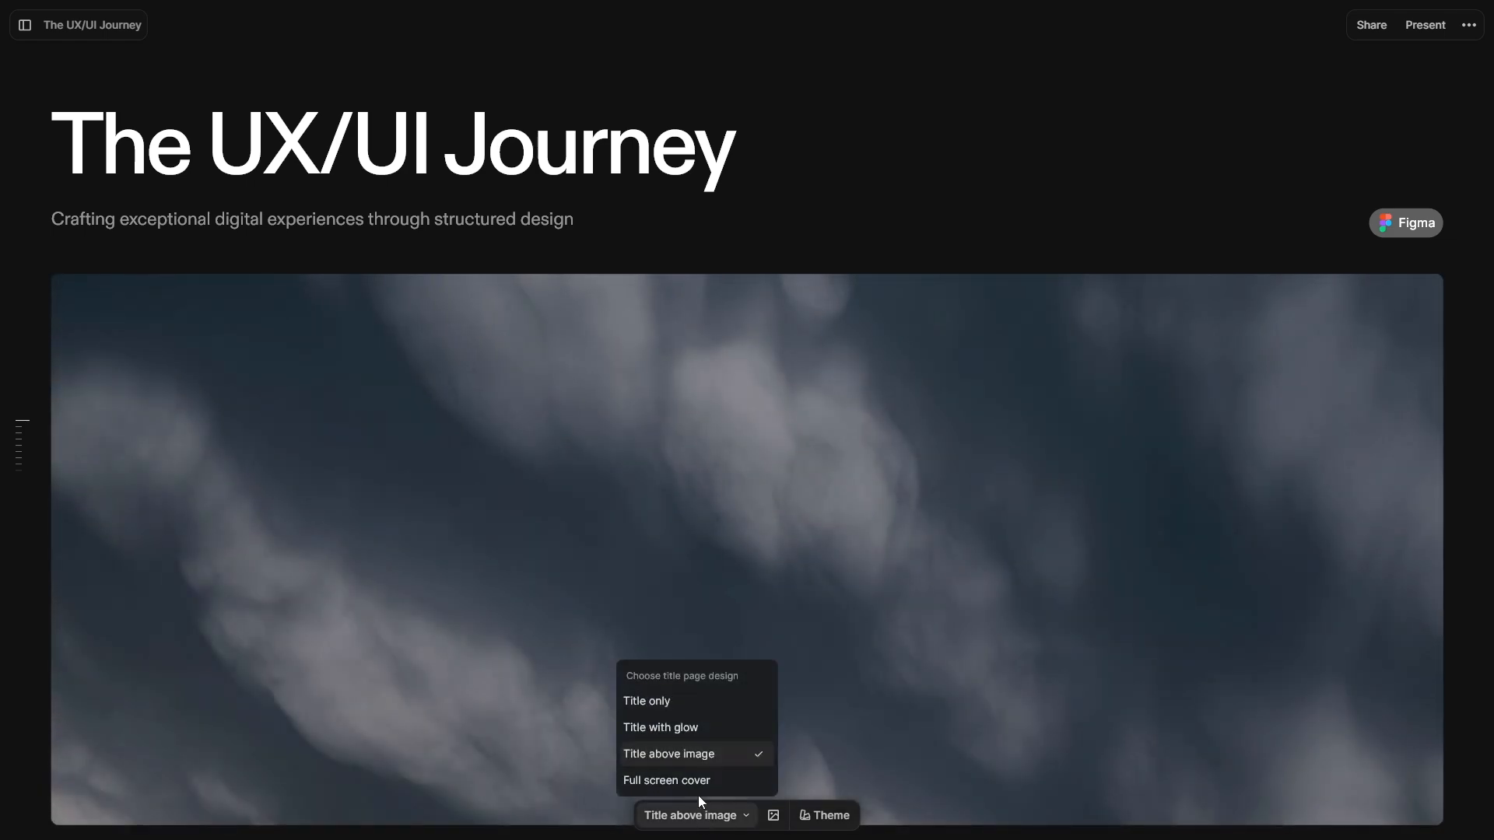
left_click(666, 779)
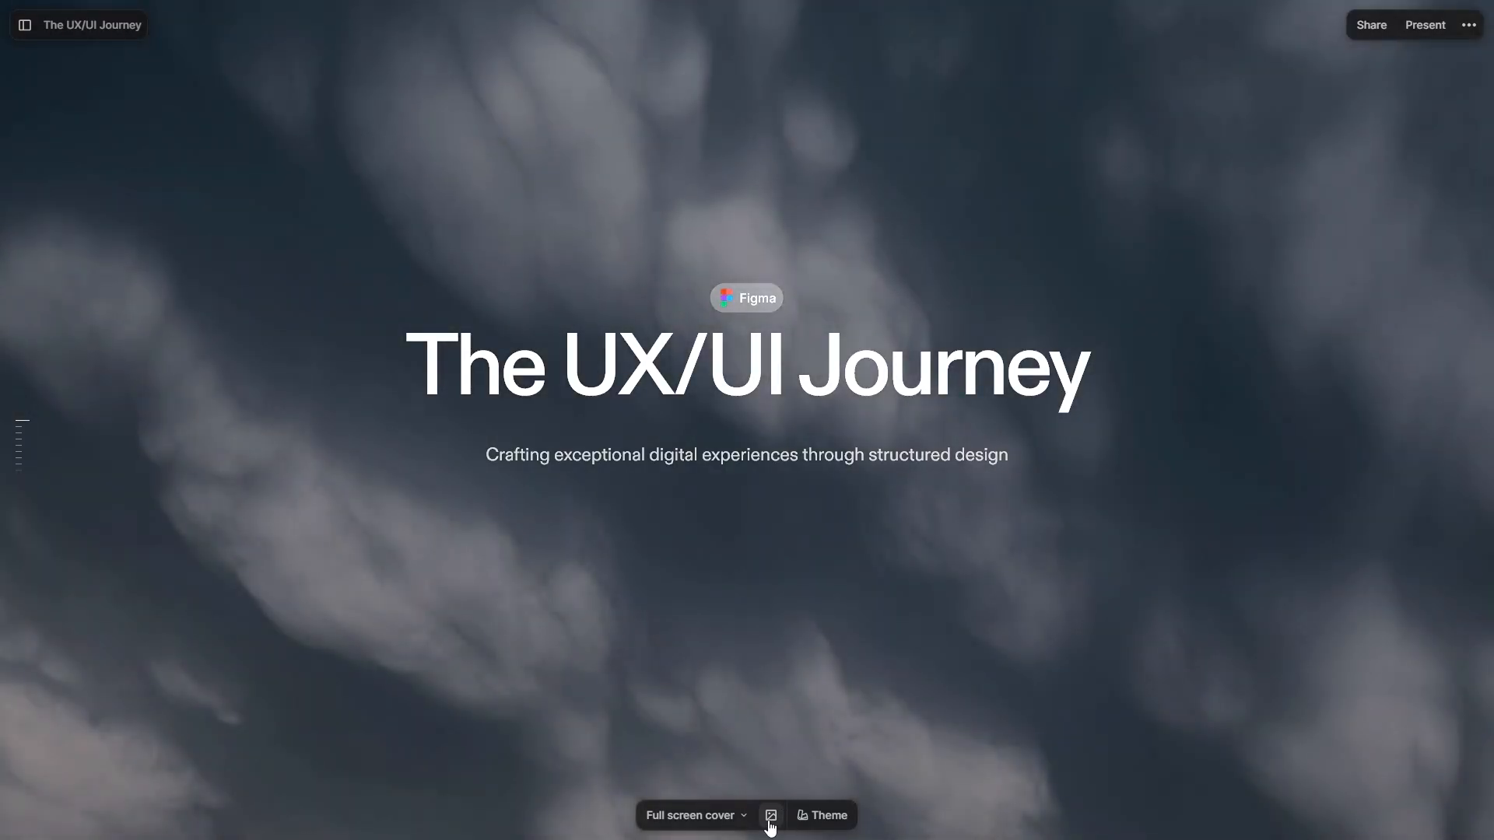
Set the title slide background to the first curated blue gradient
left_click(769, 815)
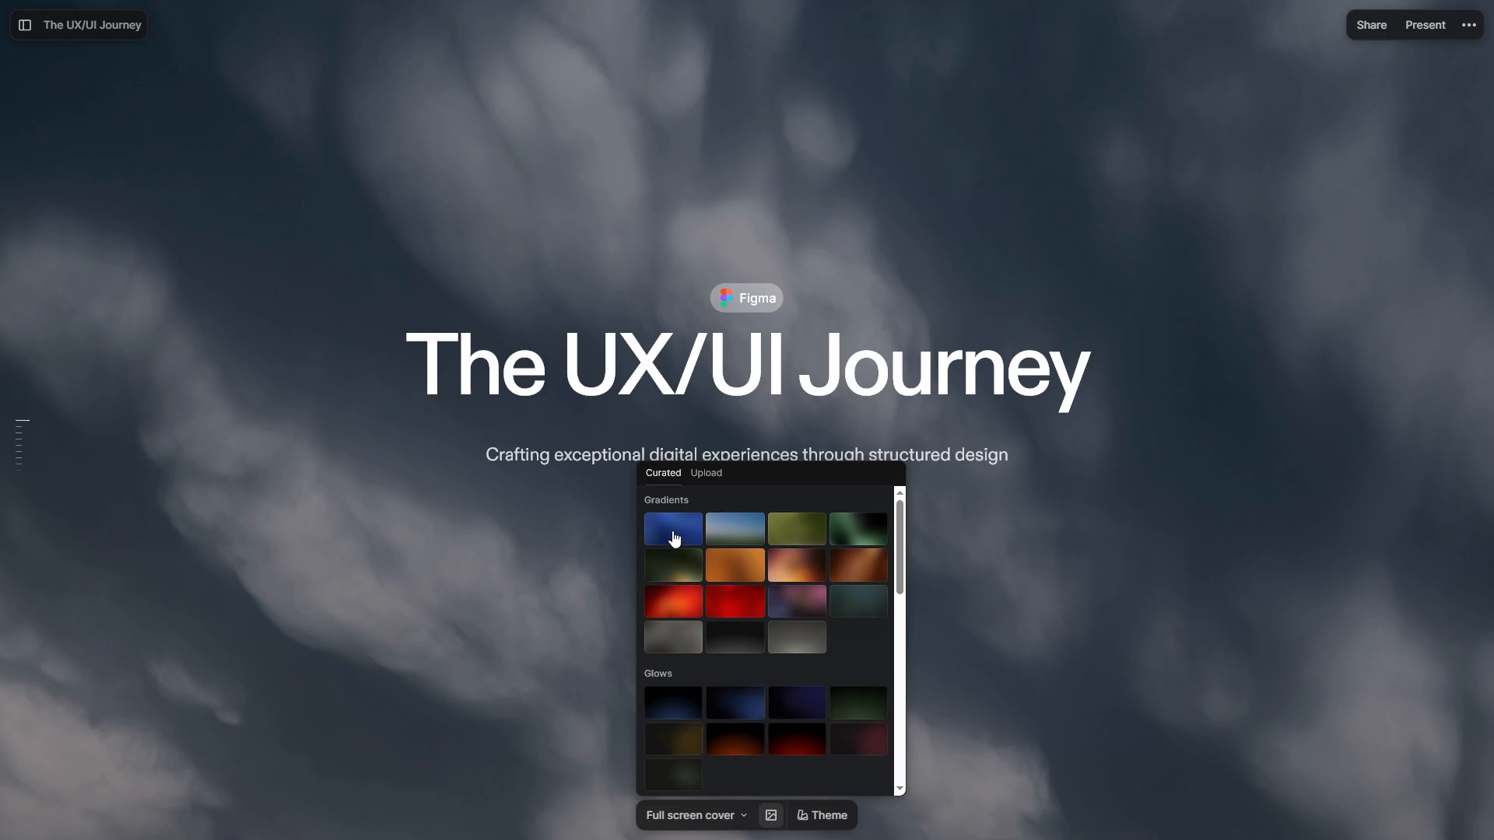
left_click(672, 529)
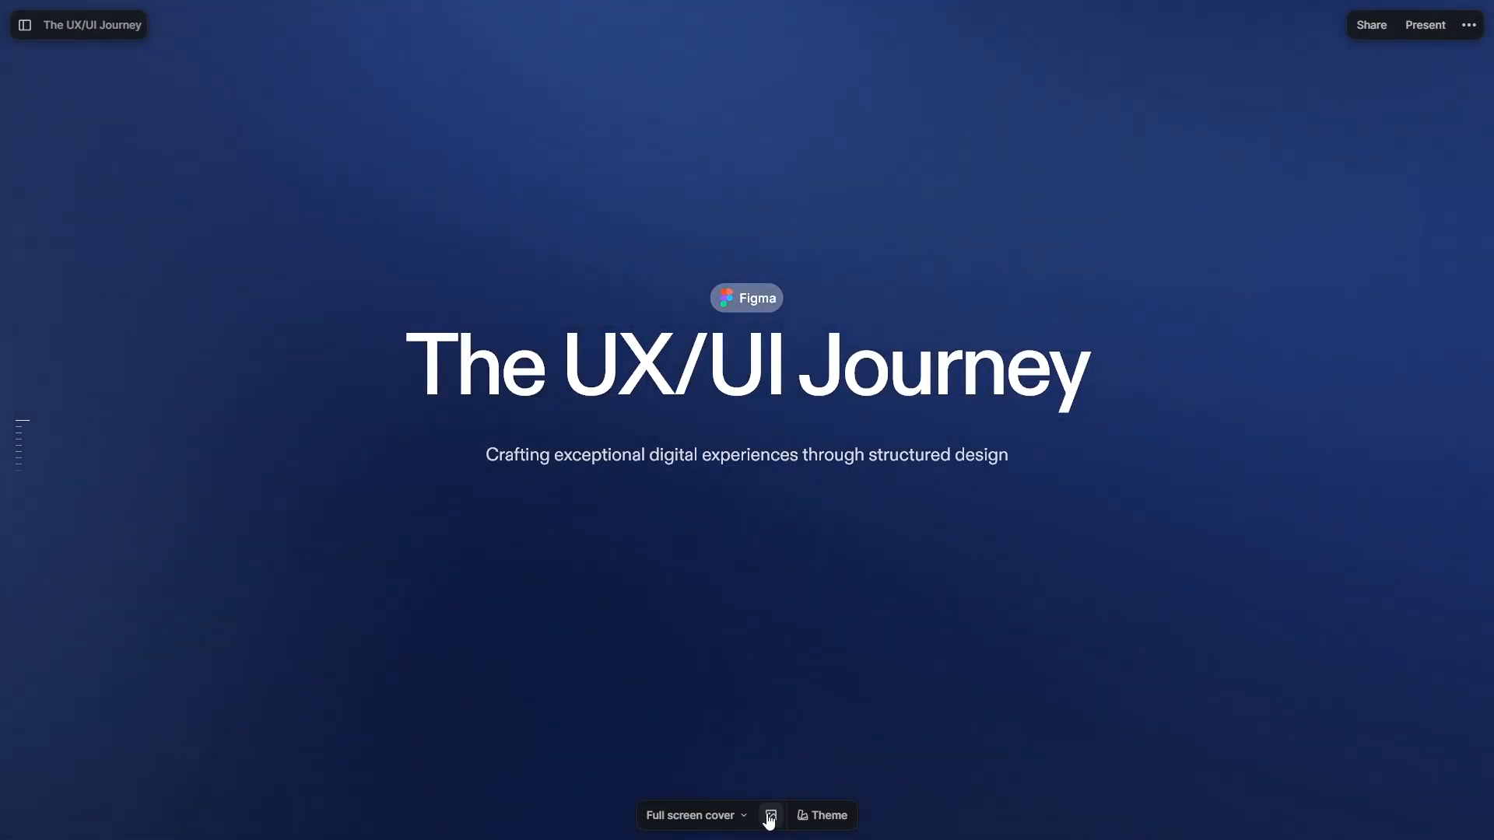
mouse_move(174, 550)
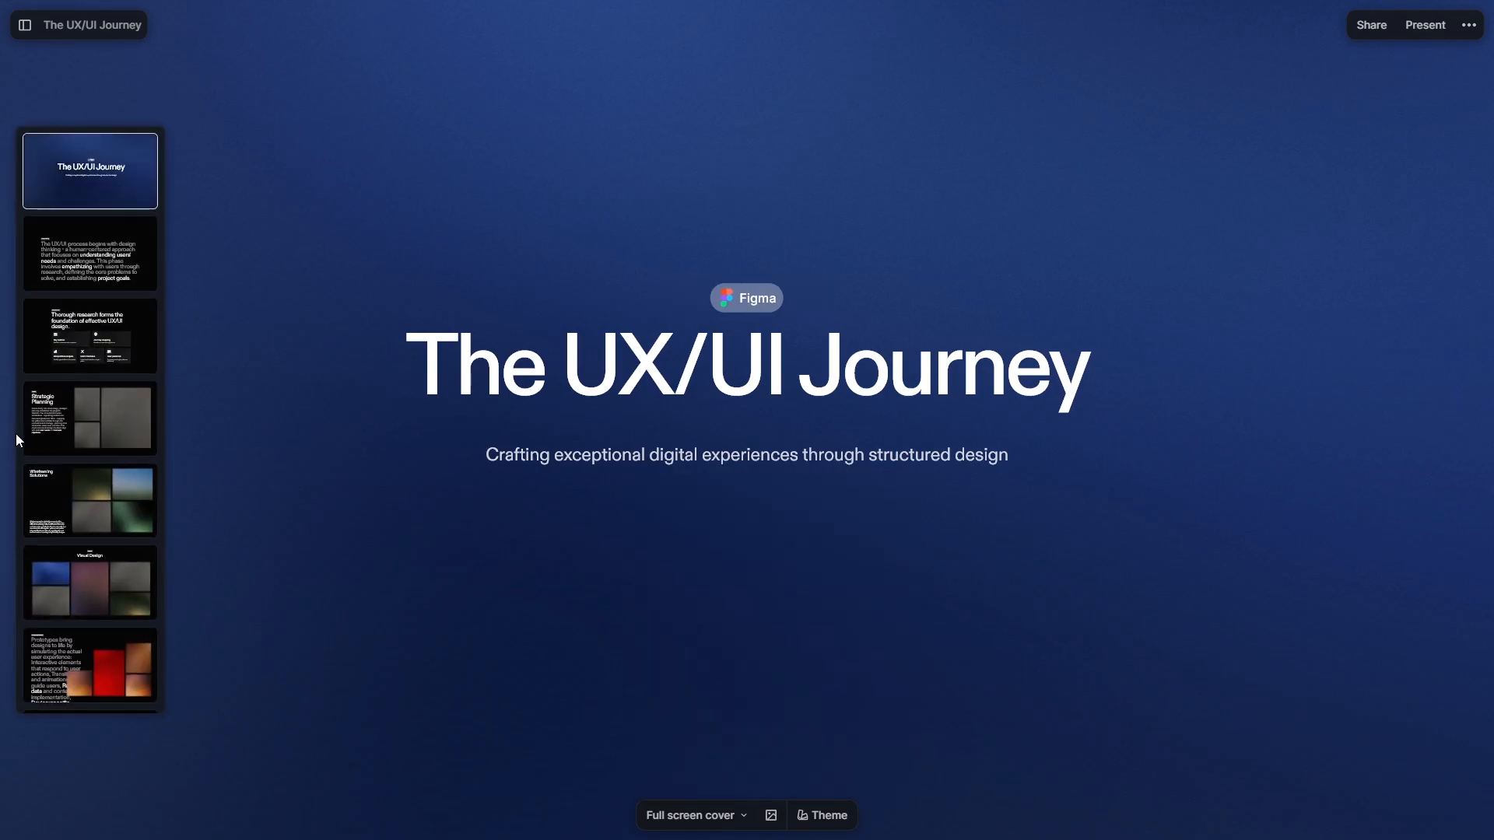
Insert a Polaroid image of a blossoming tree into the Design Thinking chapter and select it
left_click(89, 254)
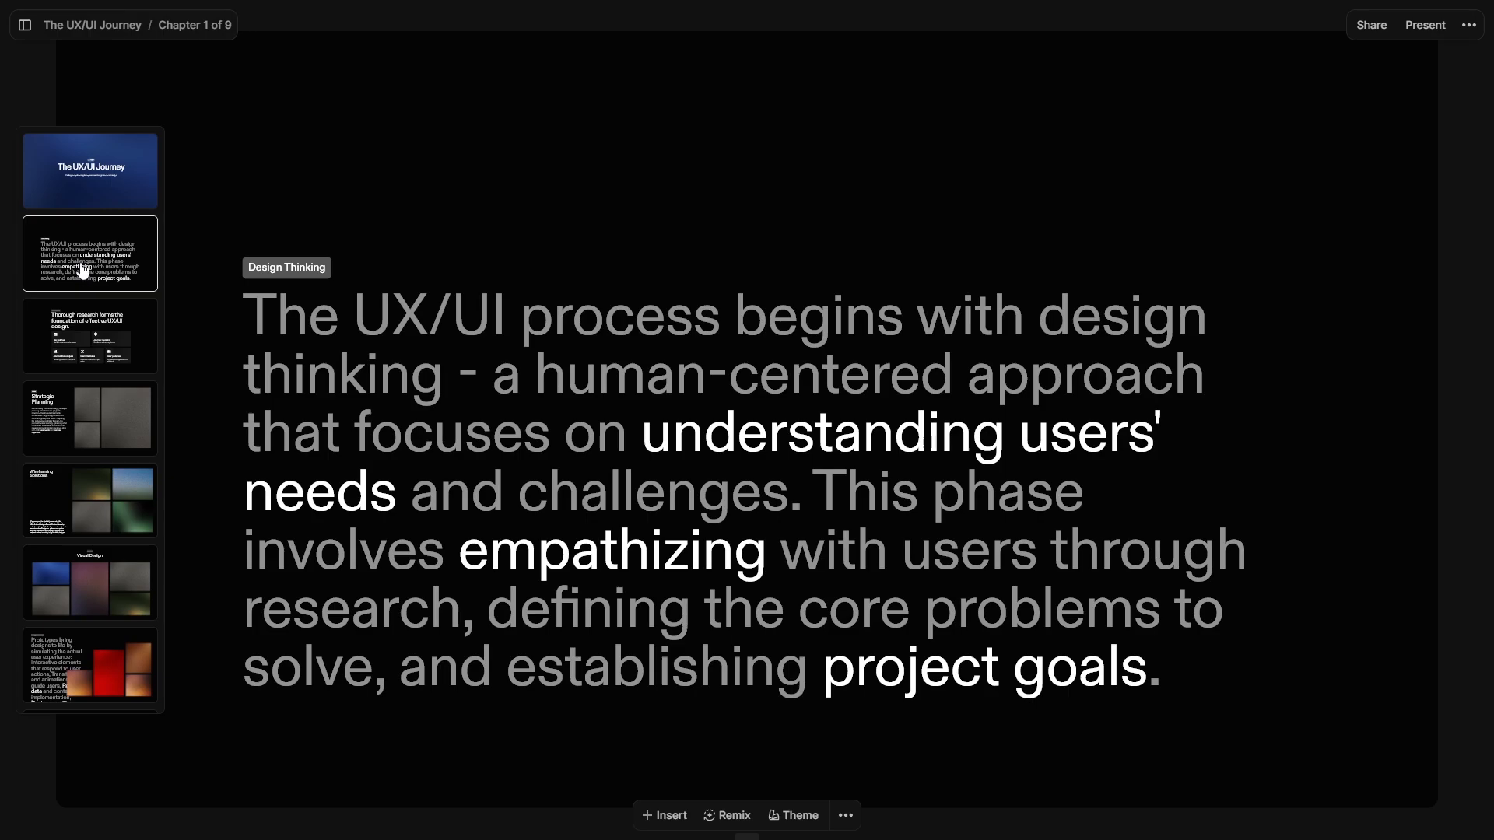
left_click(24, 25)
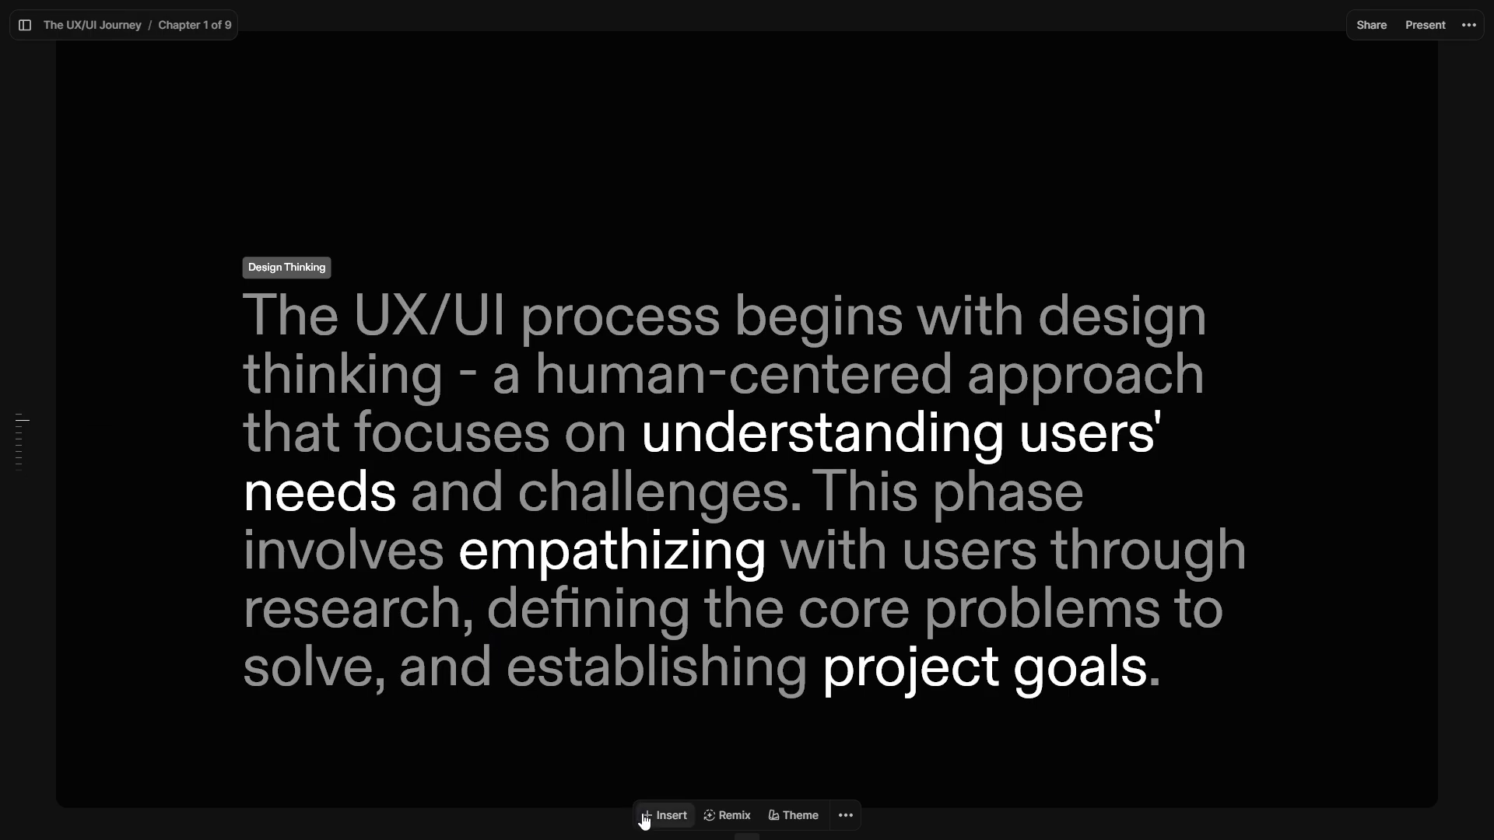
left_click(670, 815)
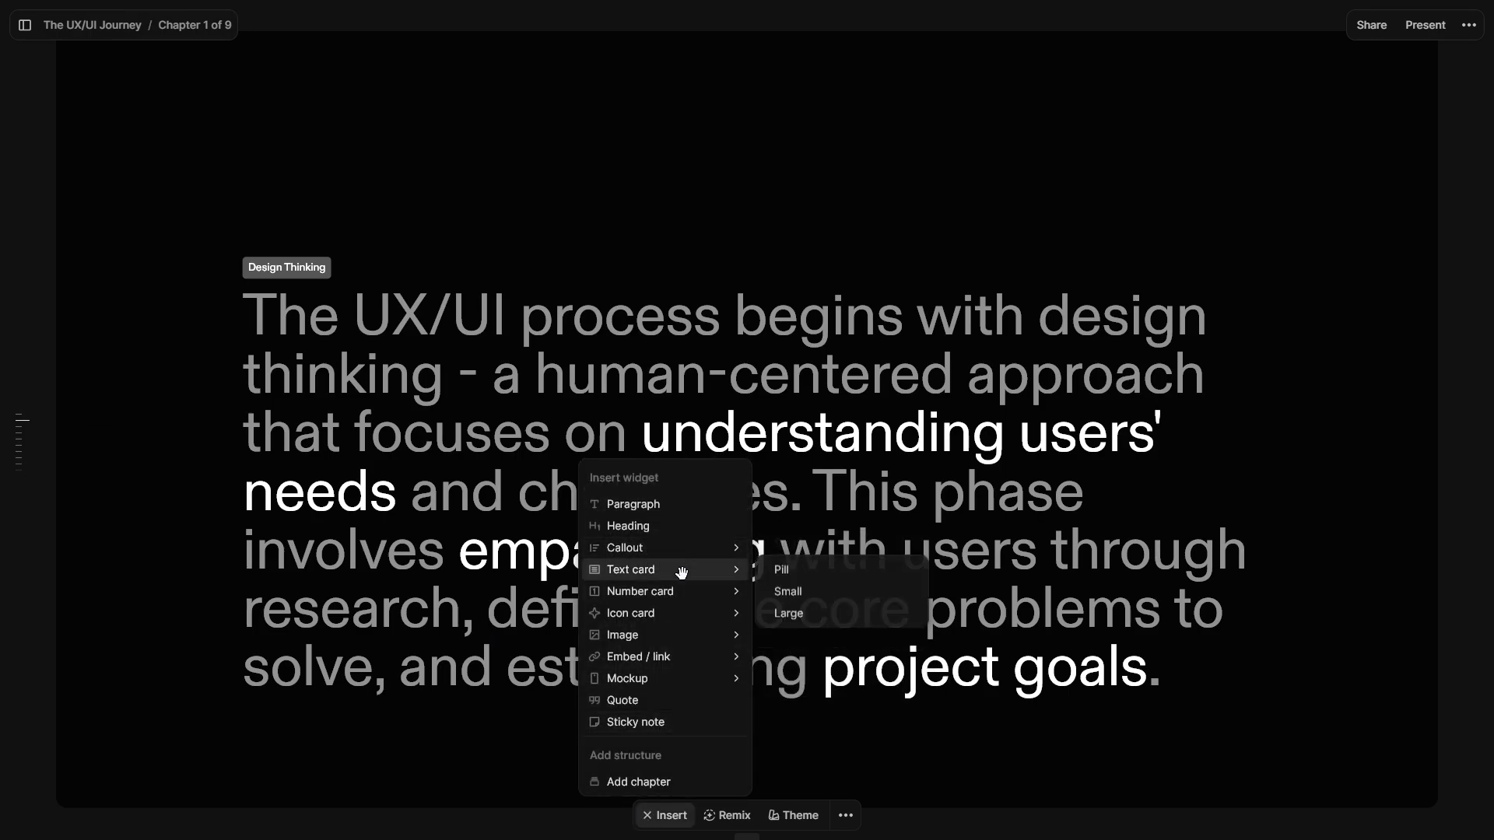
mouse_move(622, 635)
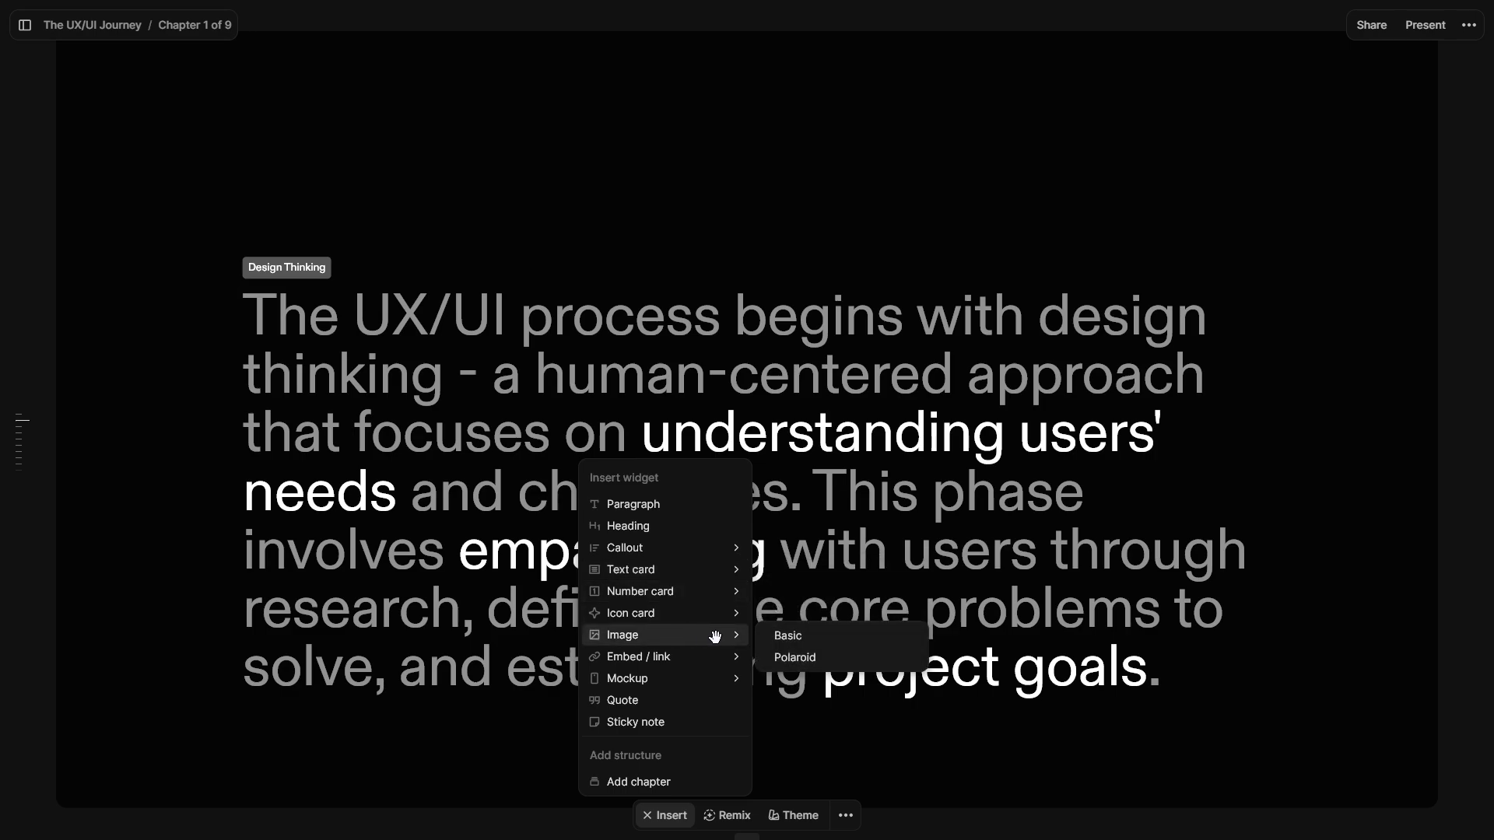
mouse_move(787, 636)
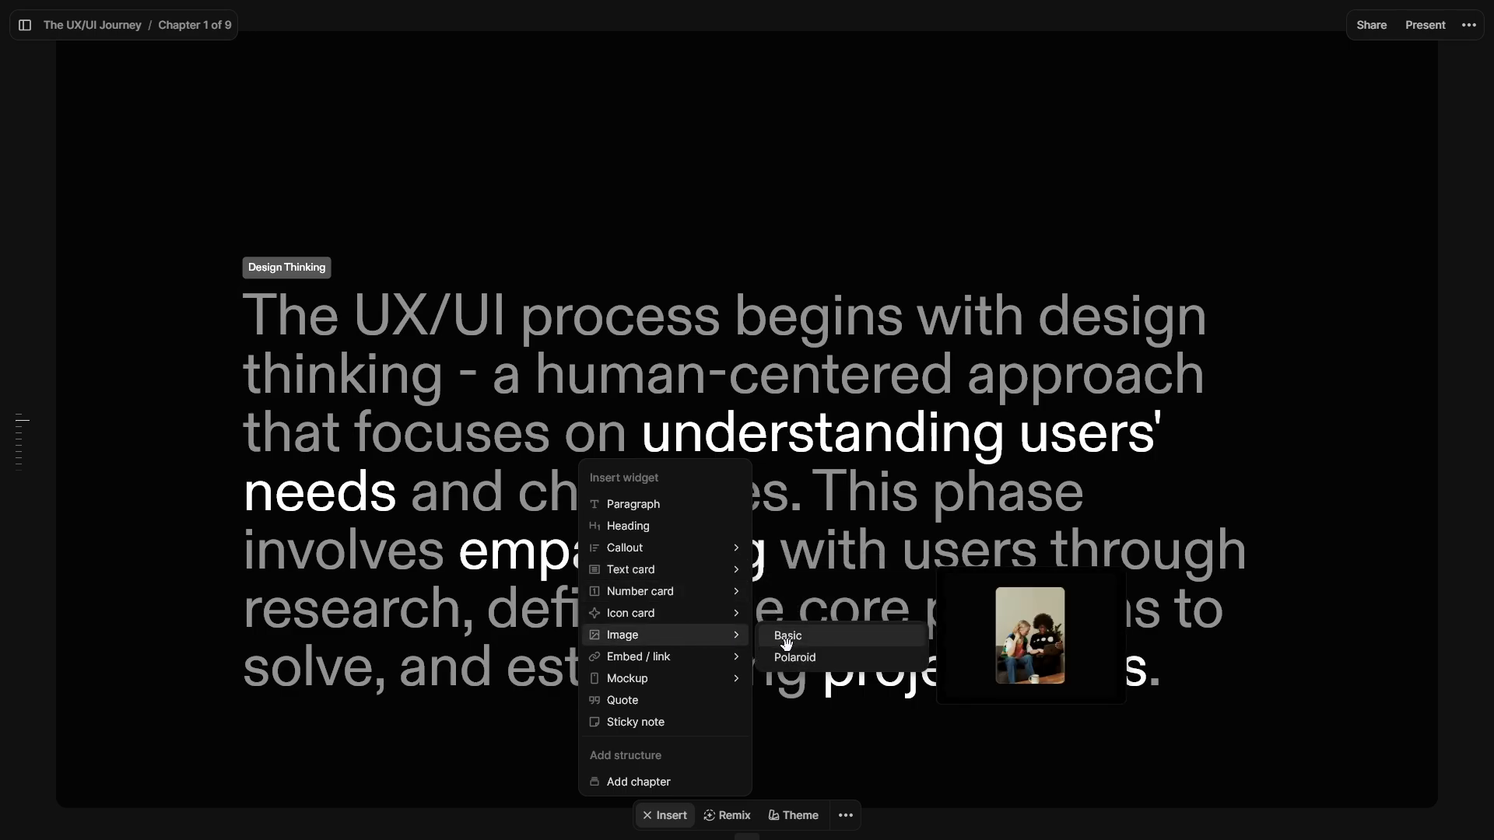
left_click(793, 658)
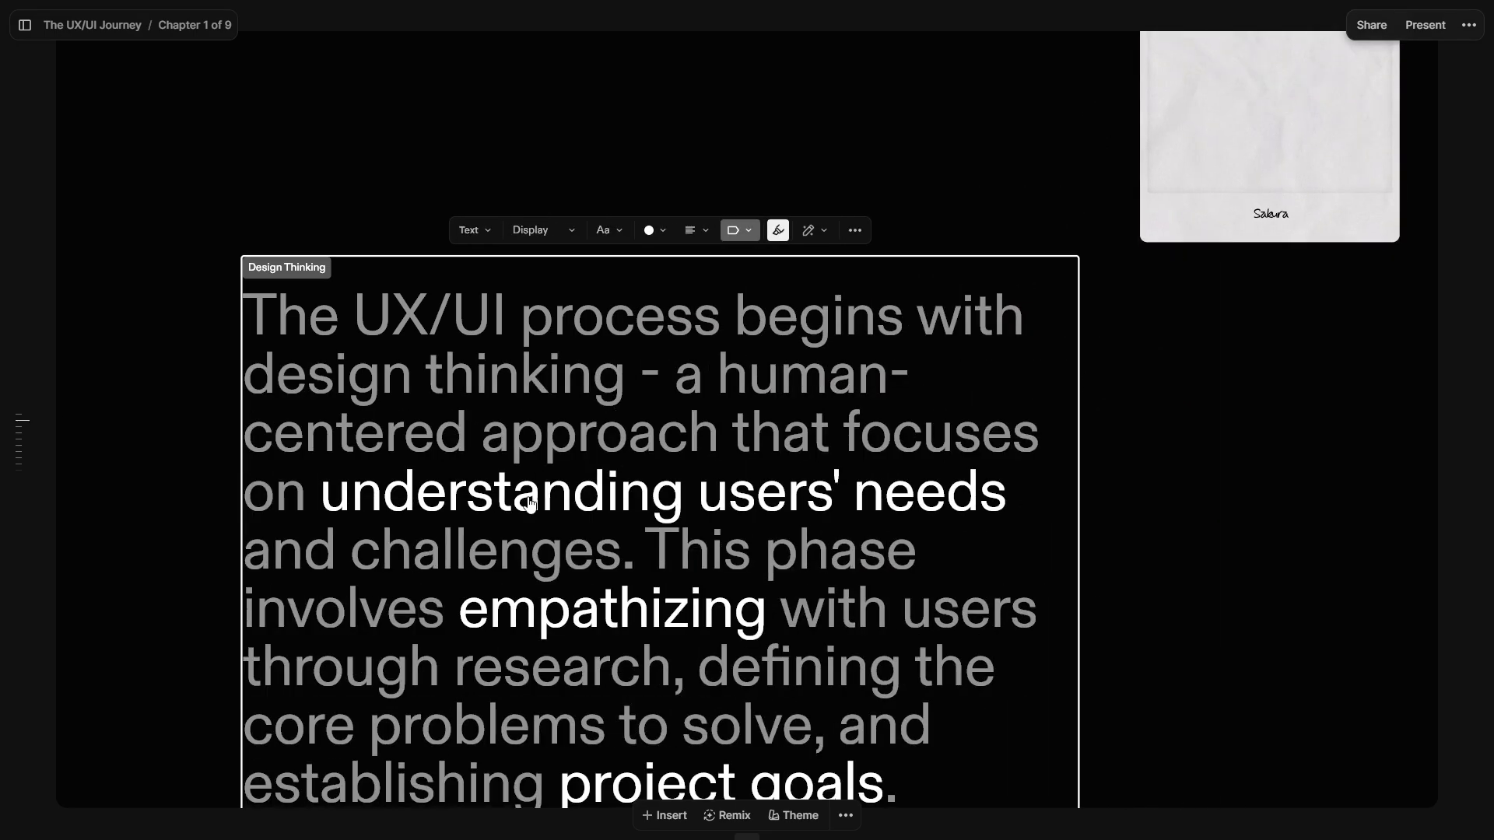
scroll("up", 3)
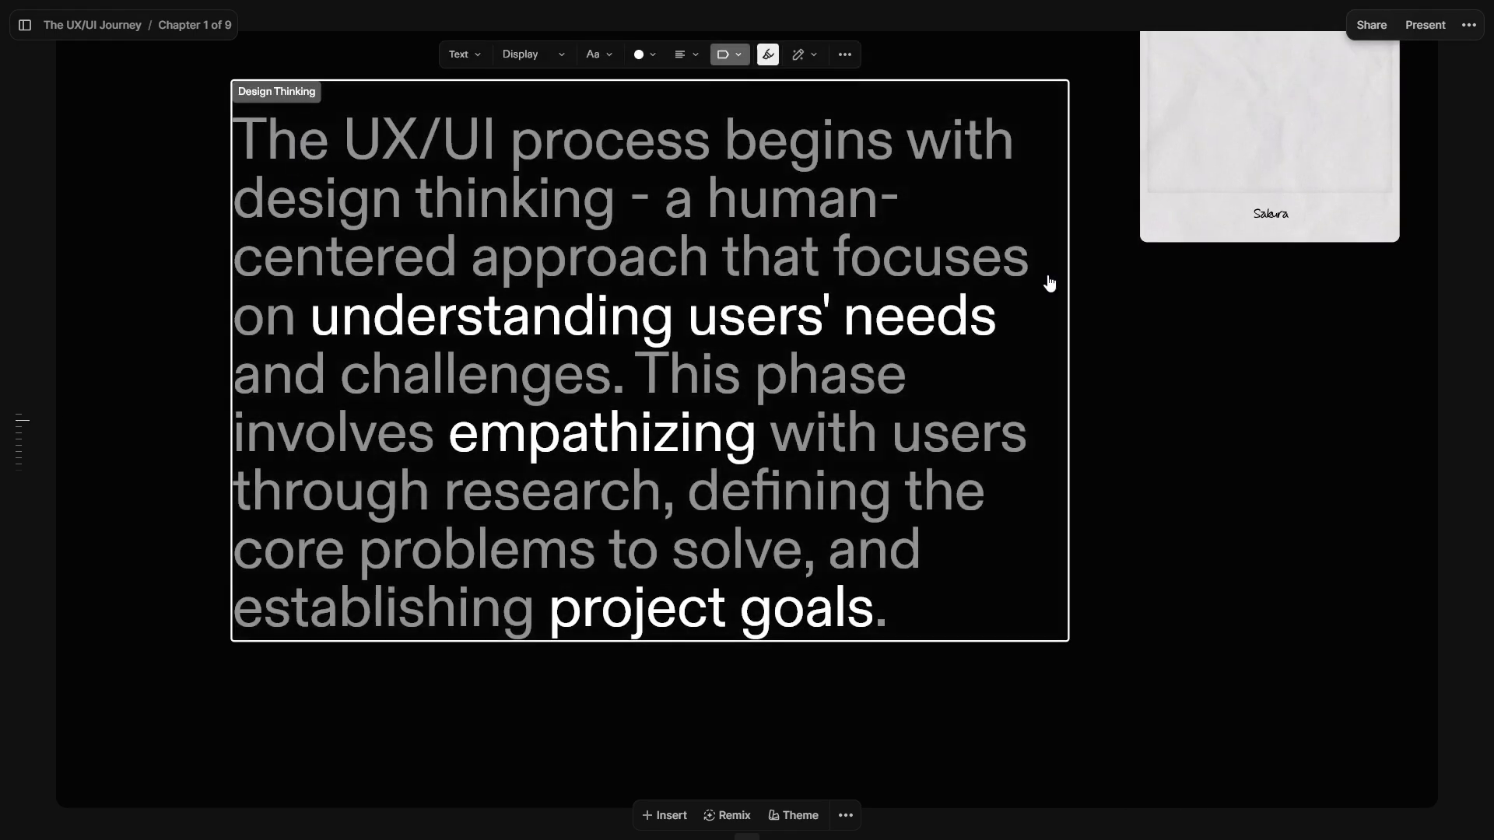
left_click(1268, 133)
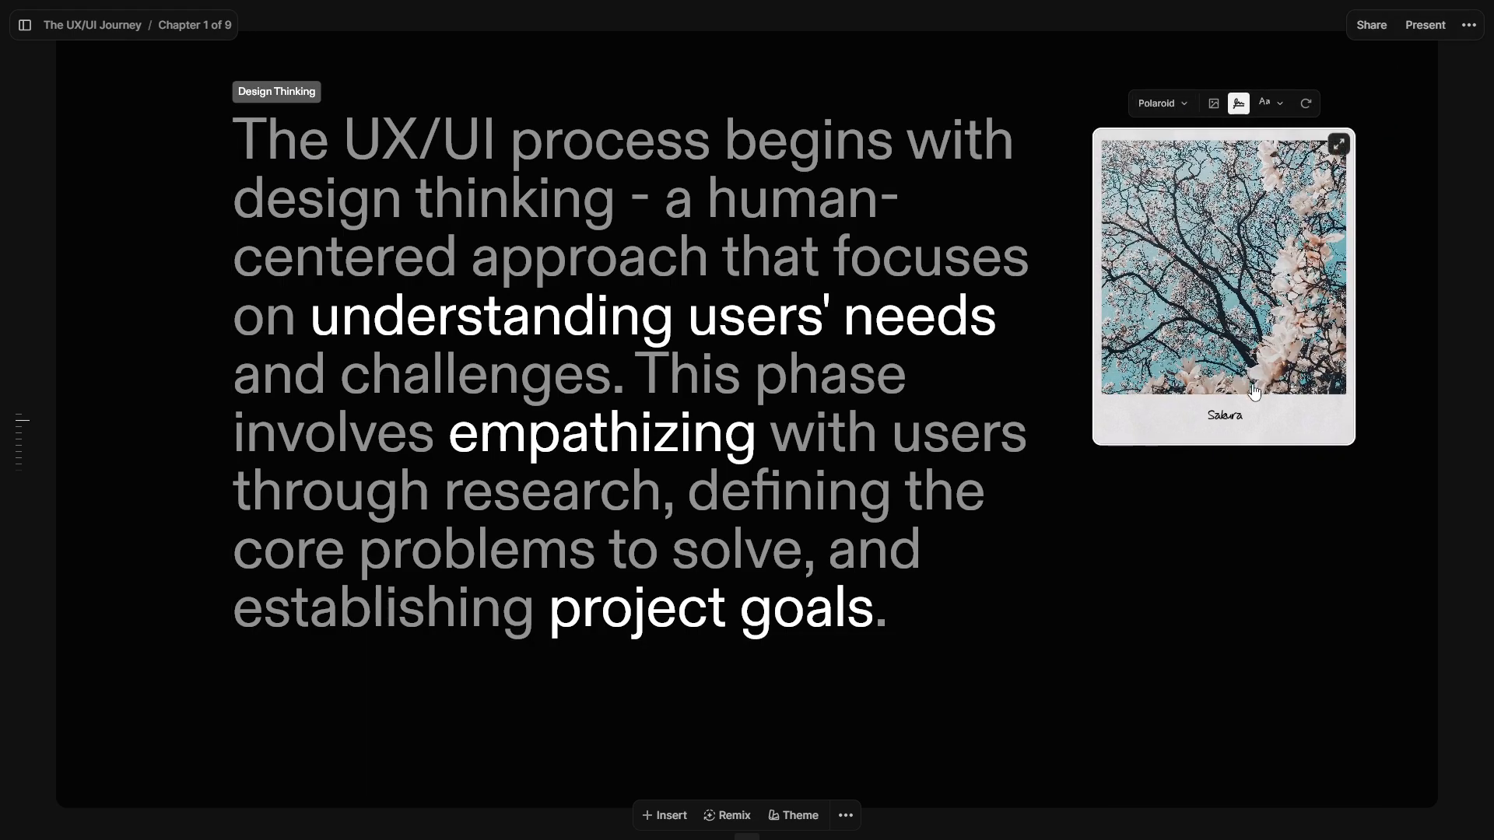
left_click(18, 432)
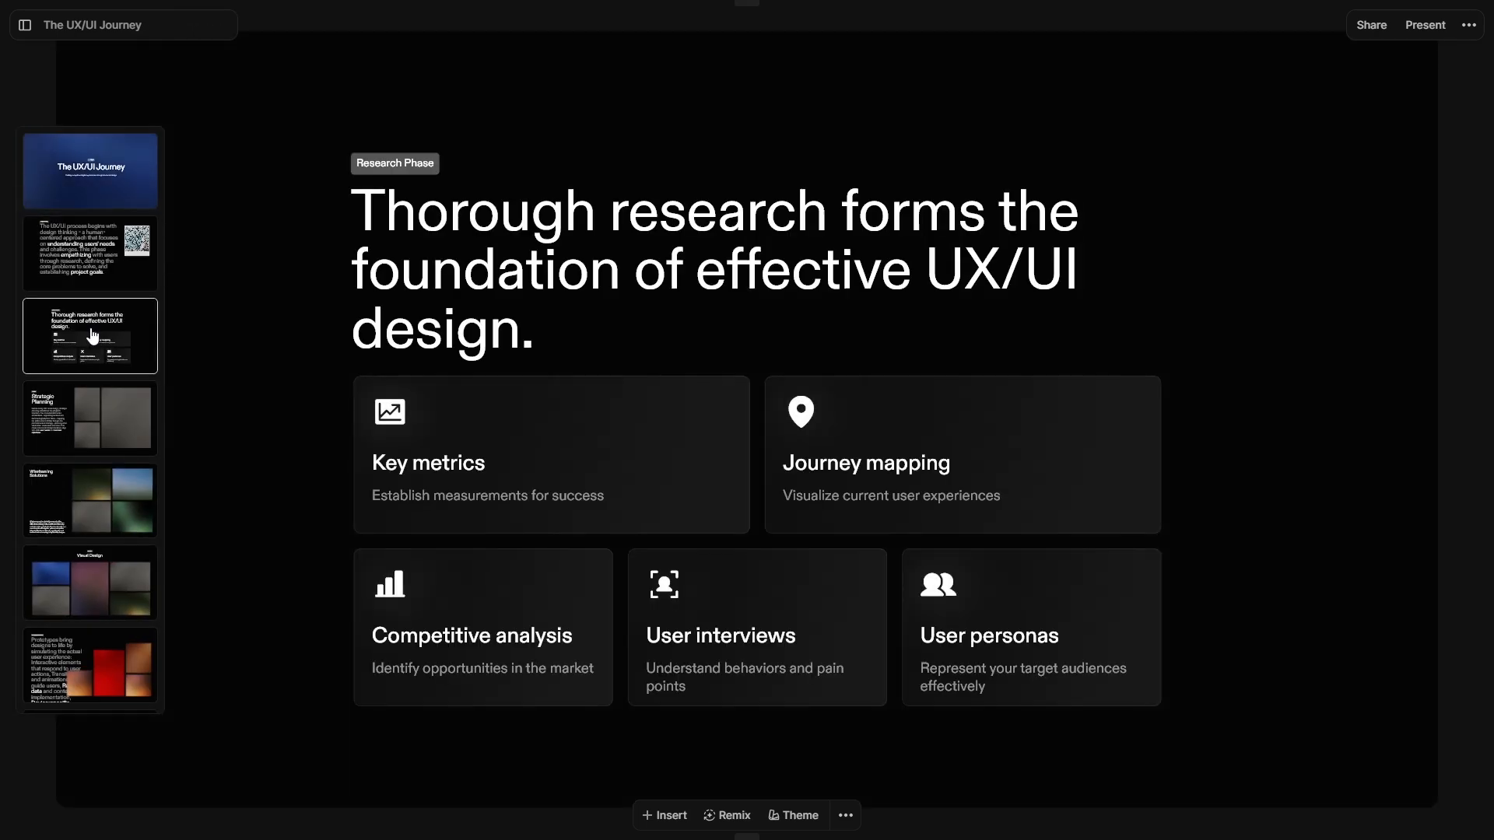
In Prototyping Interactions, drag the tall red image right of the brown and peach images
left_click(89, 501)
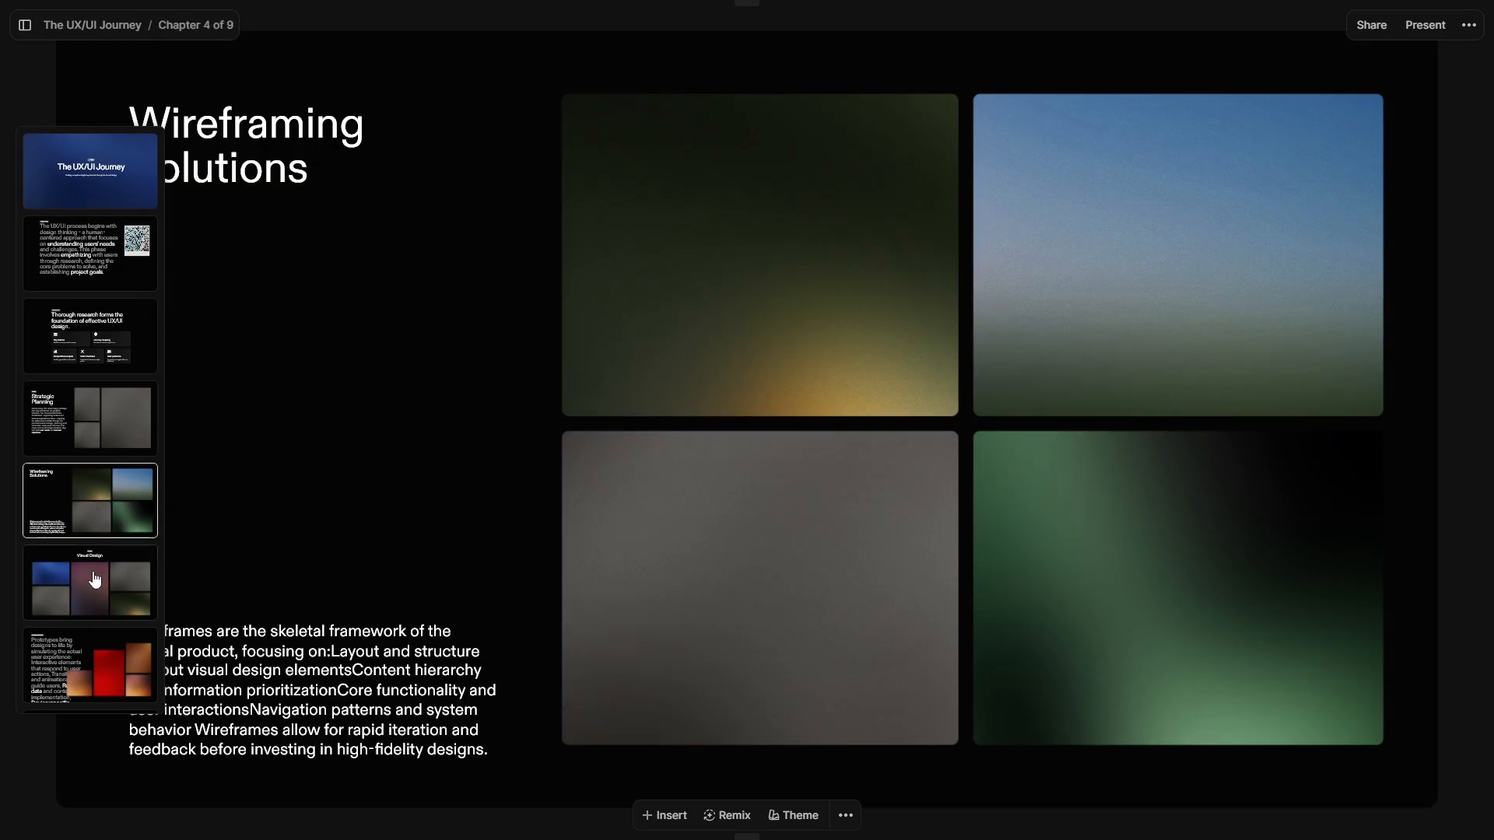
left_click(89, 582)
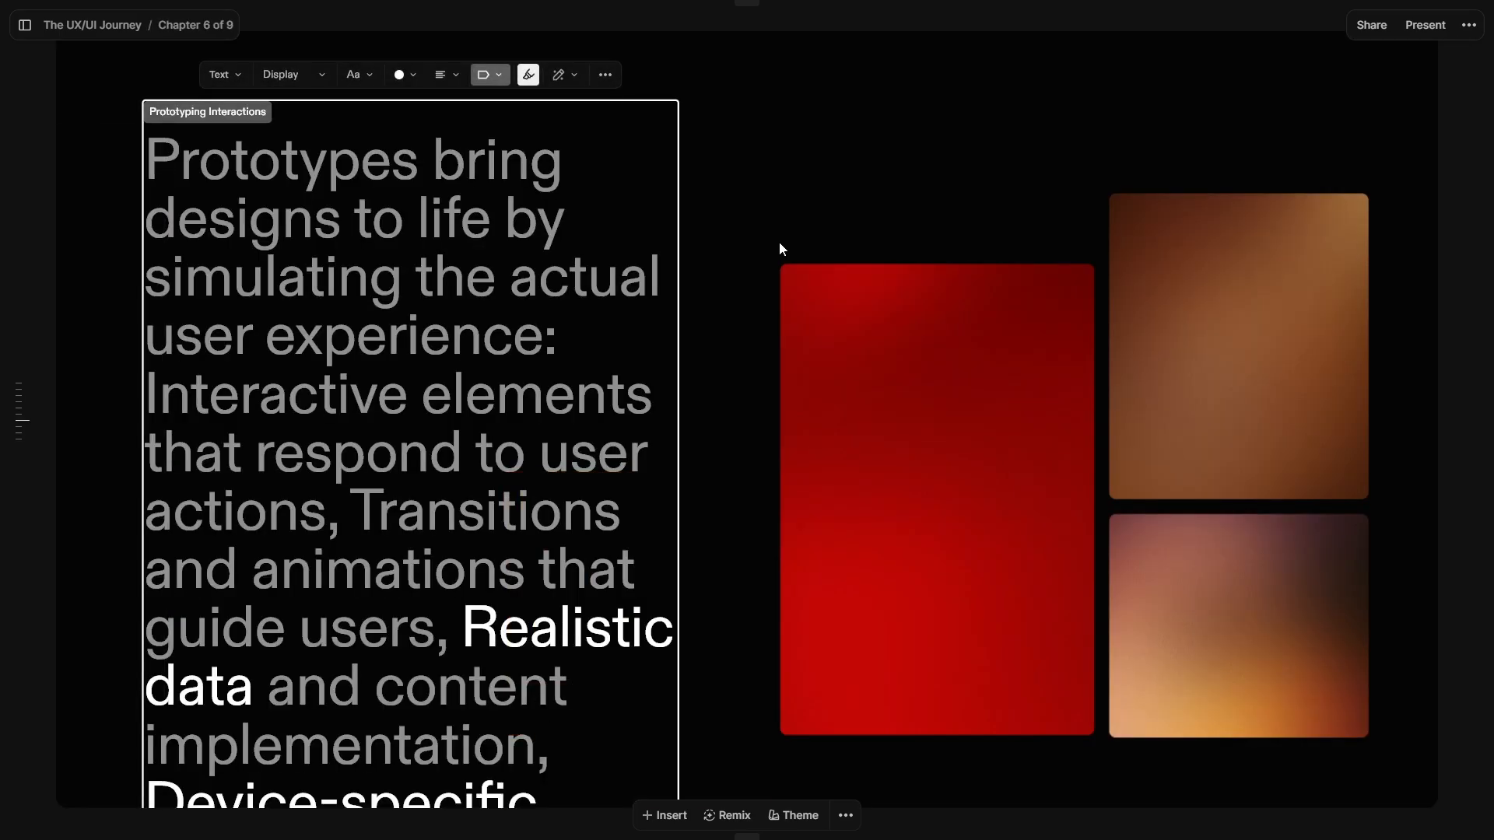
left_click(935, 500)
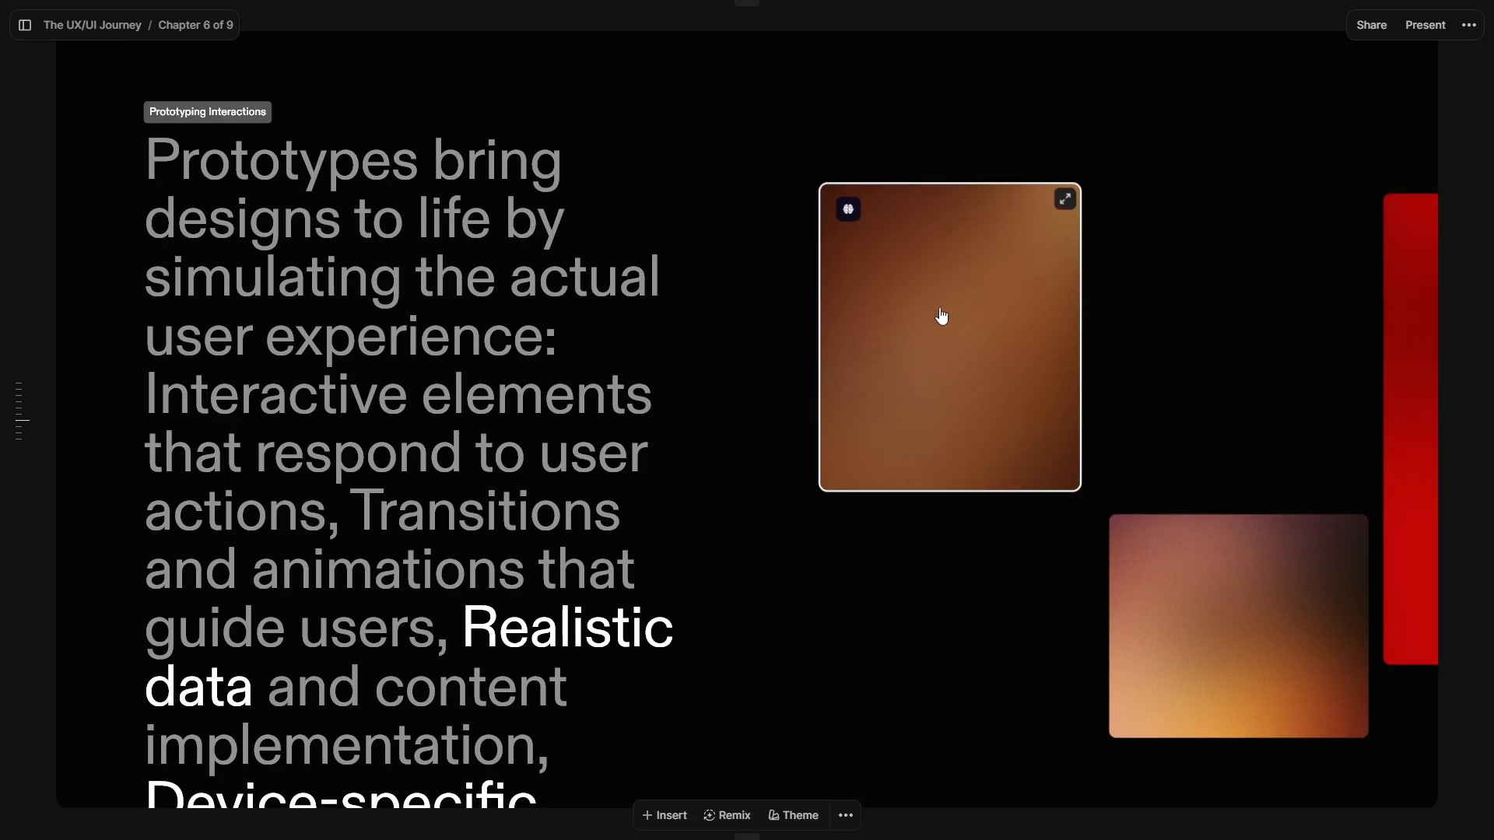
left_click(947, 336)
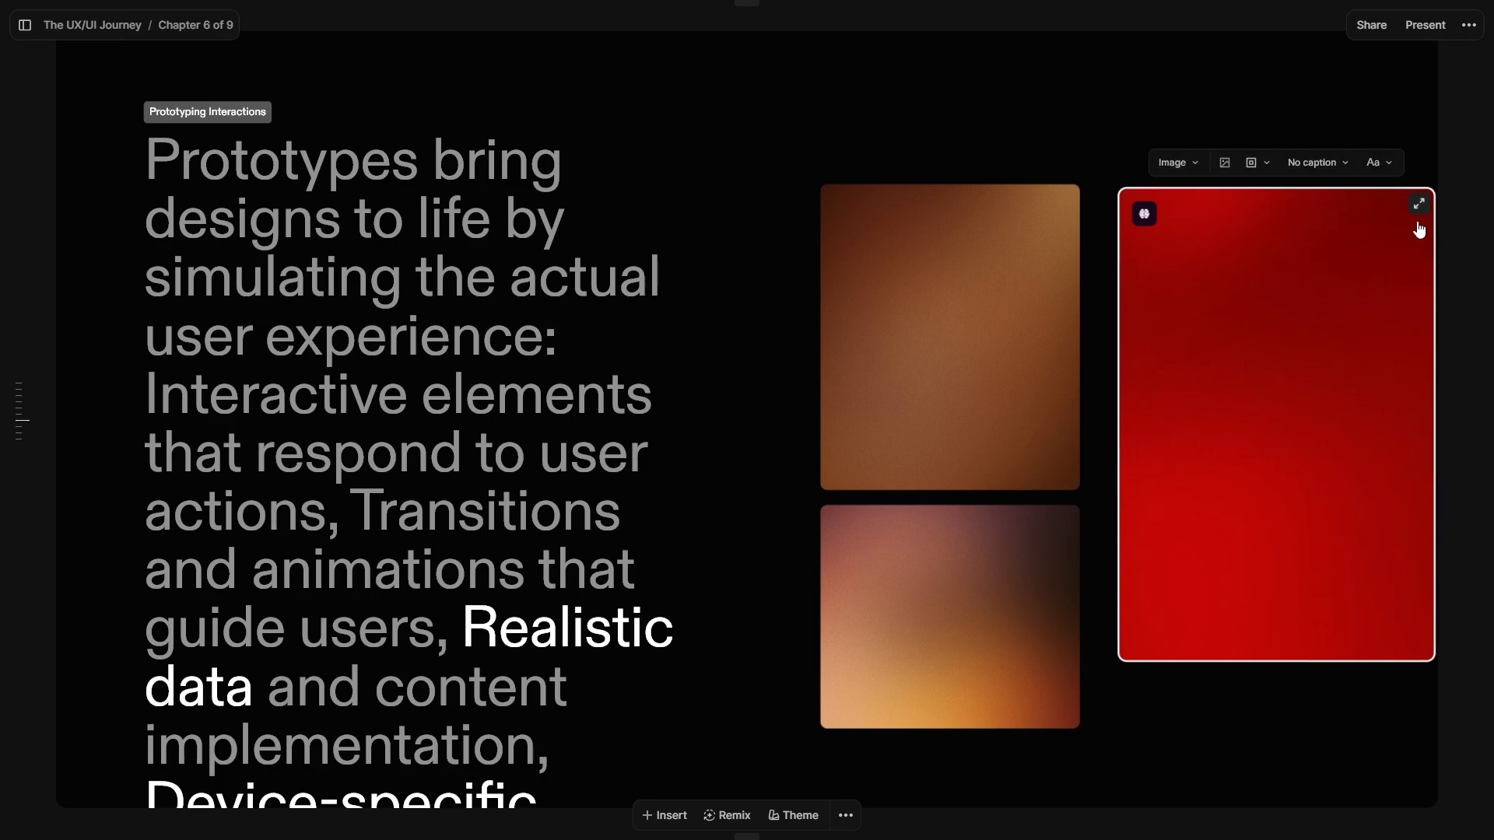
left_click(43, 467)
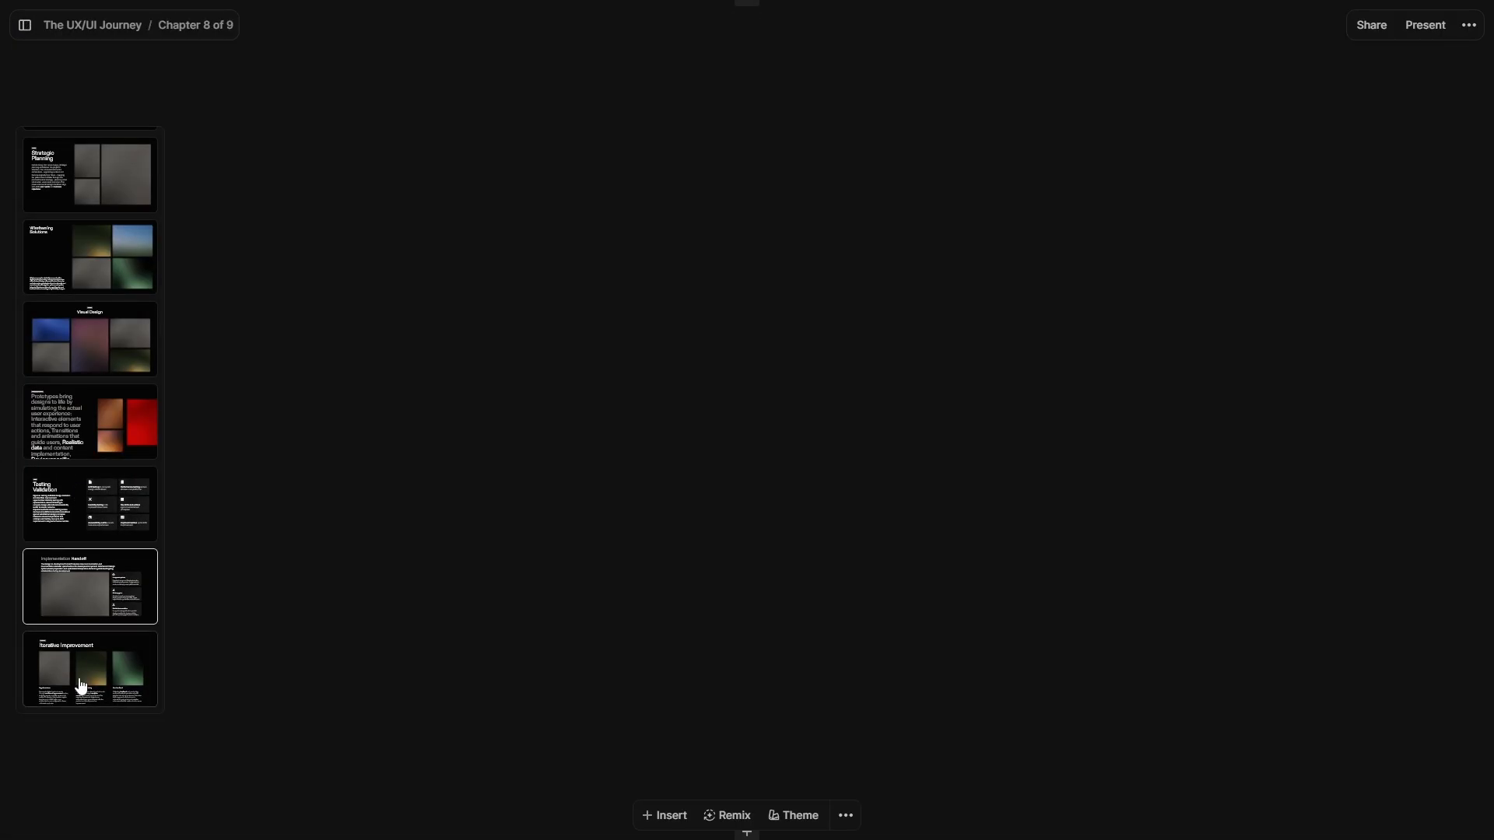
Open the Iterative Improvement chapter and show its alternative Remix layouts
left_click(89, 669)
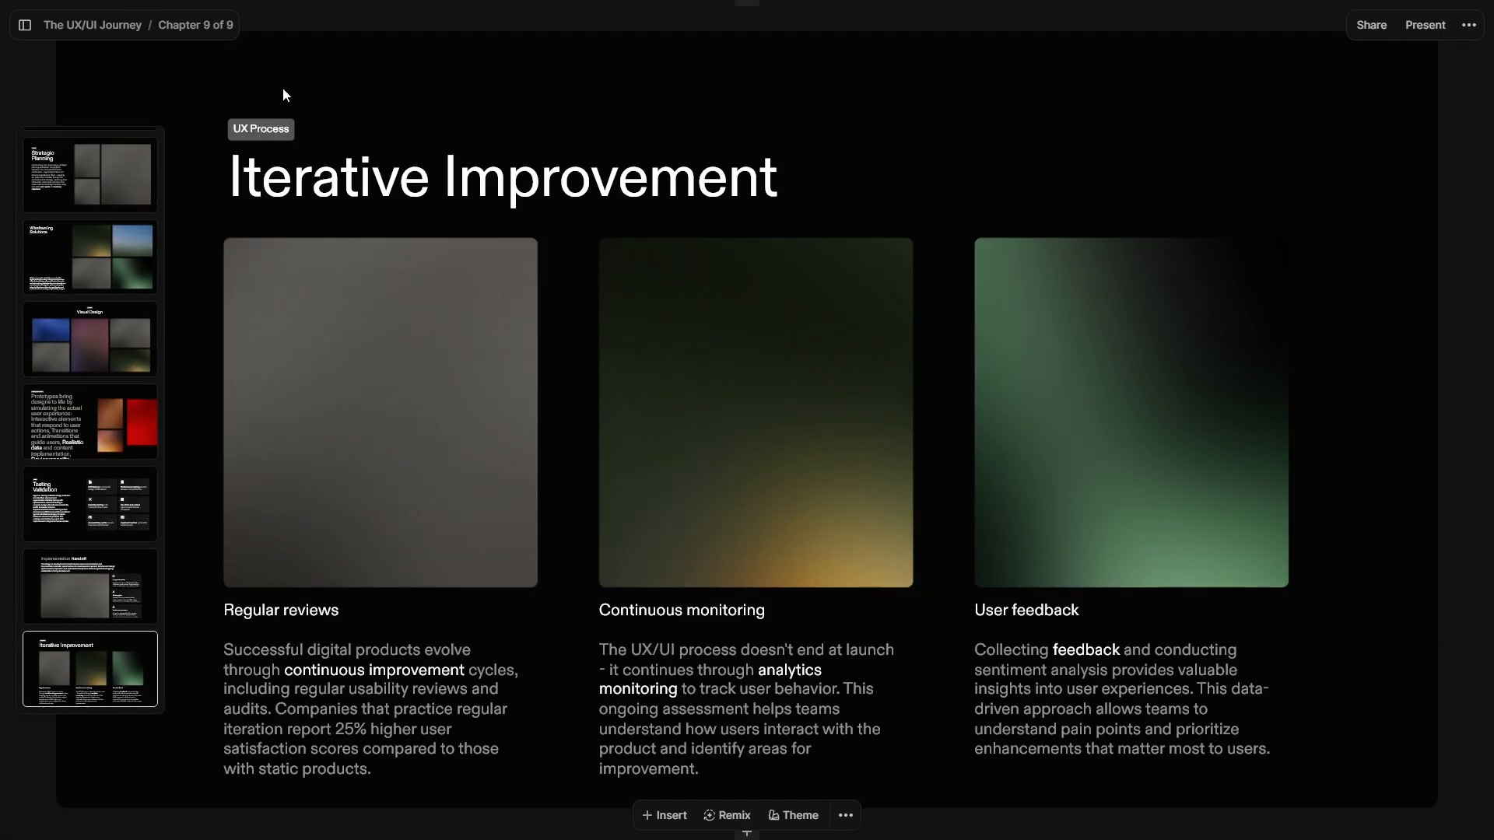
left_click(22, 25)
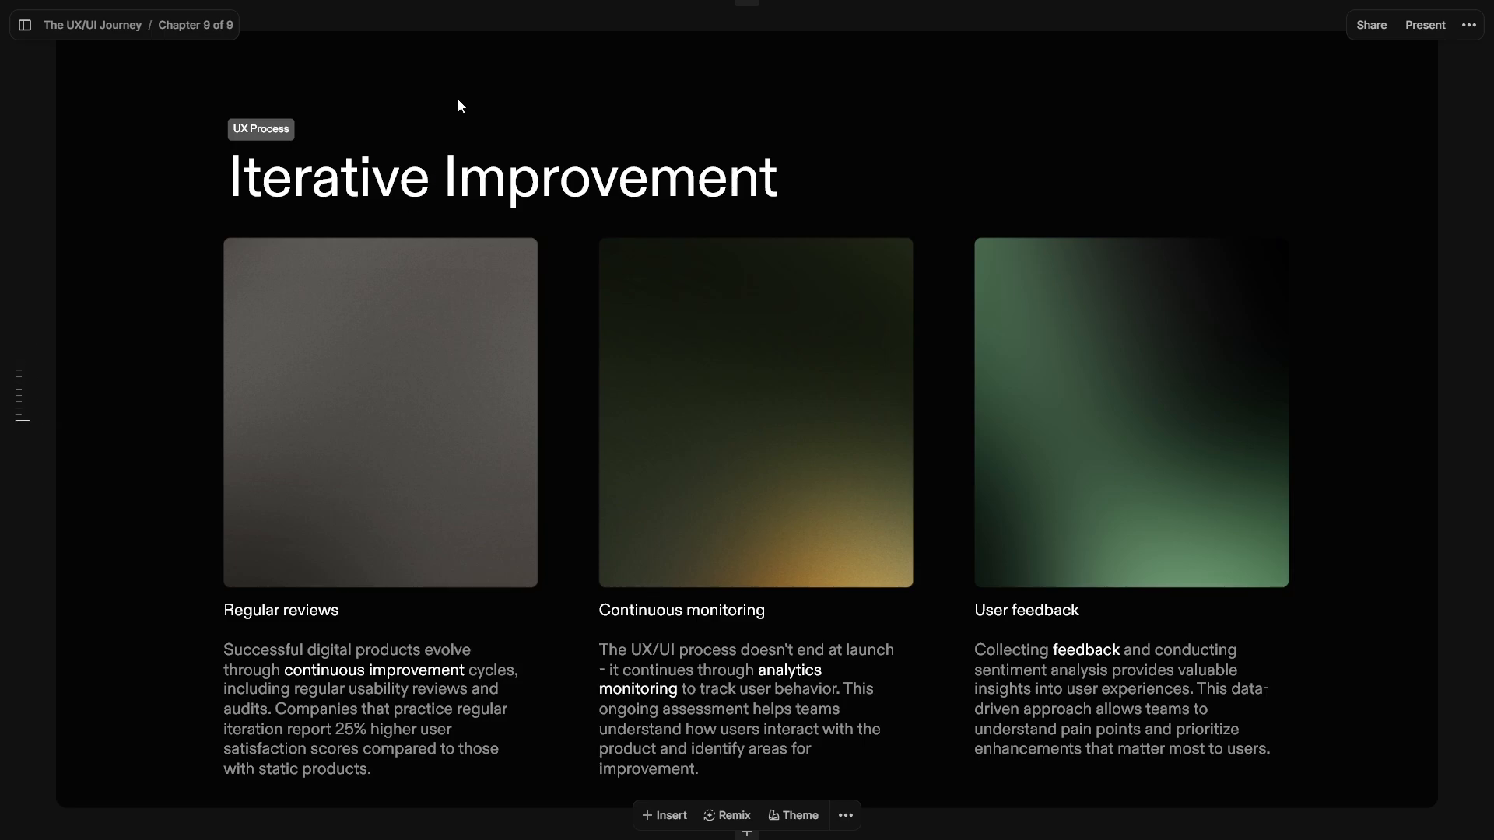
mouse_move(726, 815)
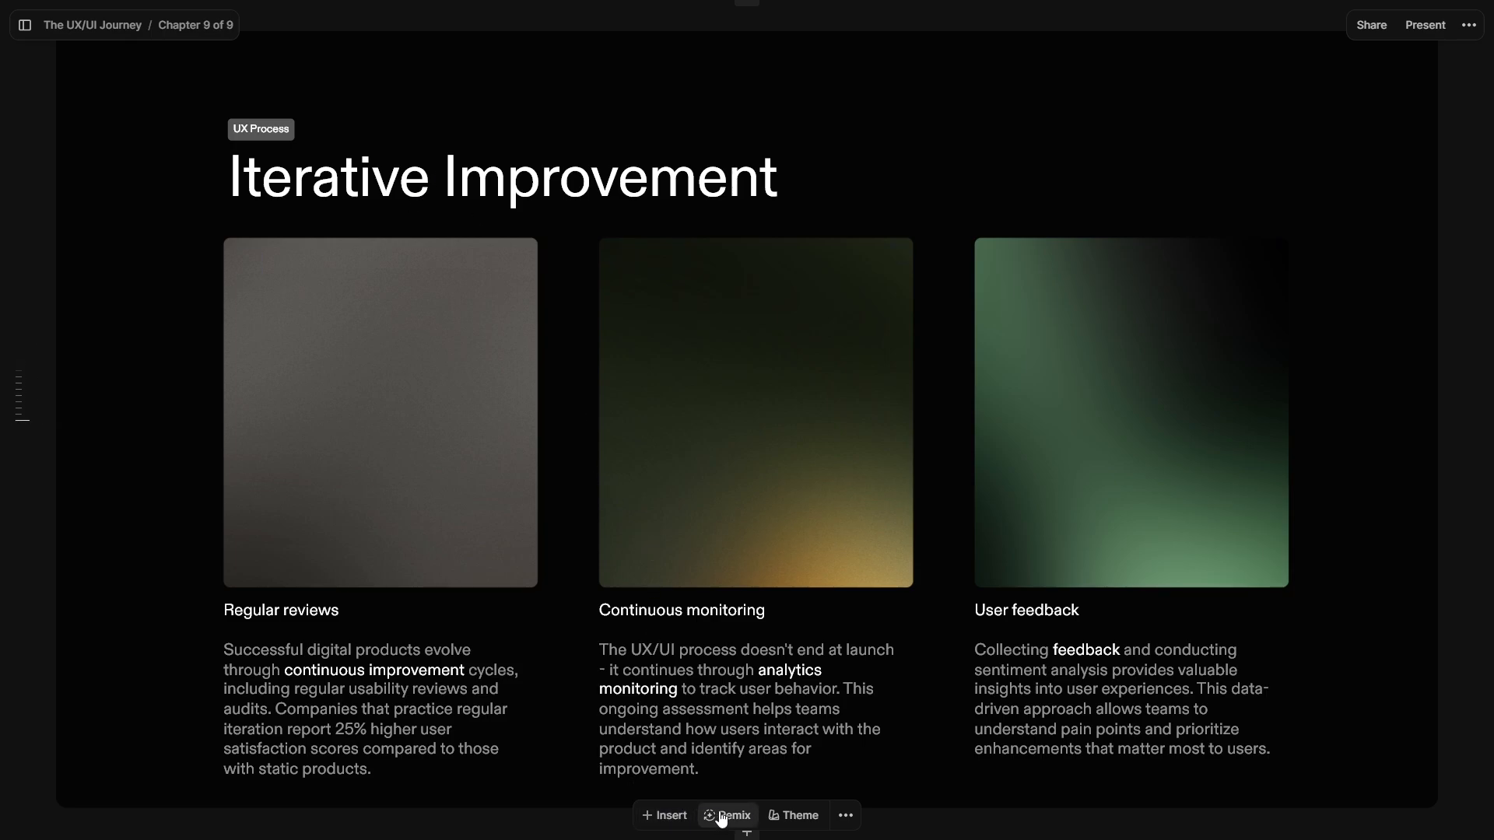
left_click(726, 815)
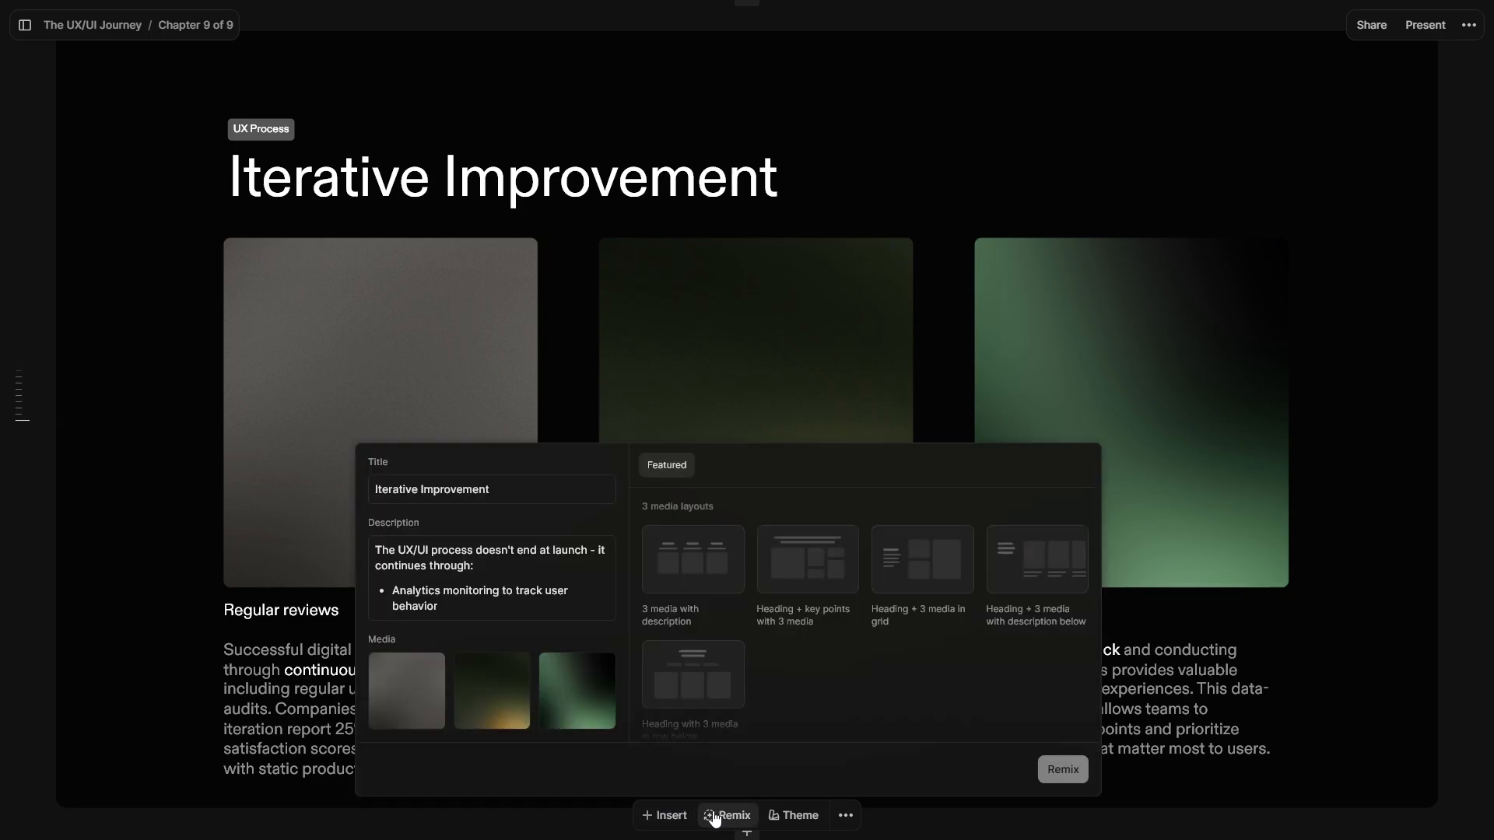
mouse_move(807, 561)
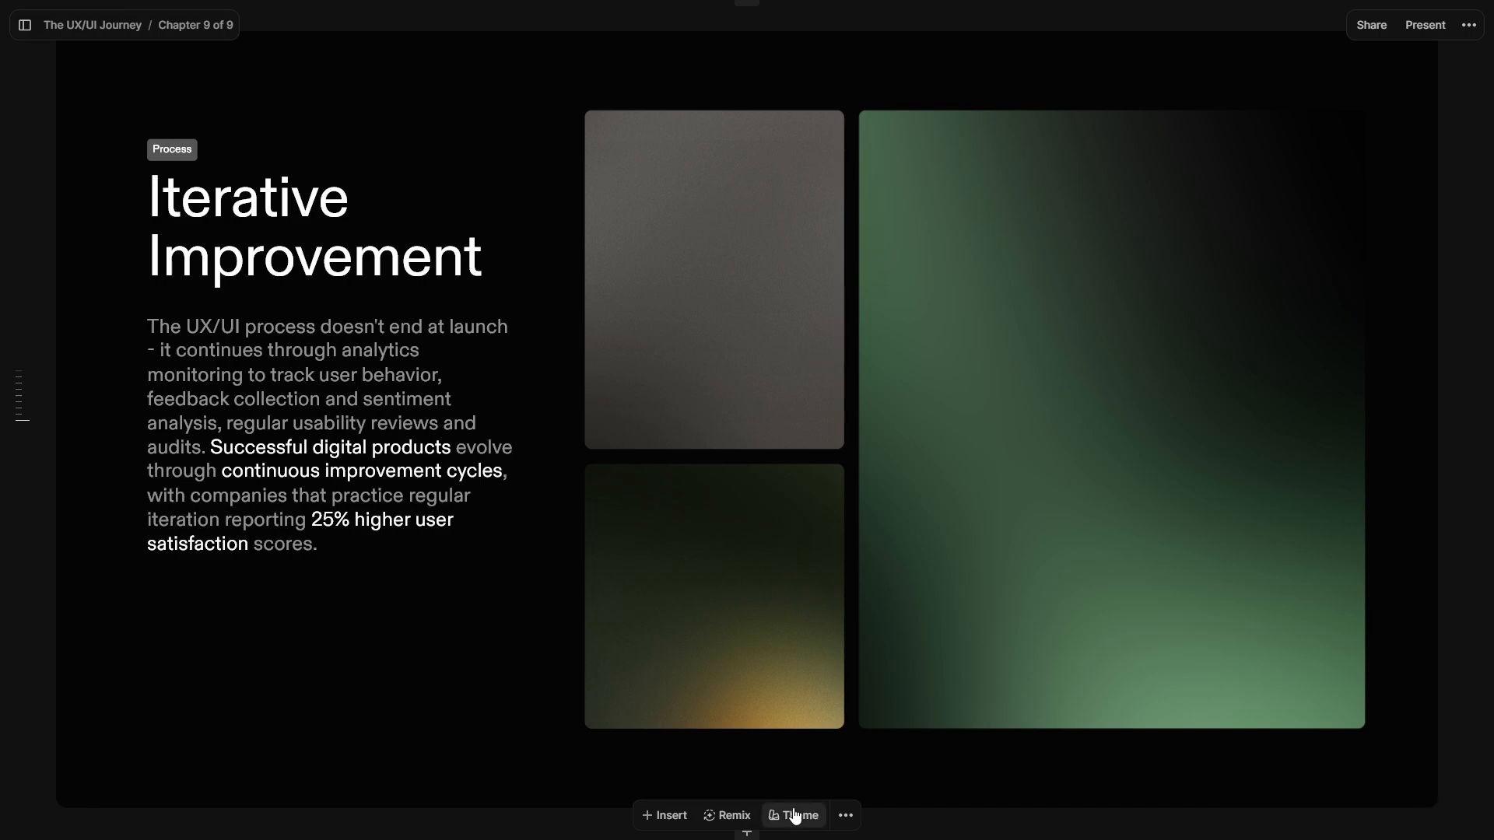
Preview Light, Forest and Paper themes on Iterative Improvement, then restore Dark
left_click(792, 816)
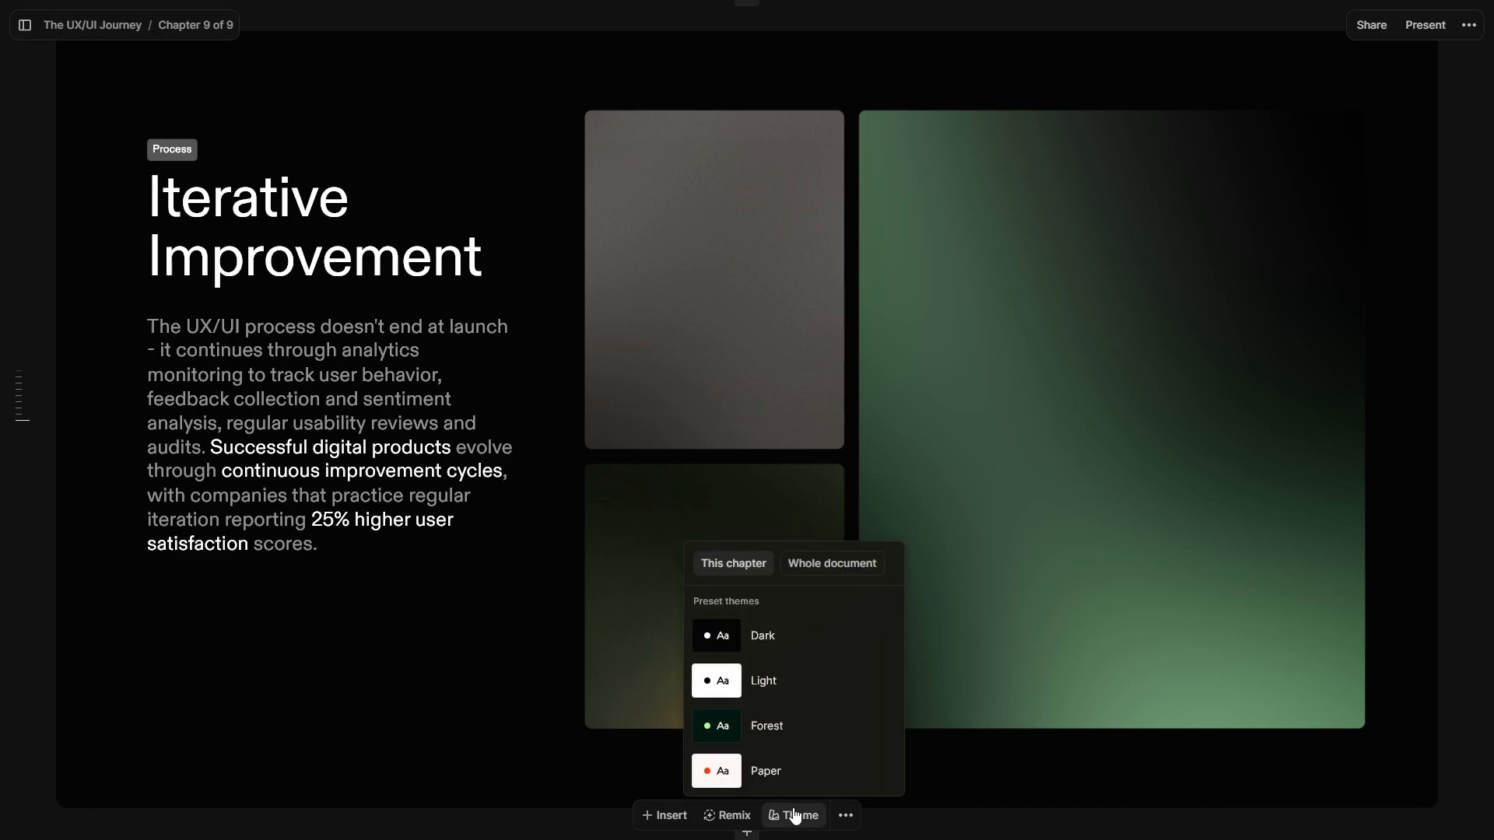
mouse_move(764, 680)
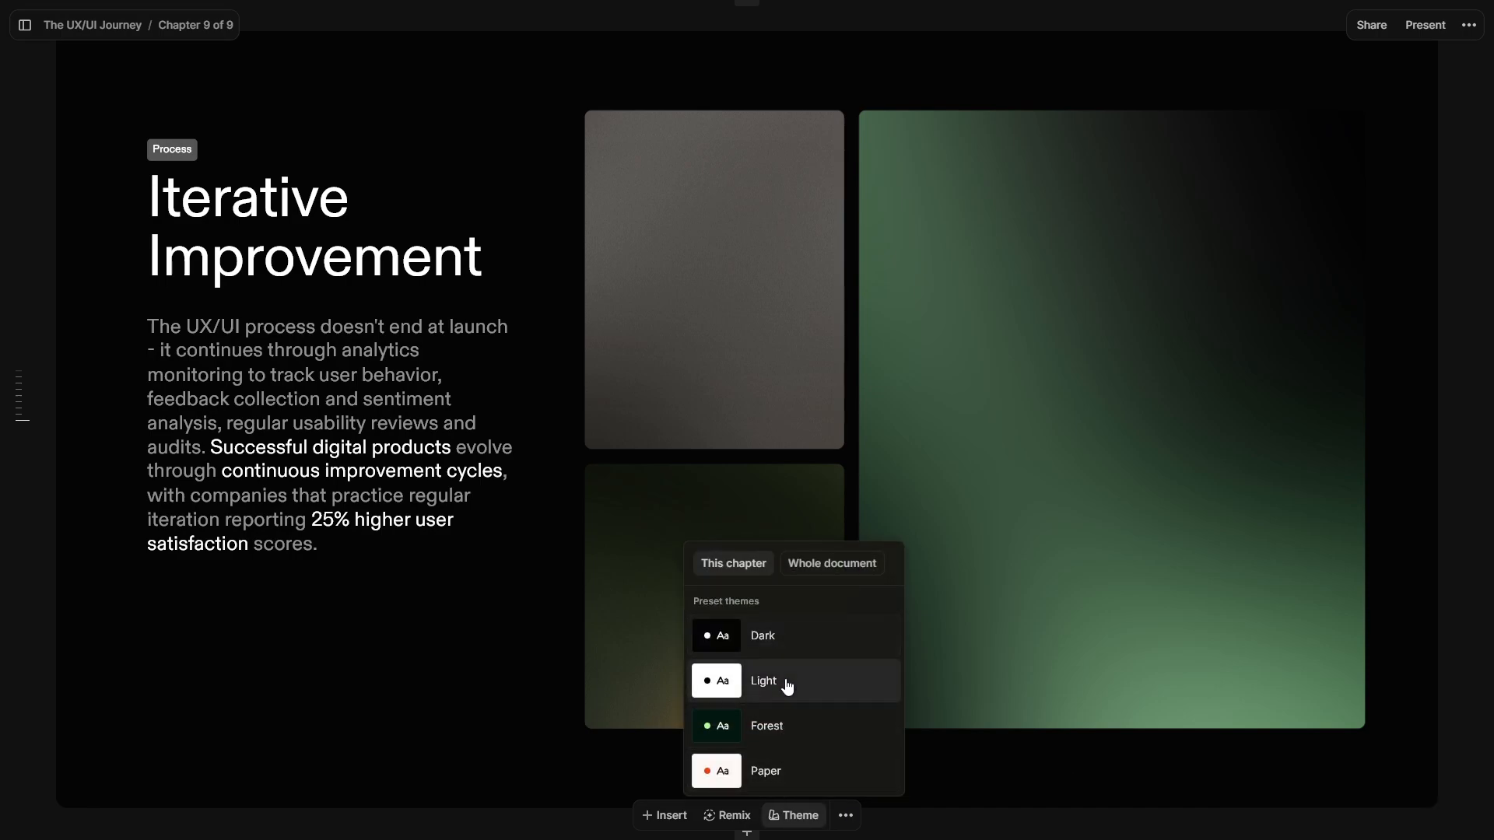
left_click(763, 680)
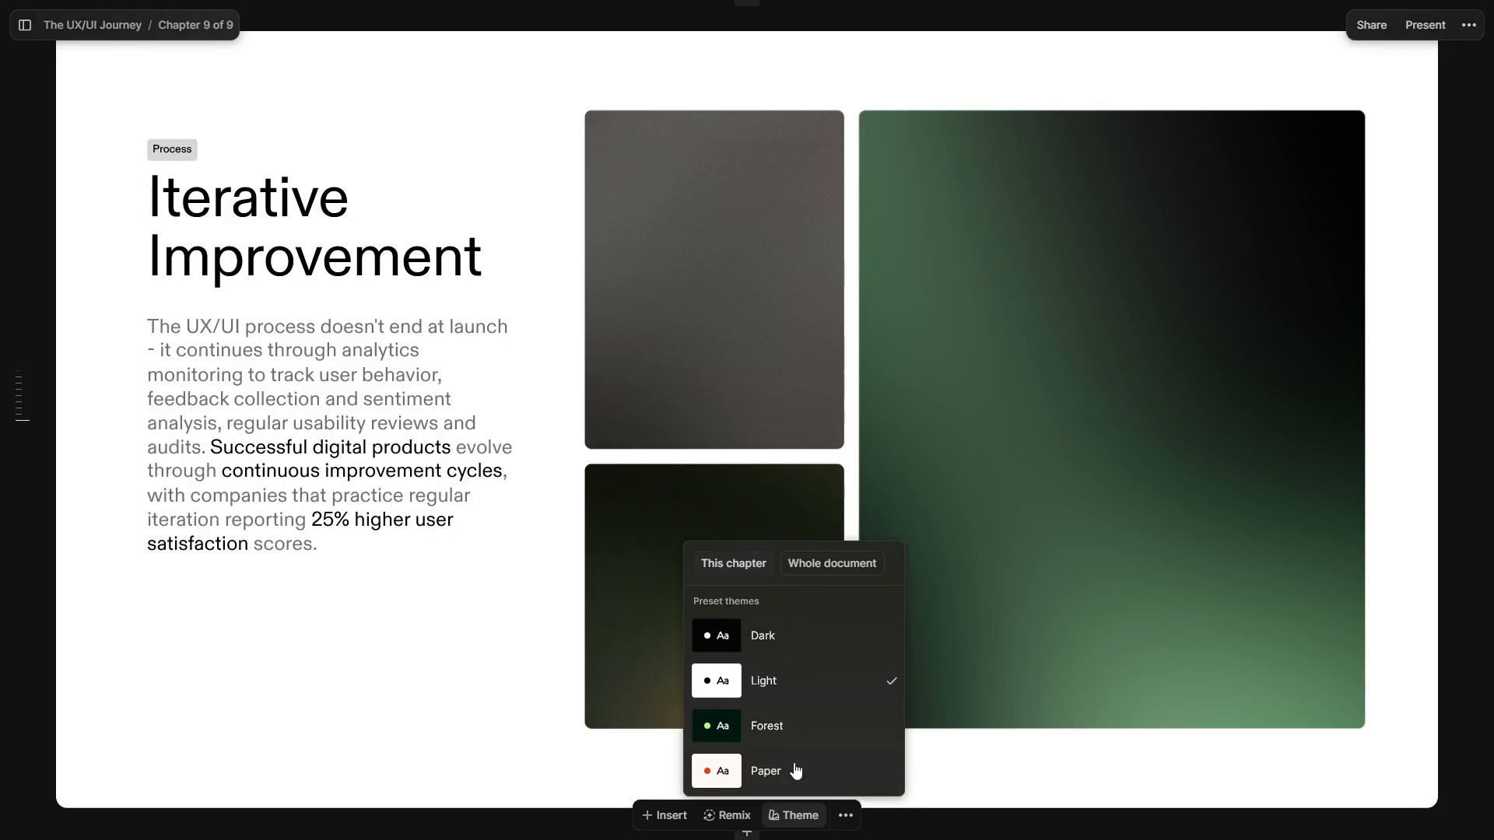
left_click(765, 725)
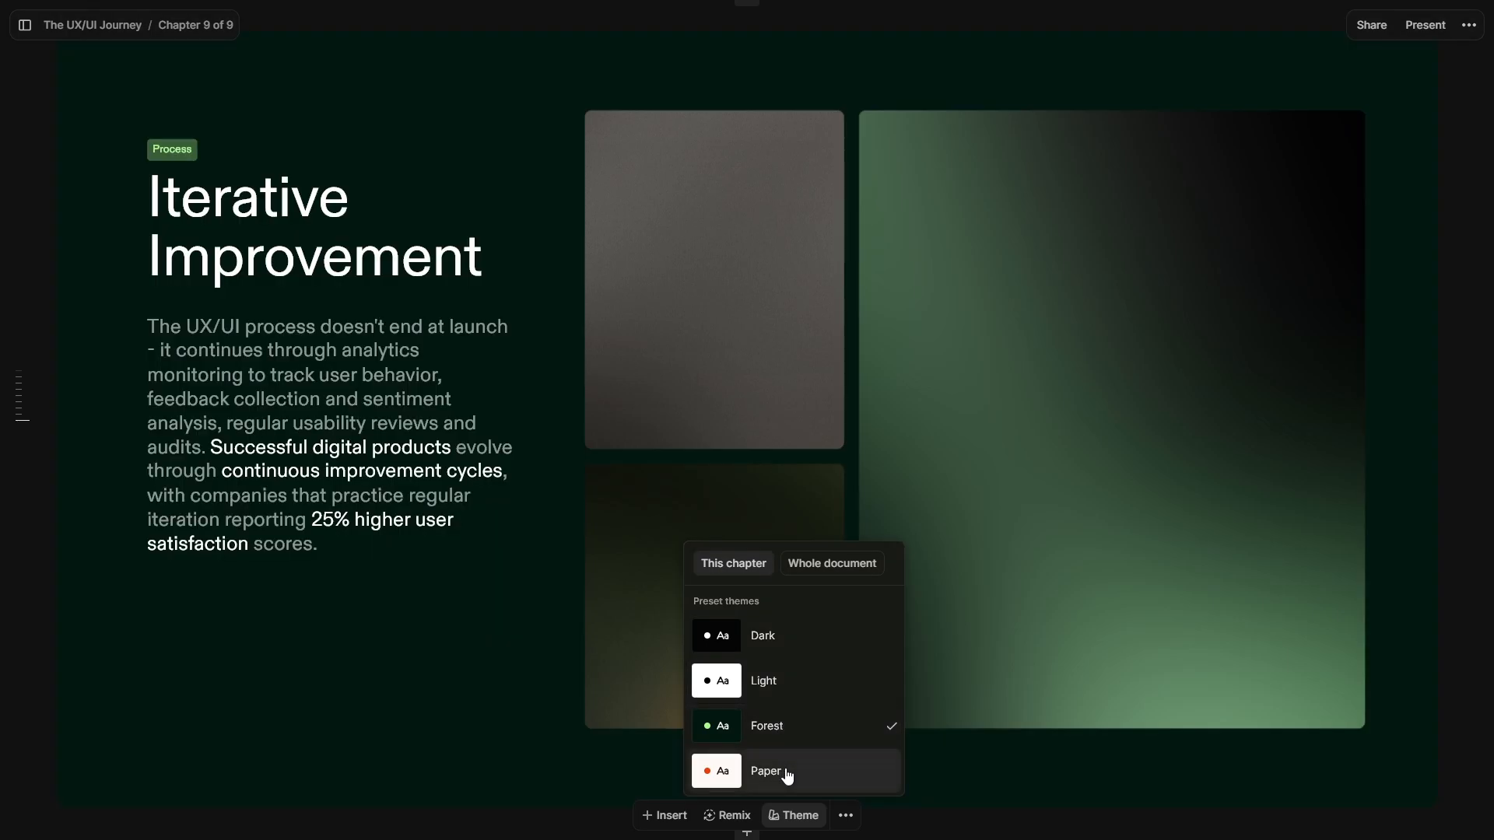
left_click(794, 771)
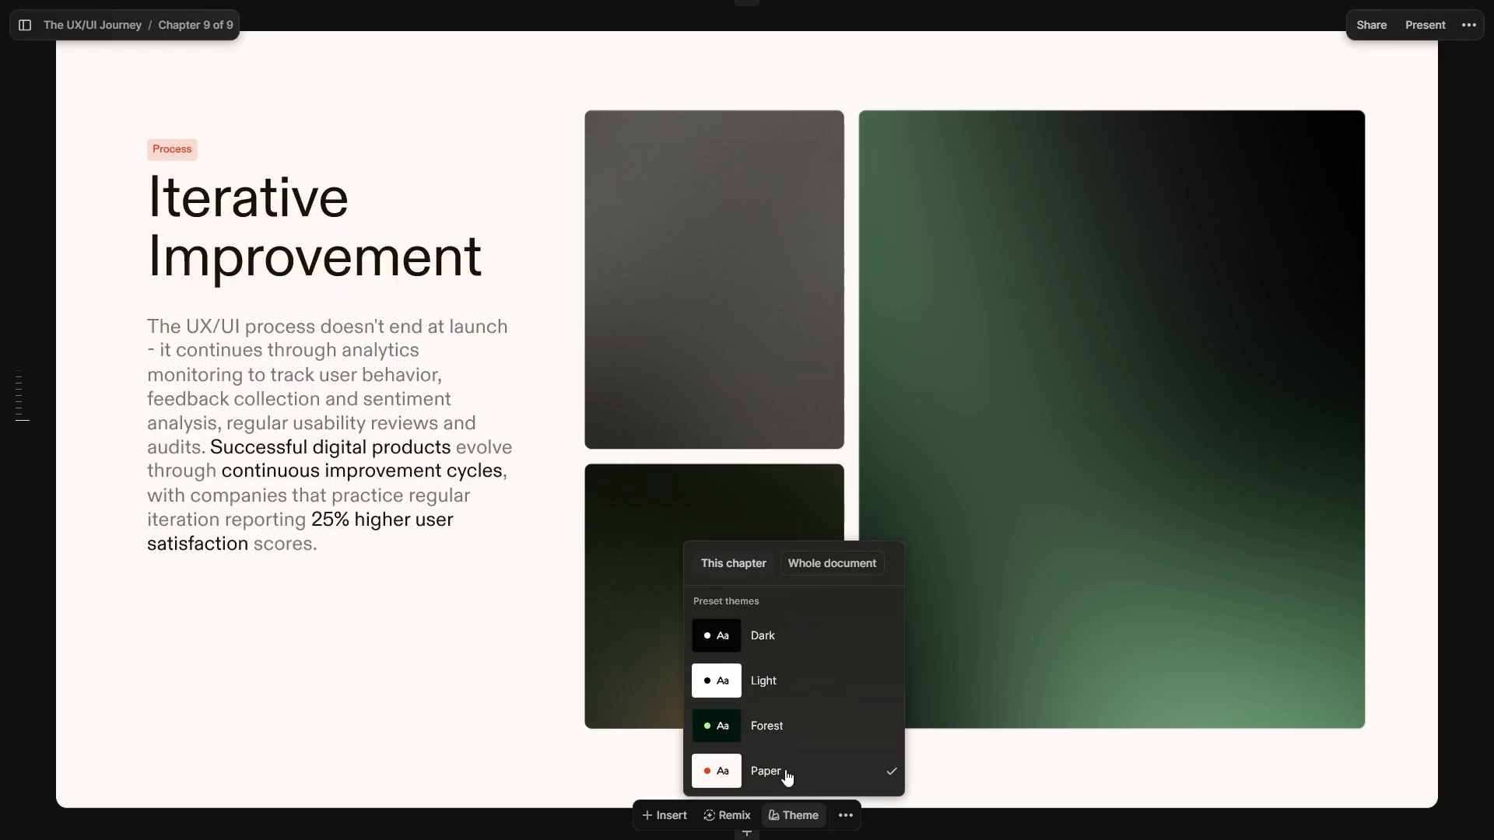
mouse_move(772, 636)
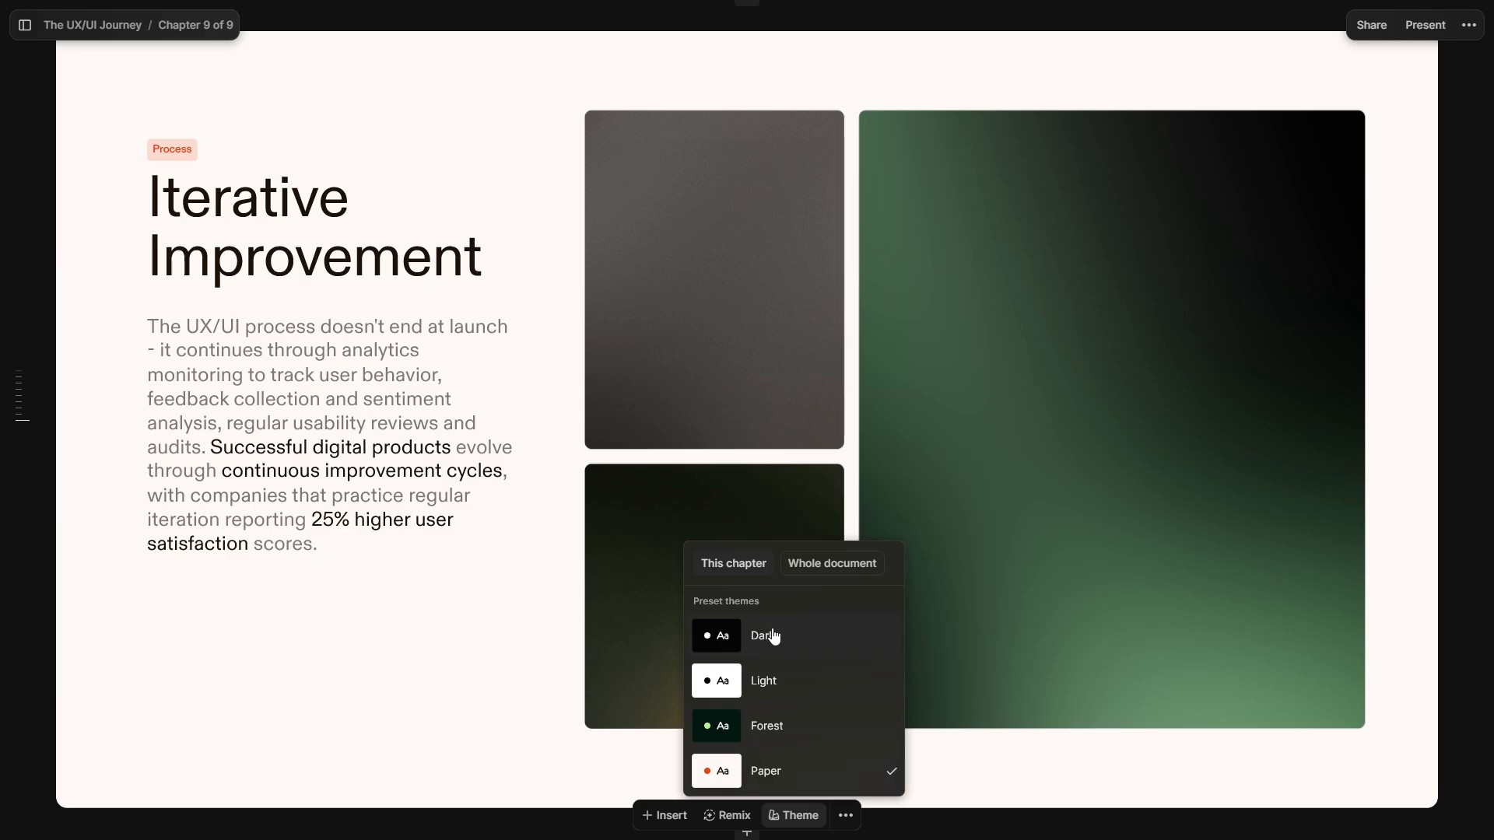
left_click(764, 635)
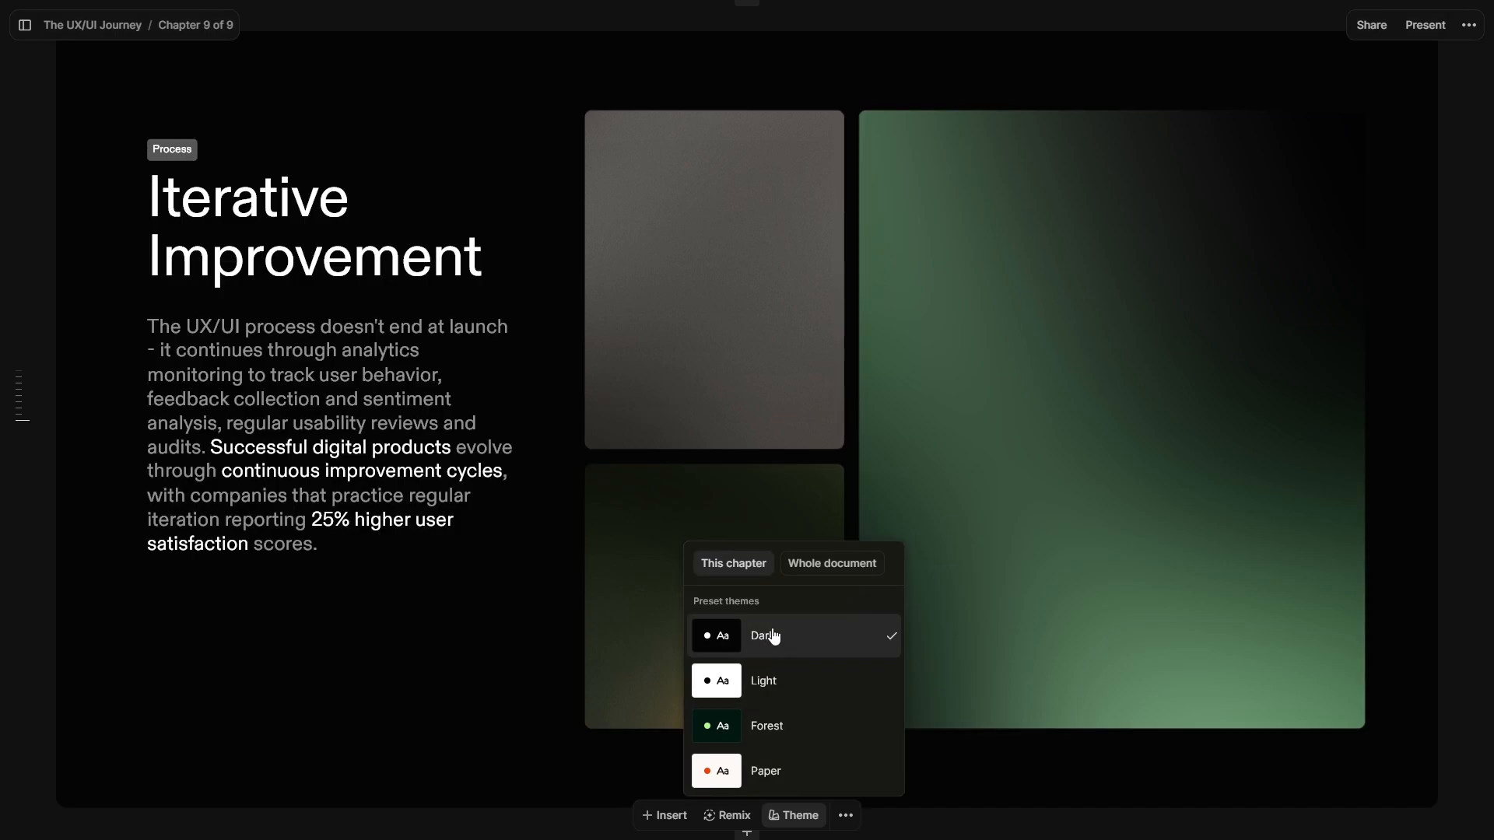
mouse_move(874, 727)
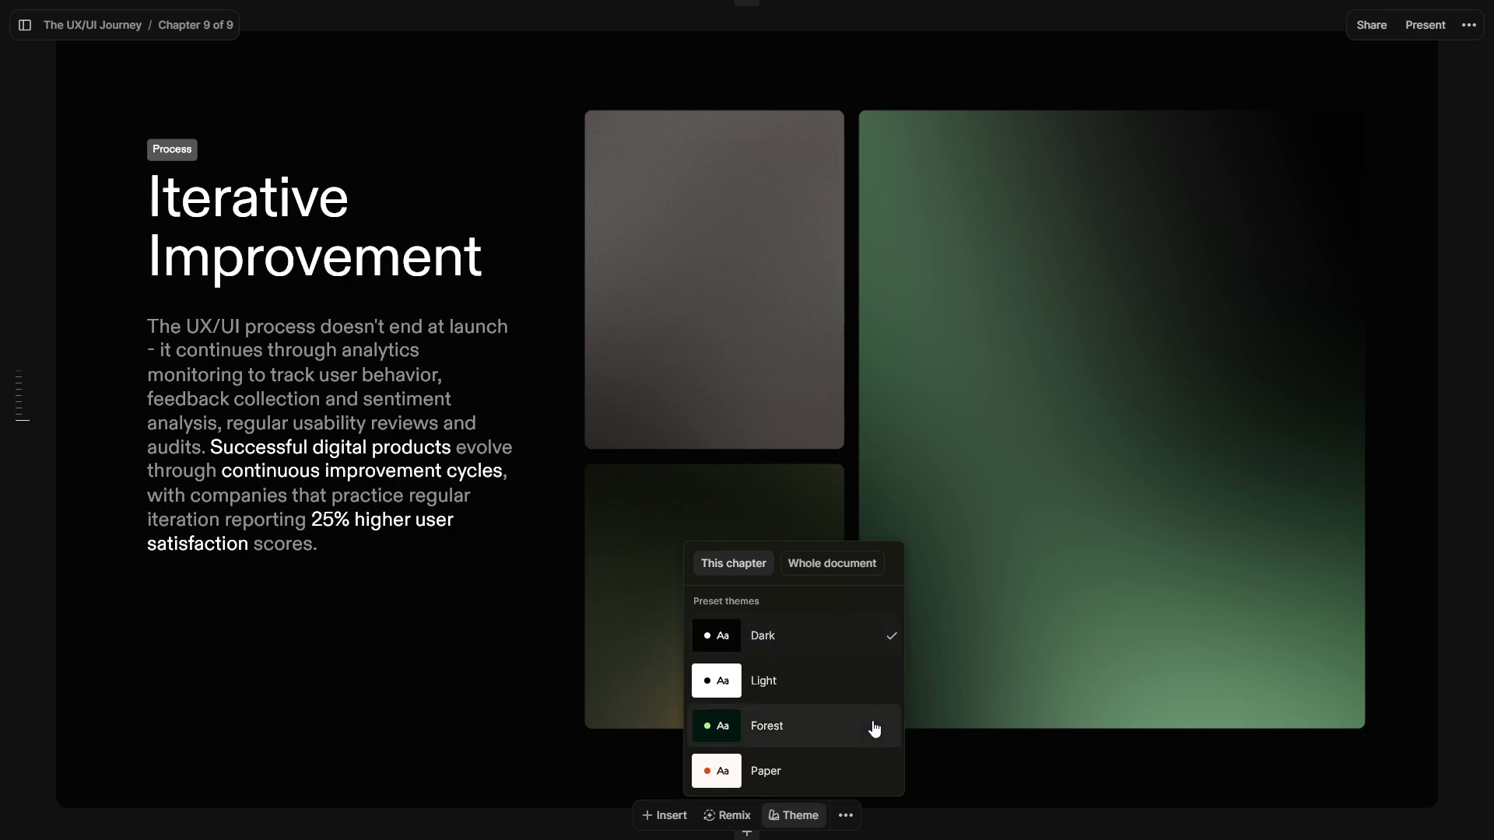
Open the last chapter's options menu with move, duplicate and delete
left_click(845, 815)
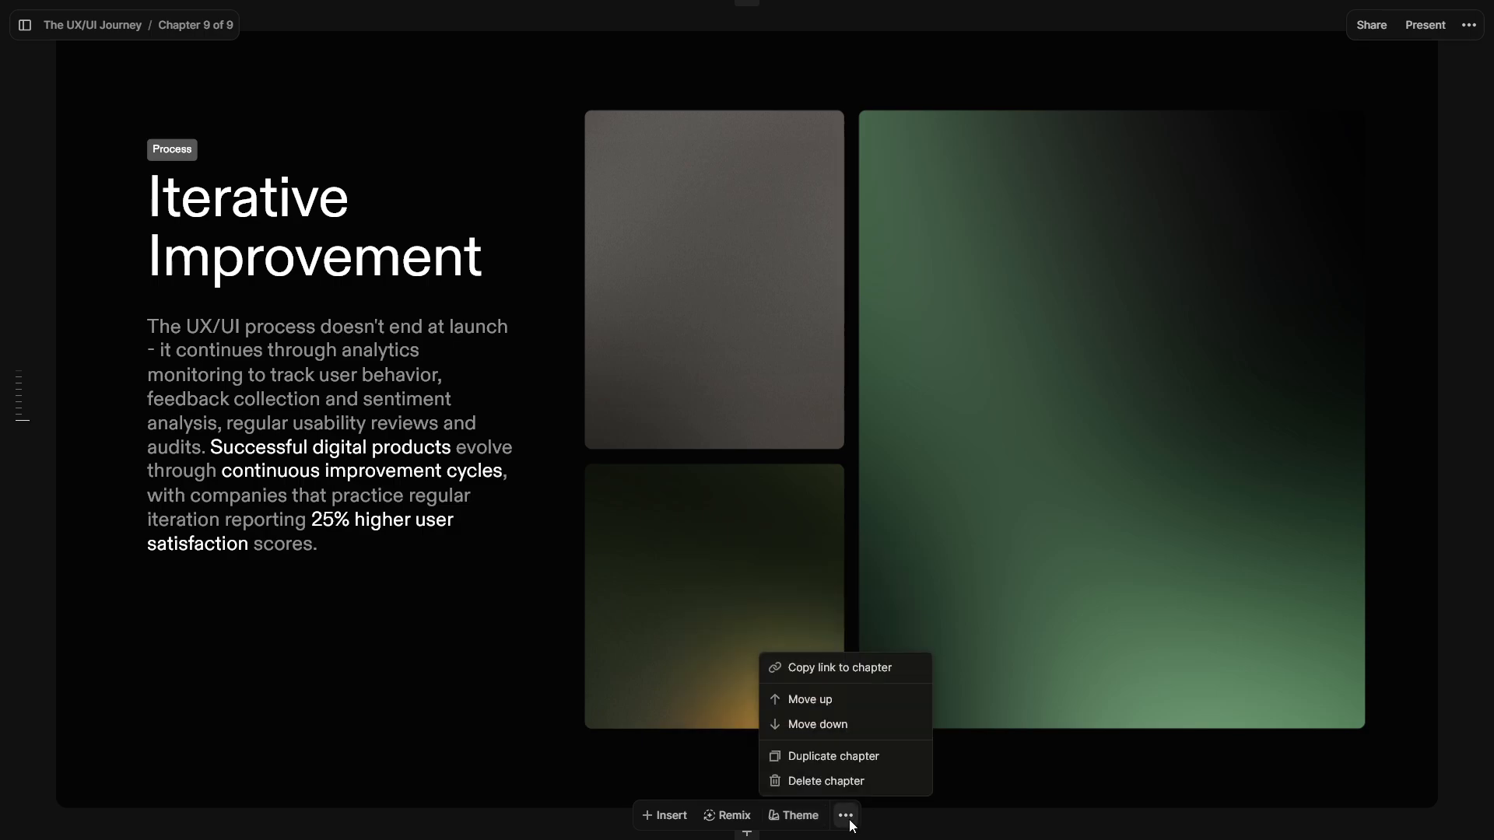
mouse_move(822, 731)
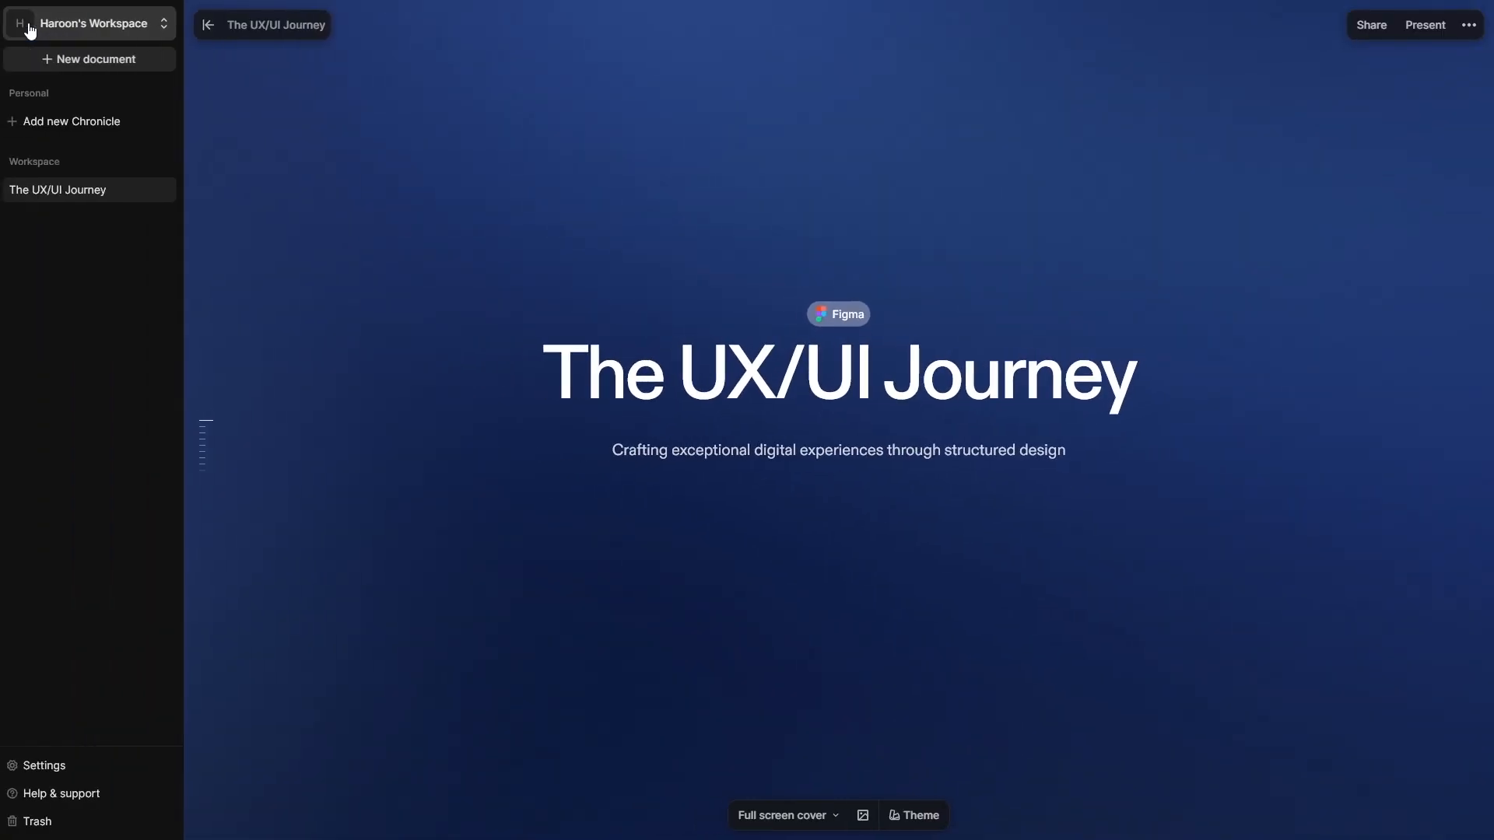
mouse_move(122, 150)
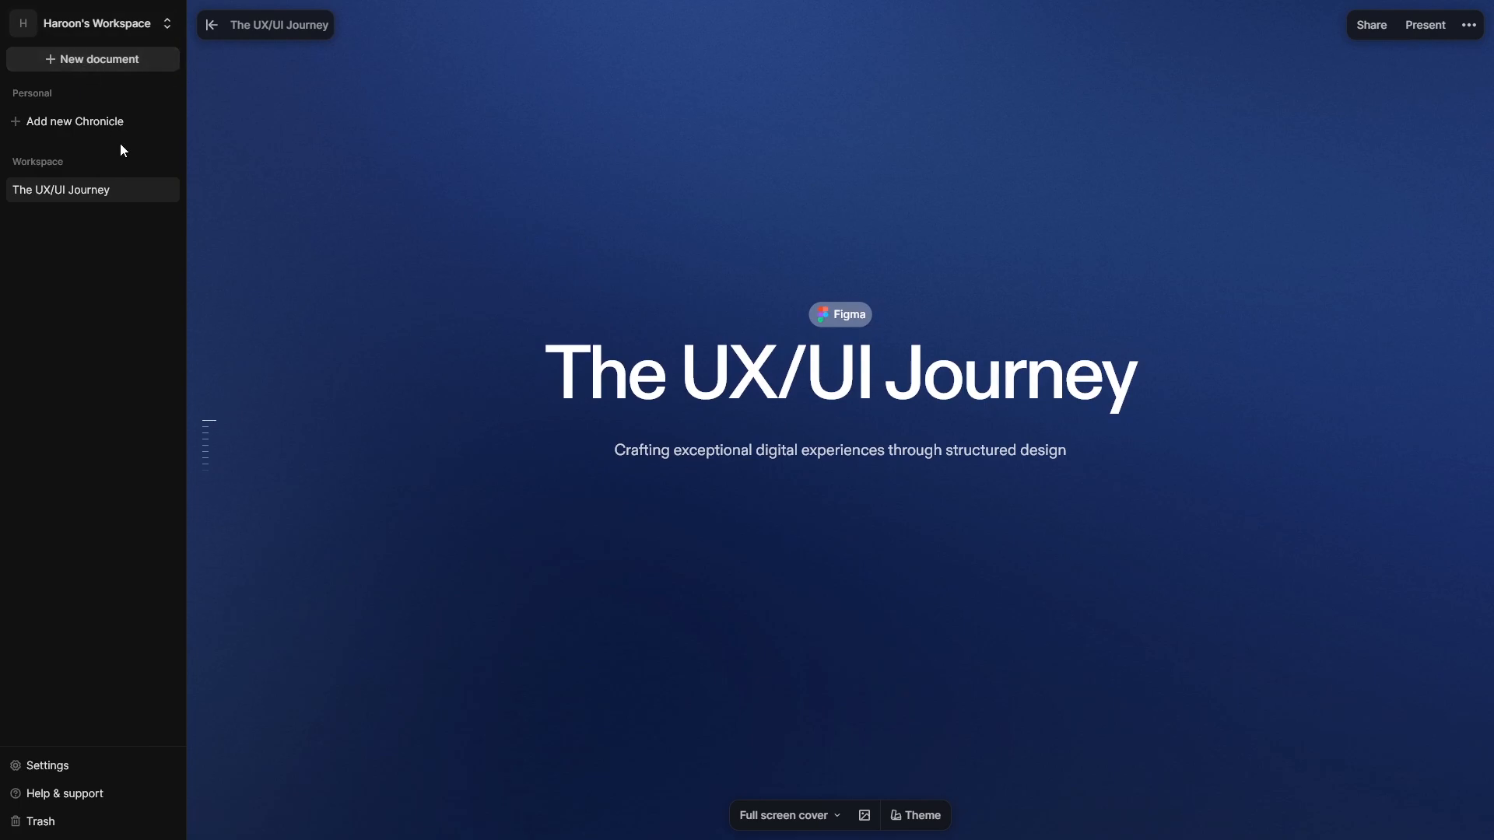
Start a new Chronicle and choose to build it from pasted text
left_click(73, 122)
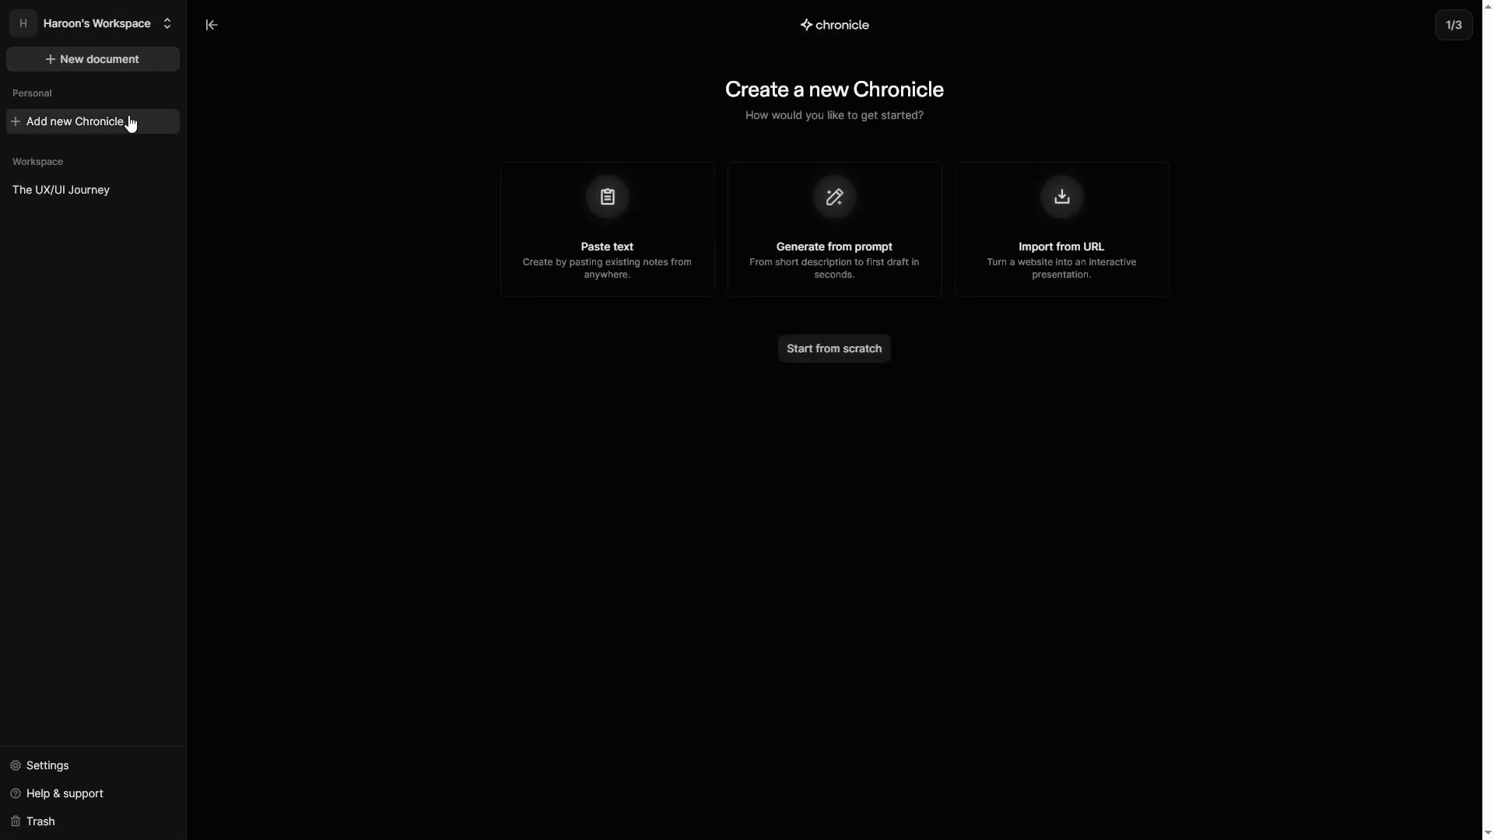
mouse_move(606, 229)
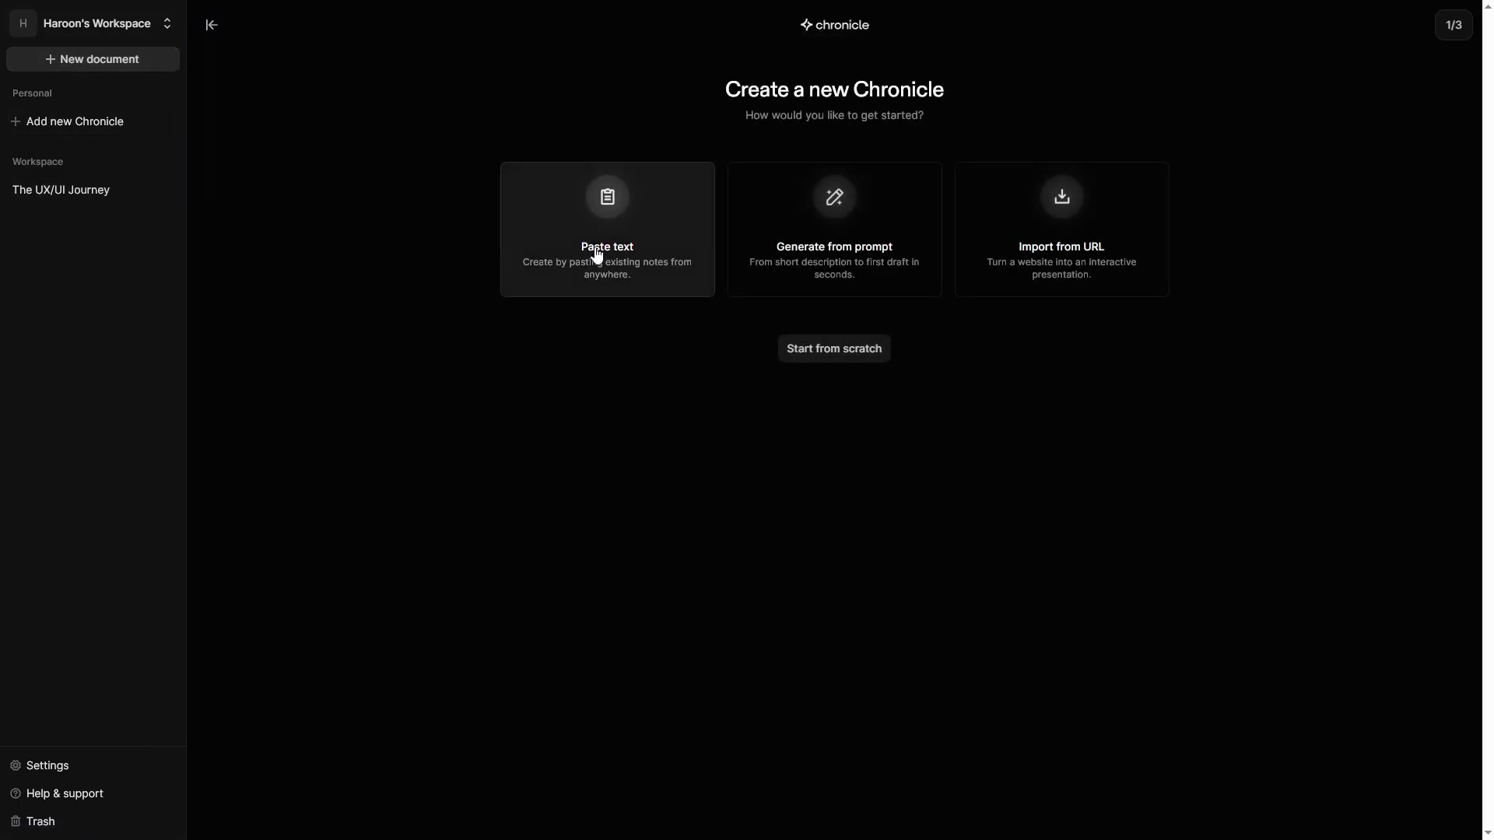
left_click(607, 229)
type("Case Studay about the UX/UI Design")
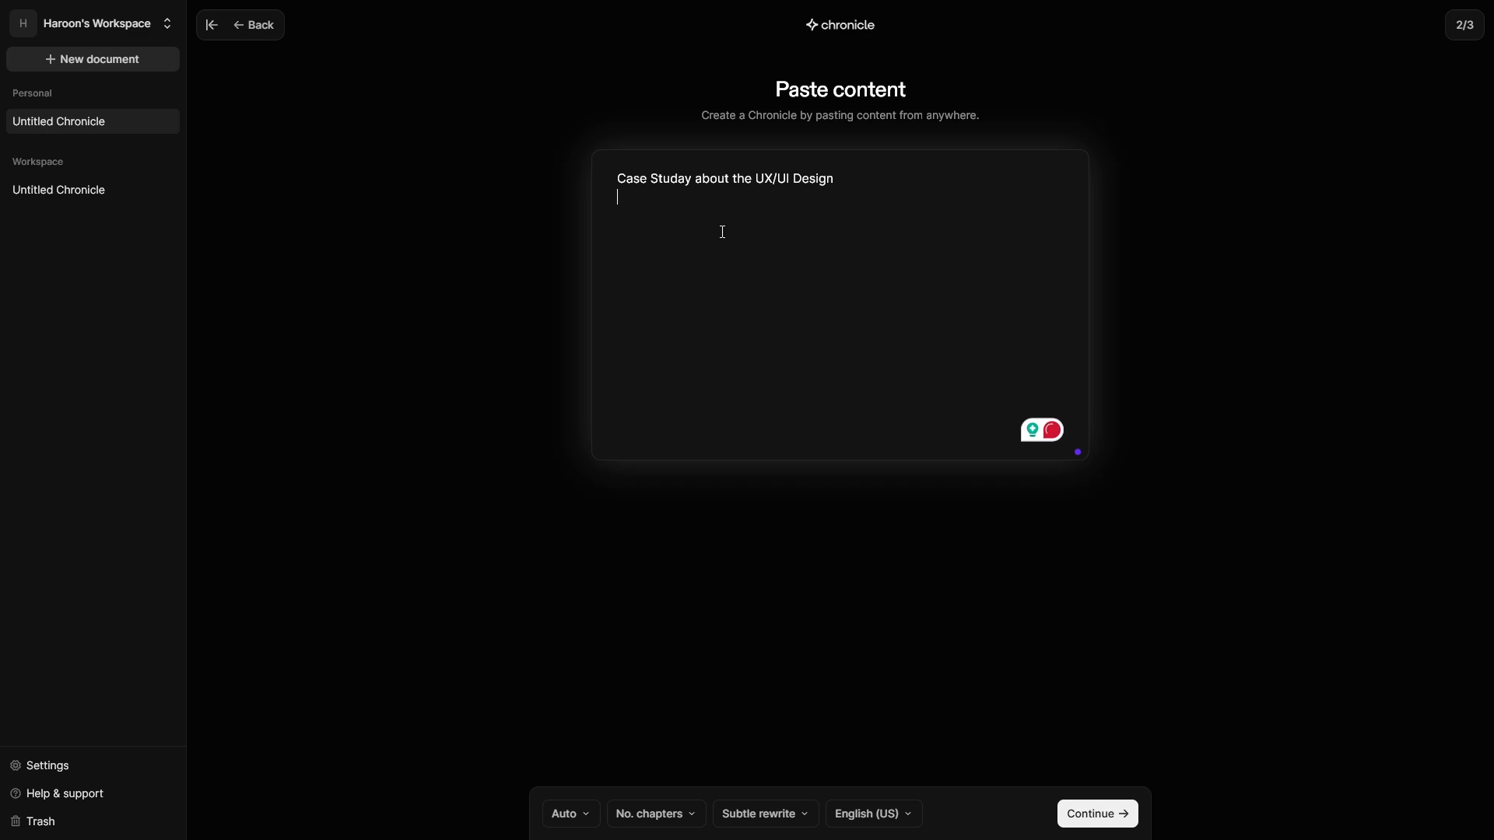
mouse_move(585, 814)
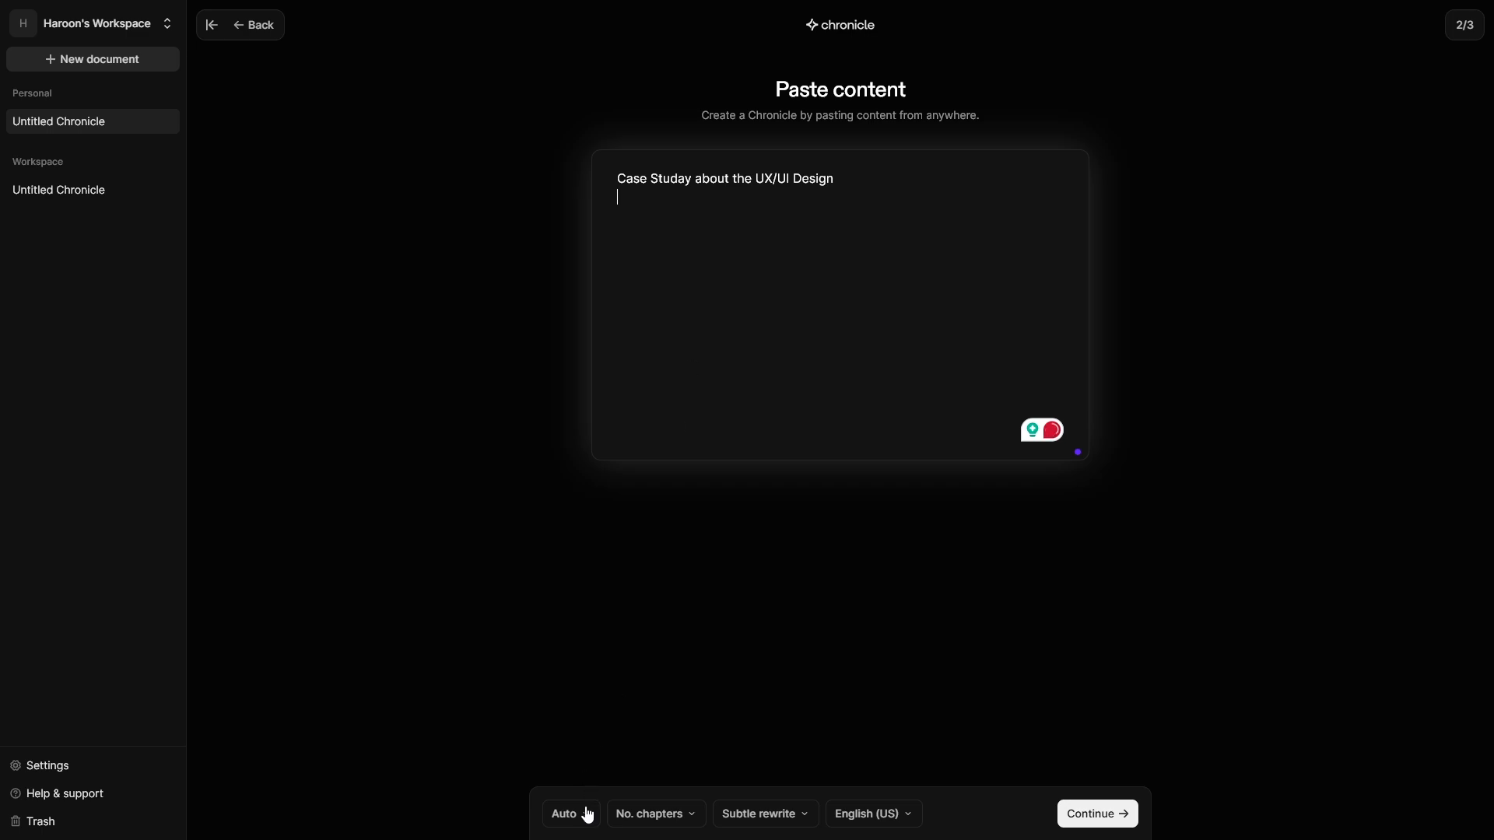
Choose Research report, 5 chapters and Creative rewrite, then submit the notes for a storyline
left_click(564, 813)
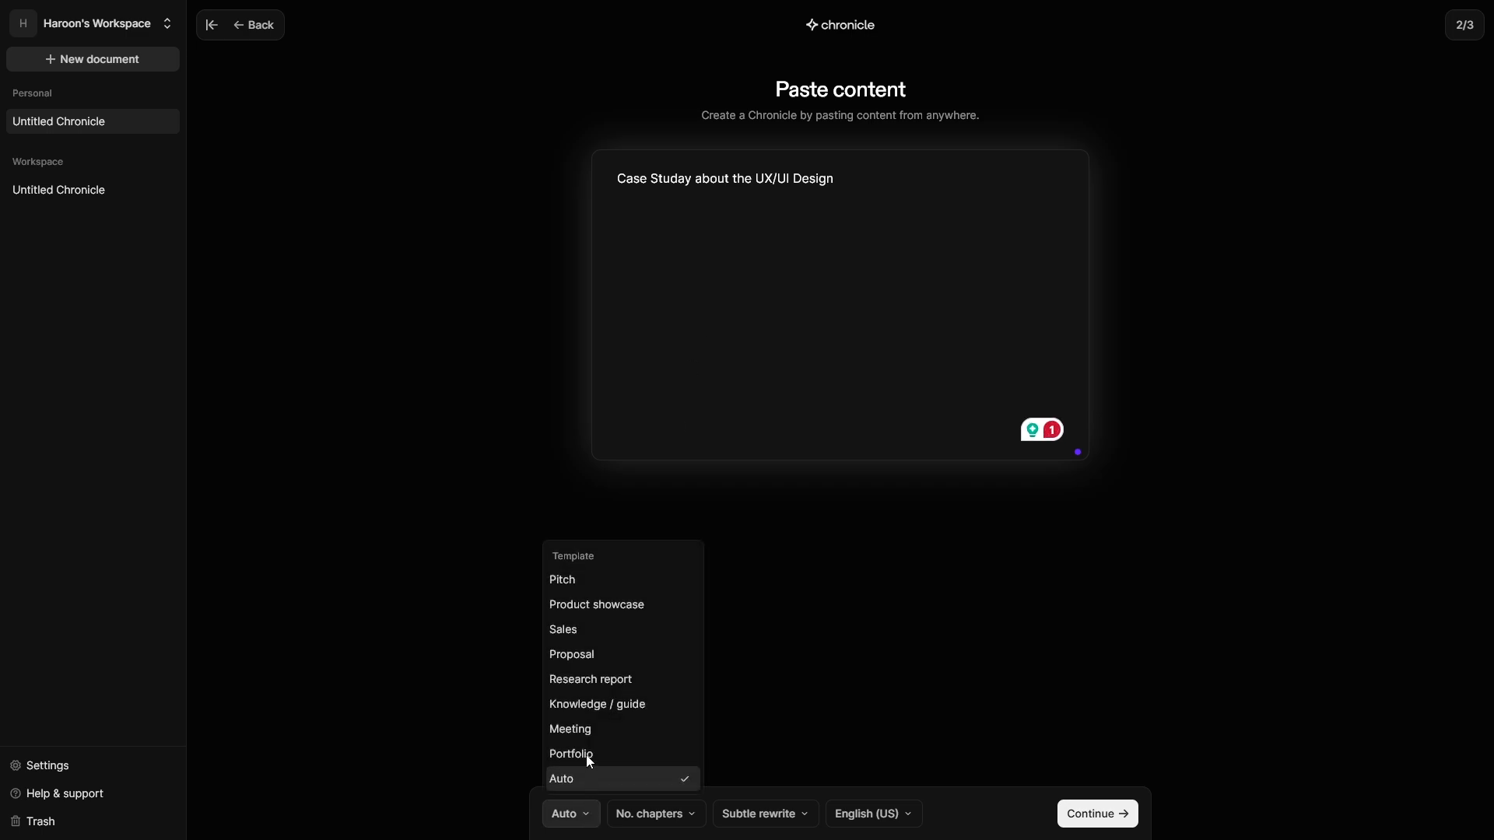
mouse_move(590, 679)
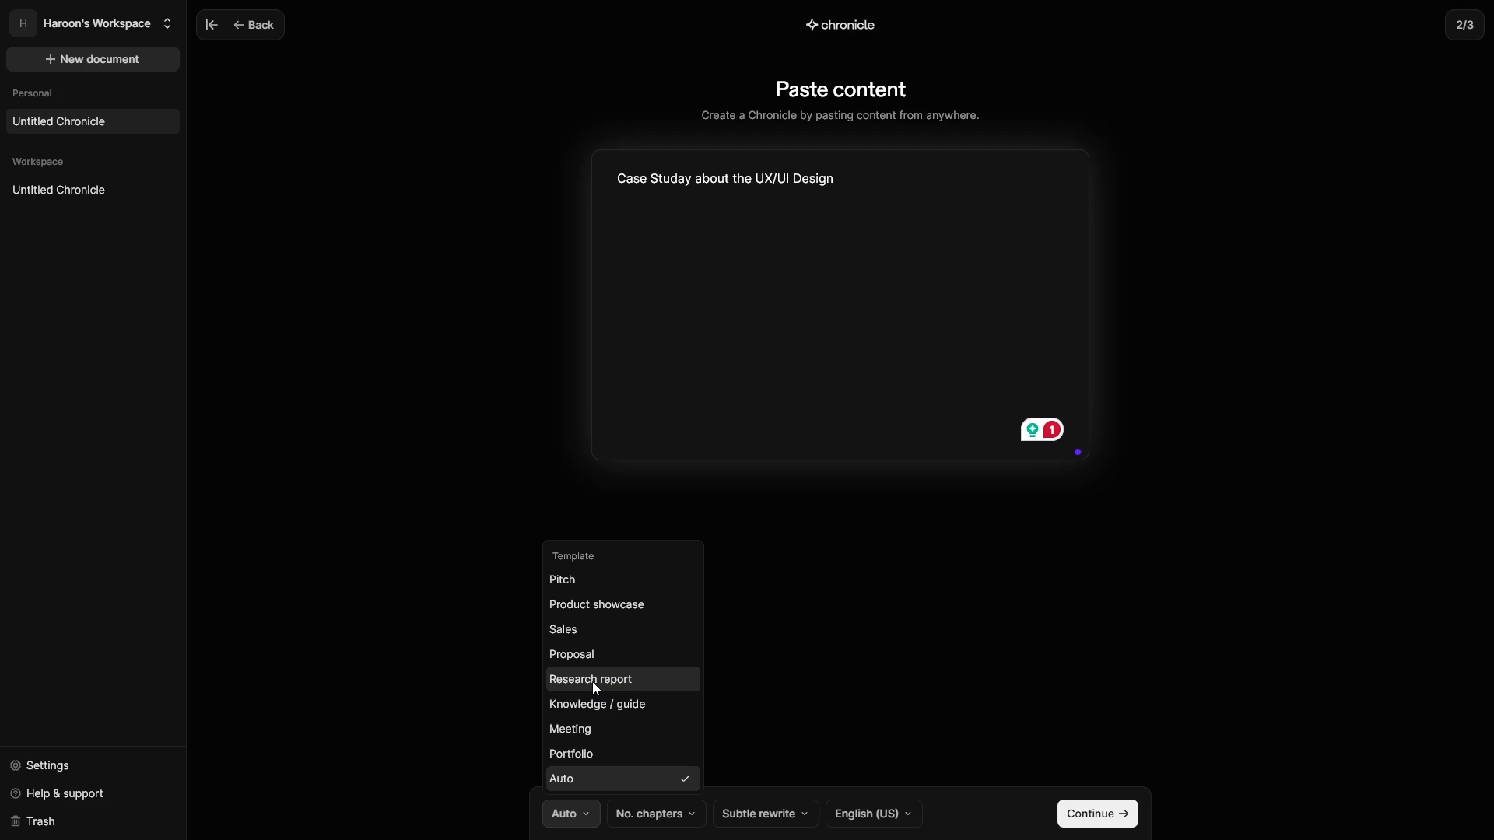
left_click(589, 678)
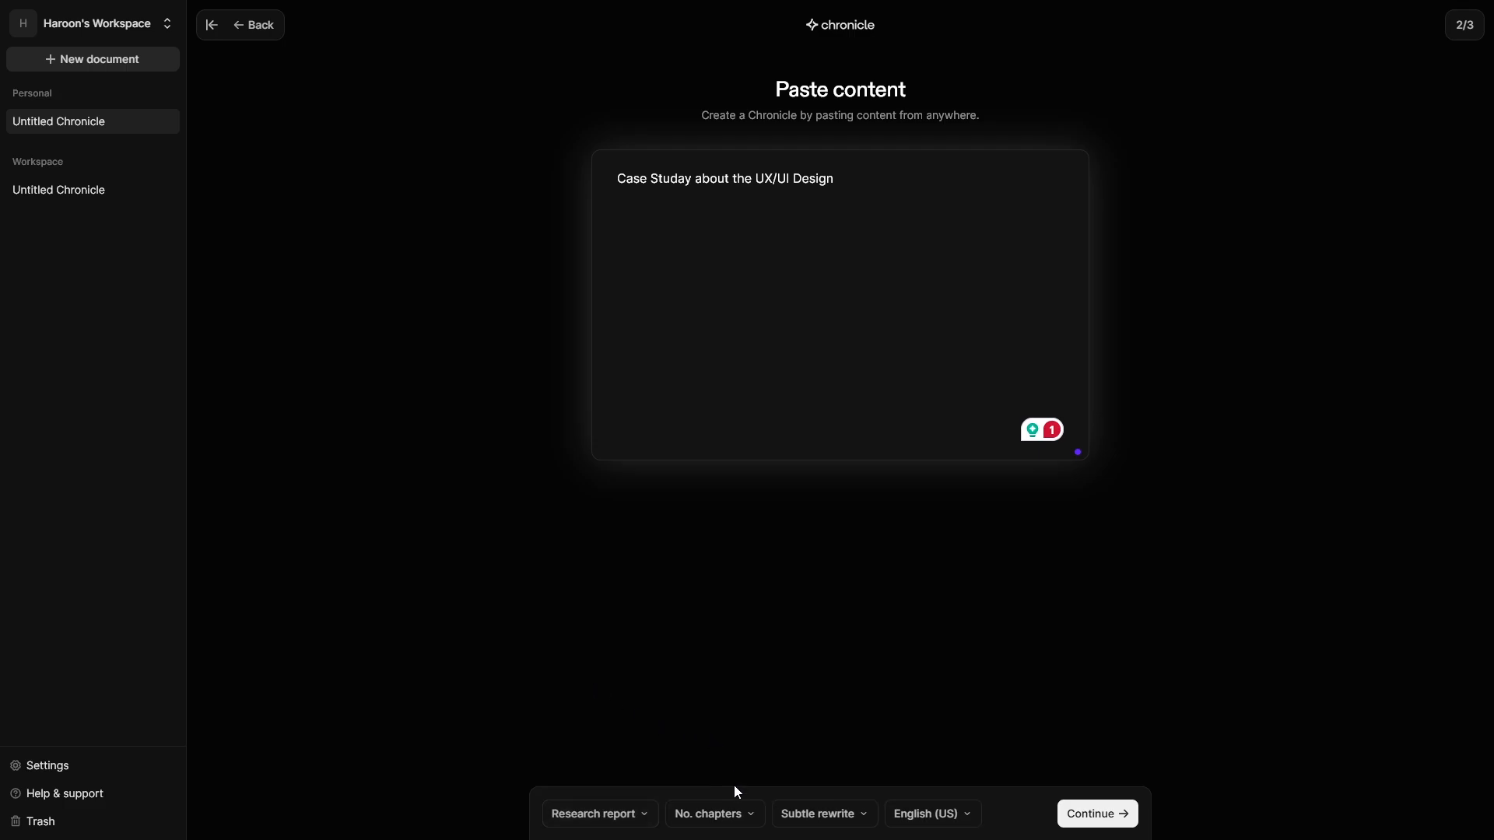
left_click(713, 814)
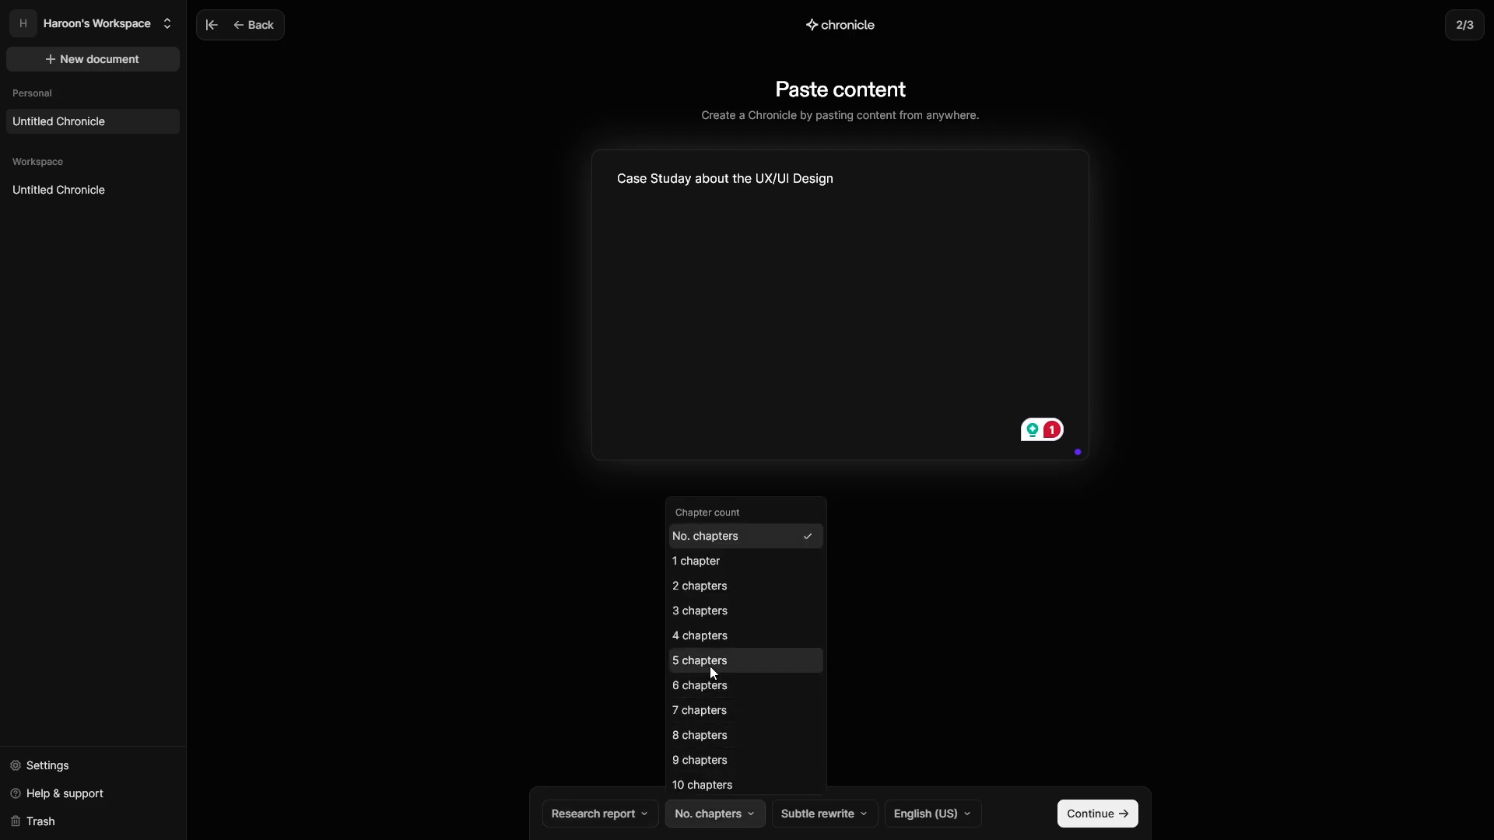
left_click(699, 661)
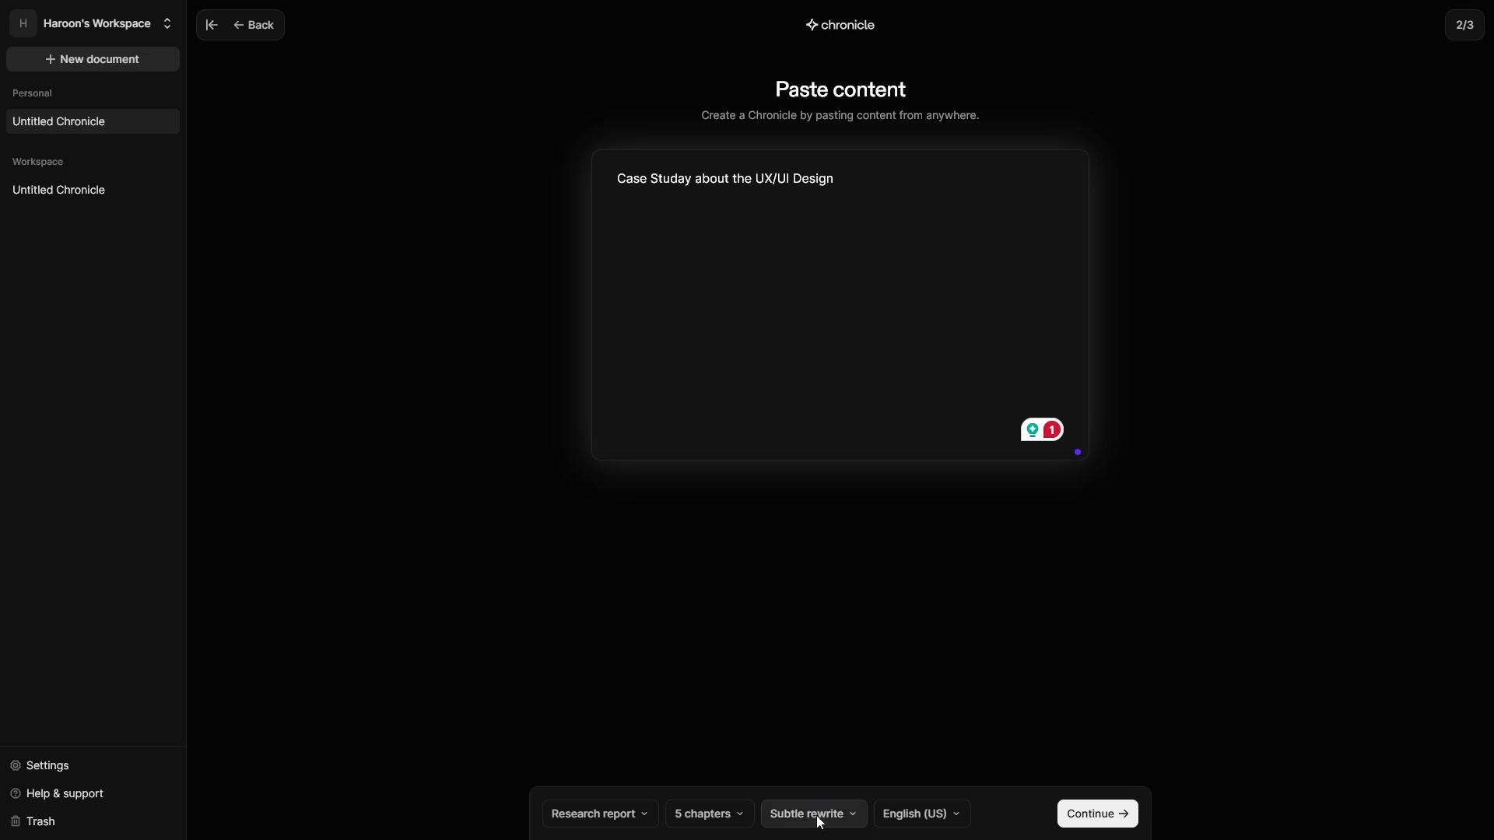
left_click(811, 812)
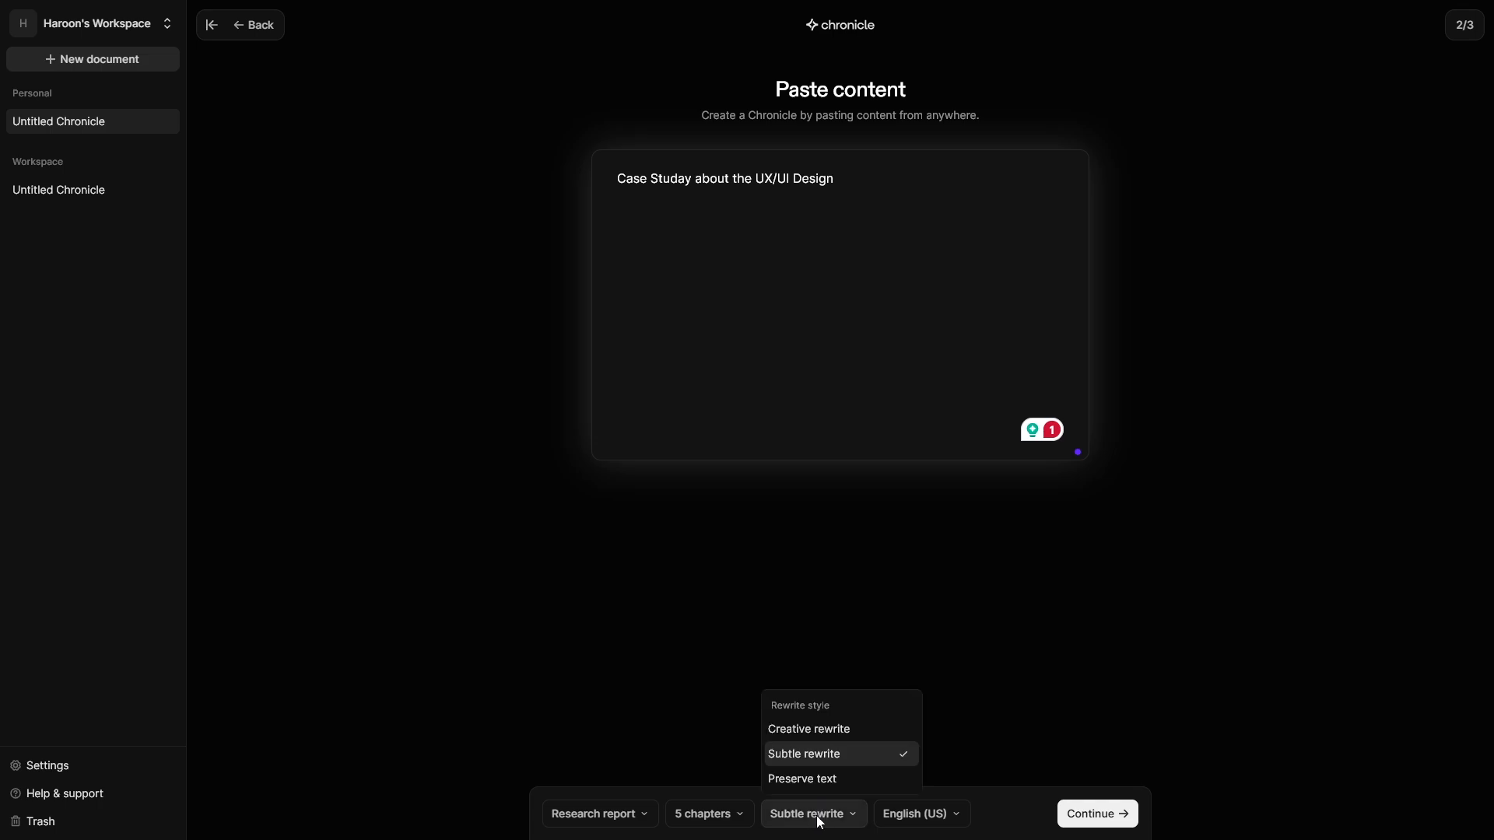
left_click(807, 729)
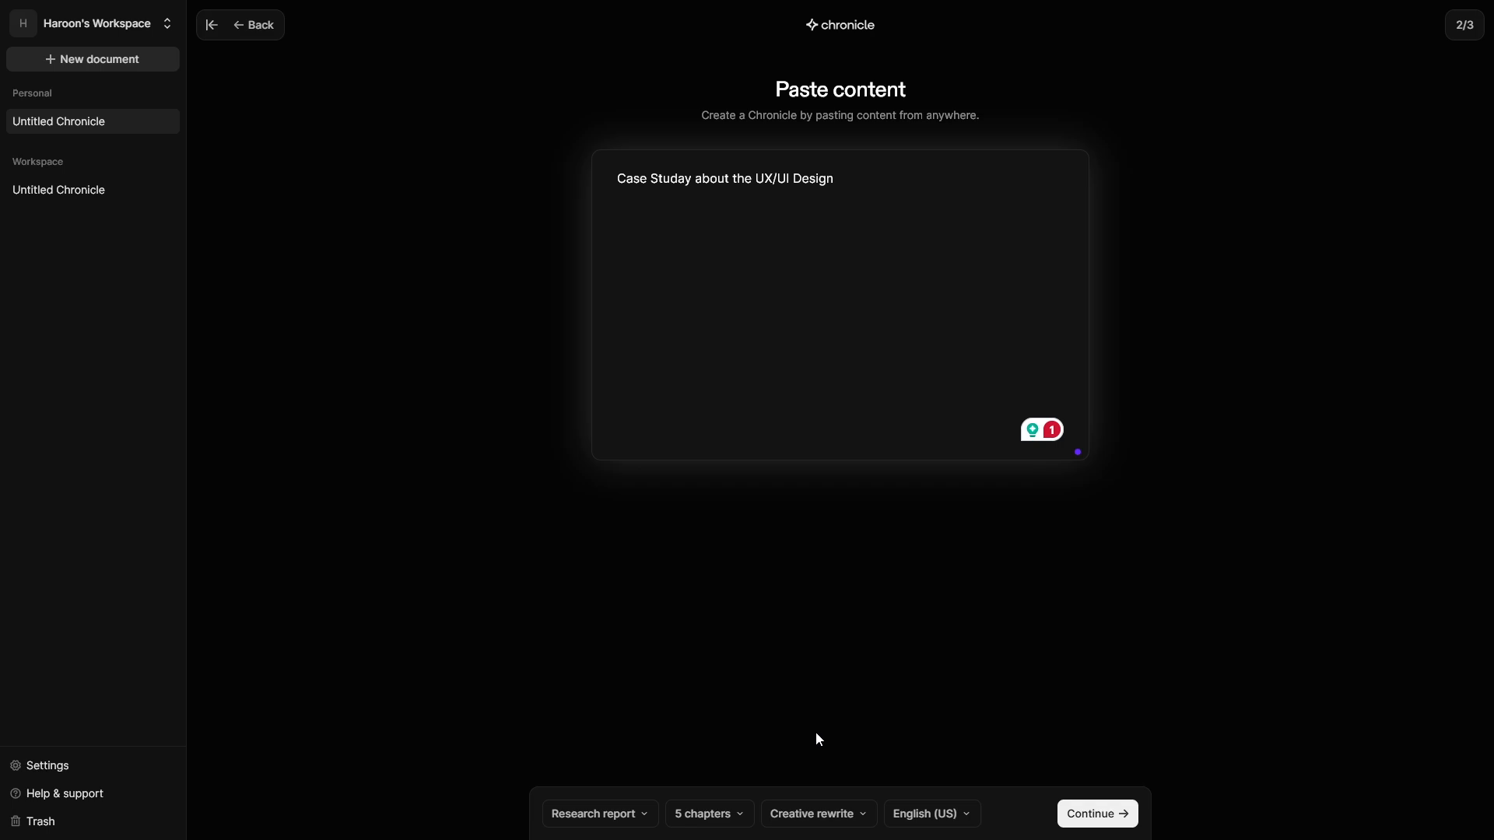
left_click(1096, 812)
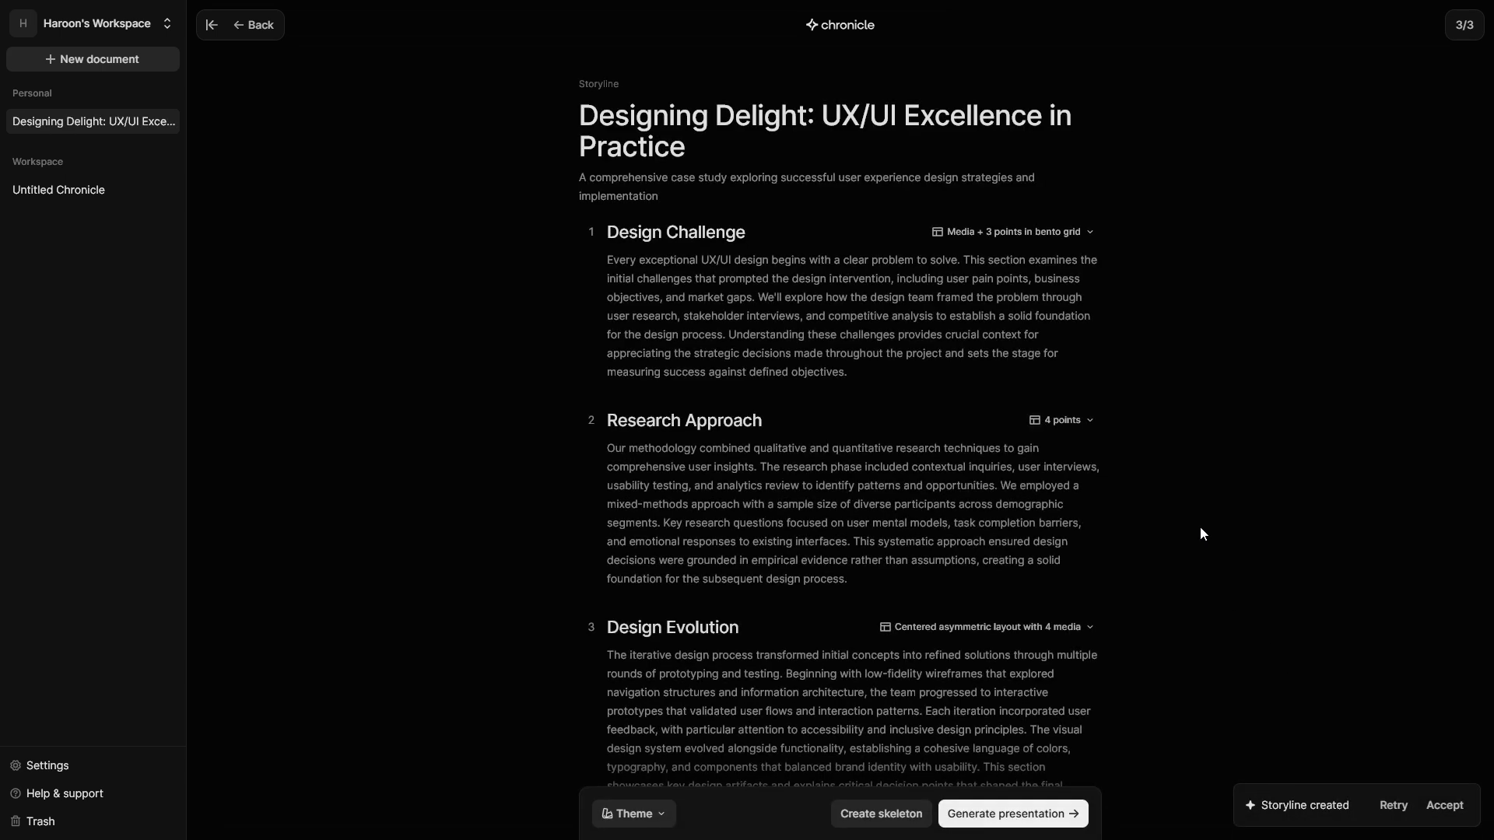
mouse_move(572, 234)
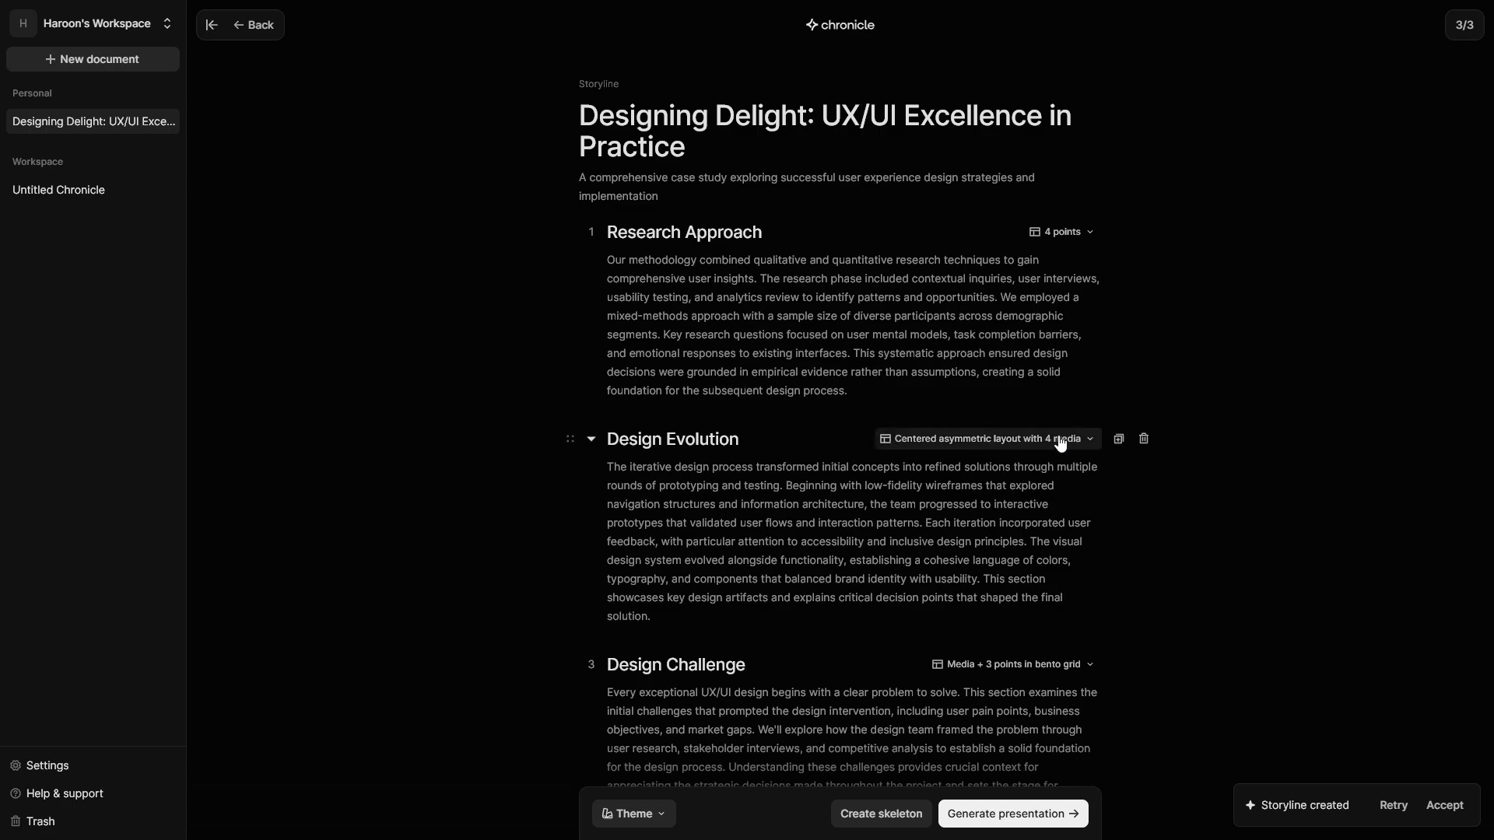
Give Design Evolution the 'Heading + 4 media in asymmetric layout right' layout
left_click(986, 438)
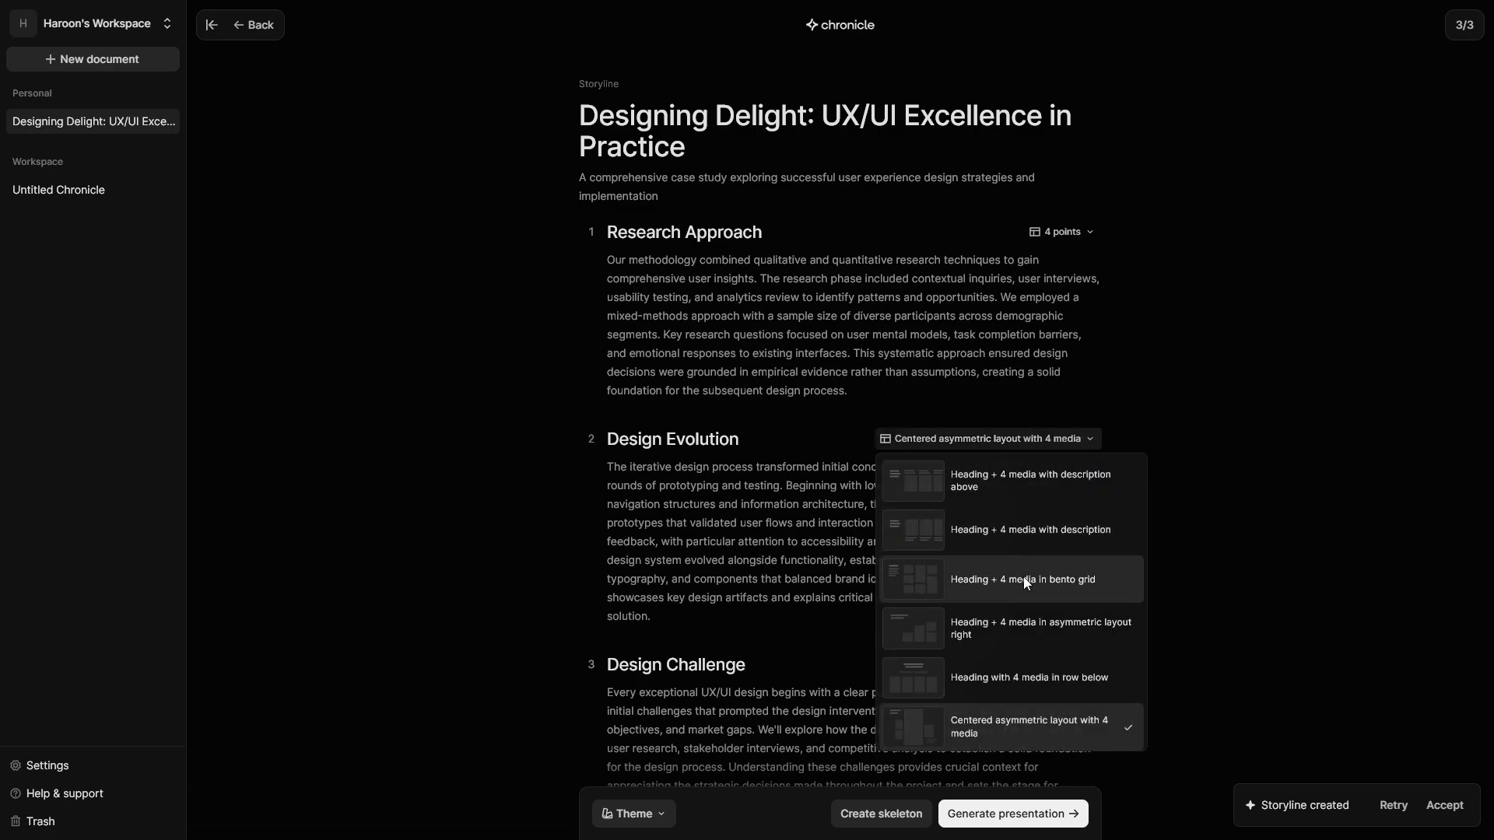
left_click(1042, 629)
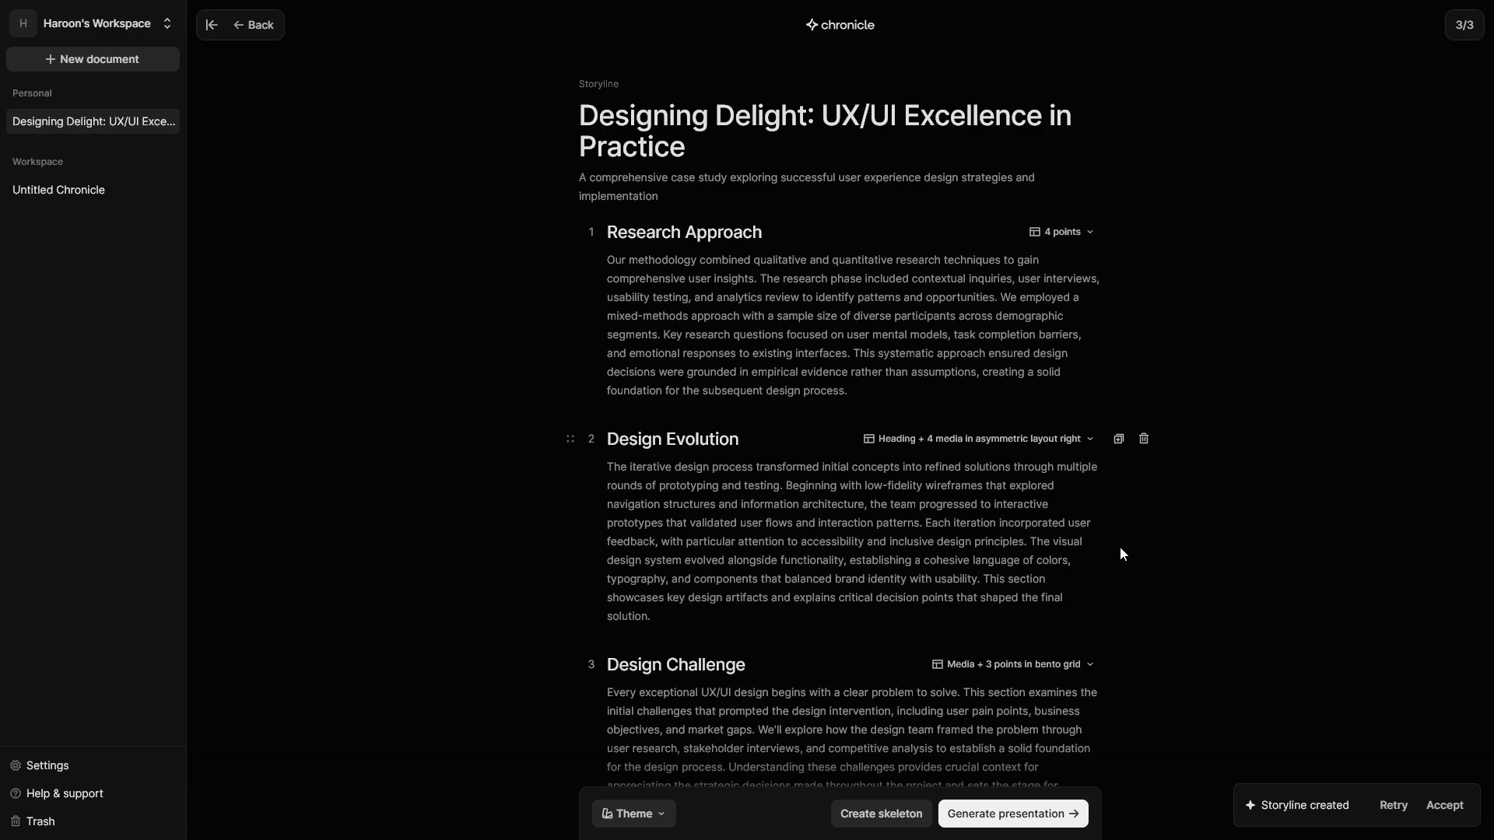
scroll("down", 3)
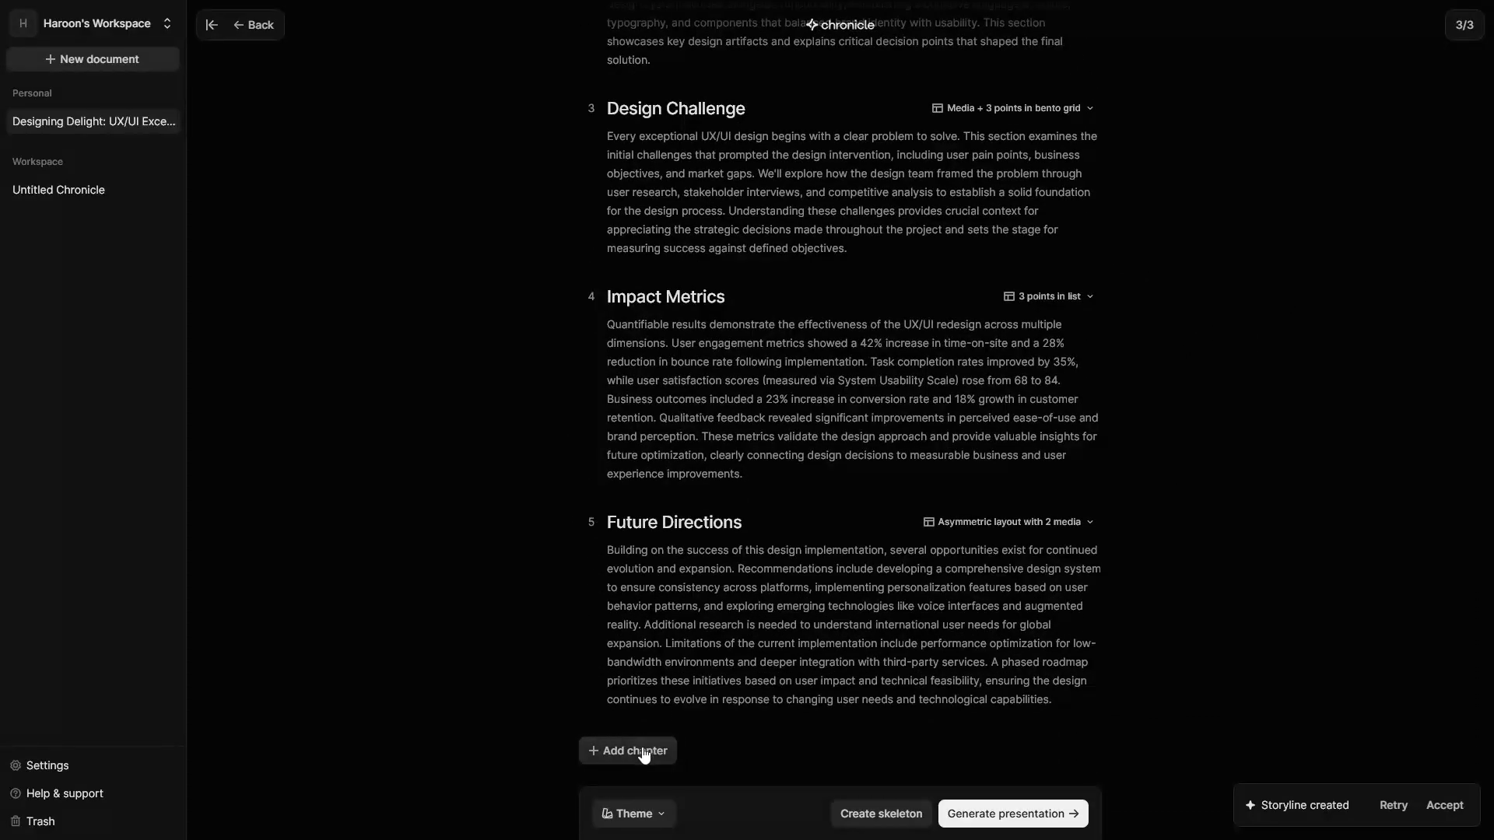
mouse_move(1139, 755)
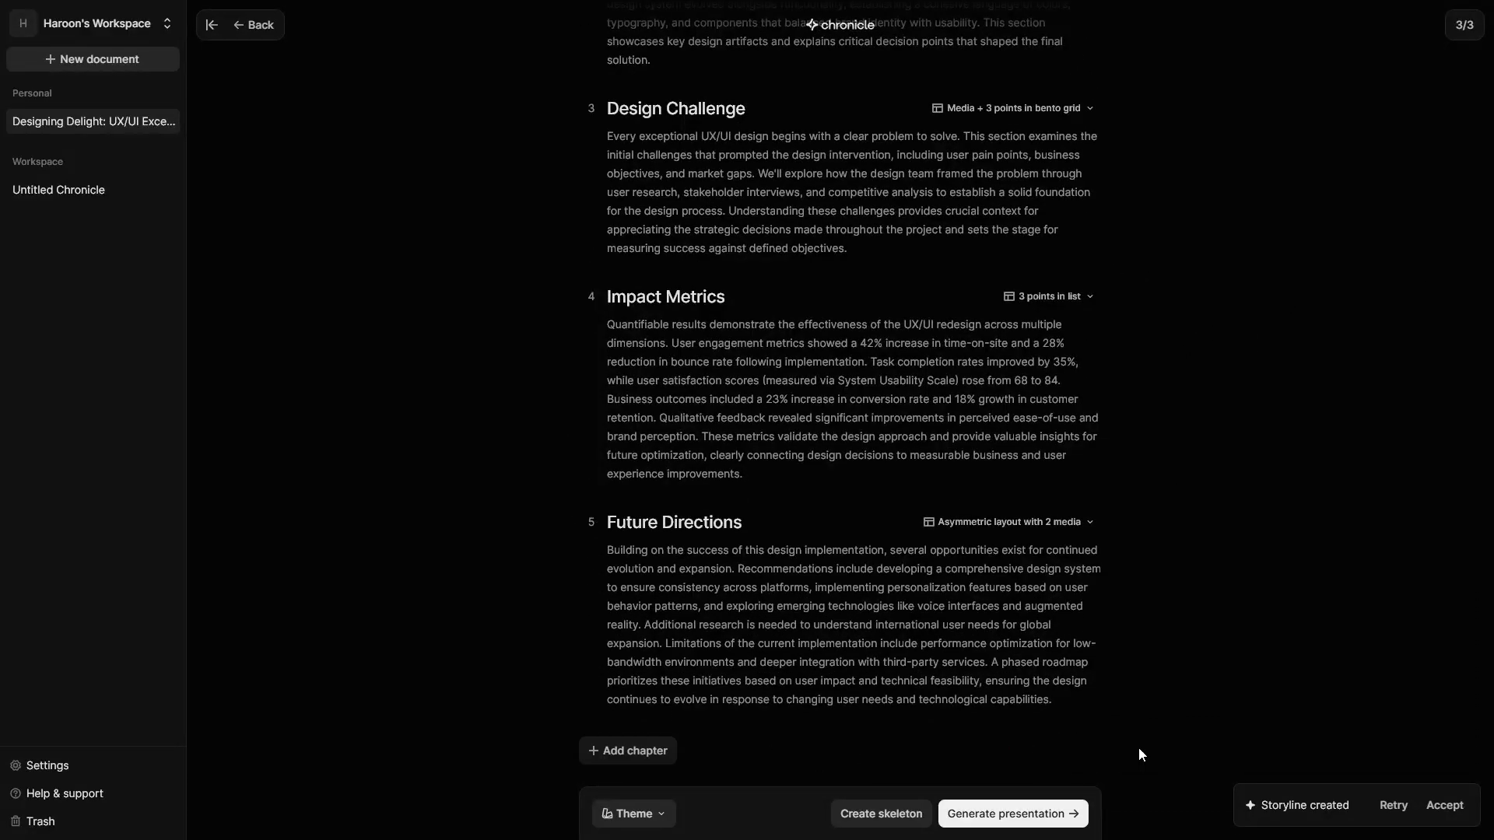
Generate the Designing Delight presentation, hide the document list, and return to its cover
left_click(1012, 814)
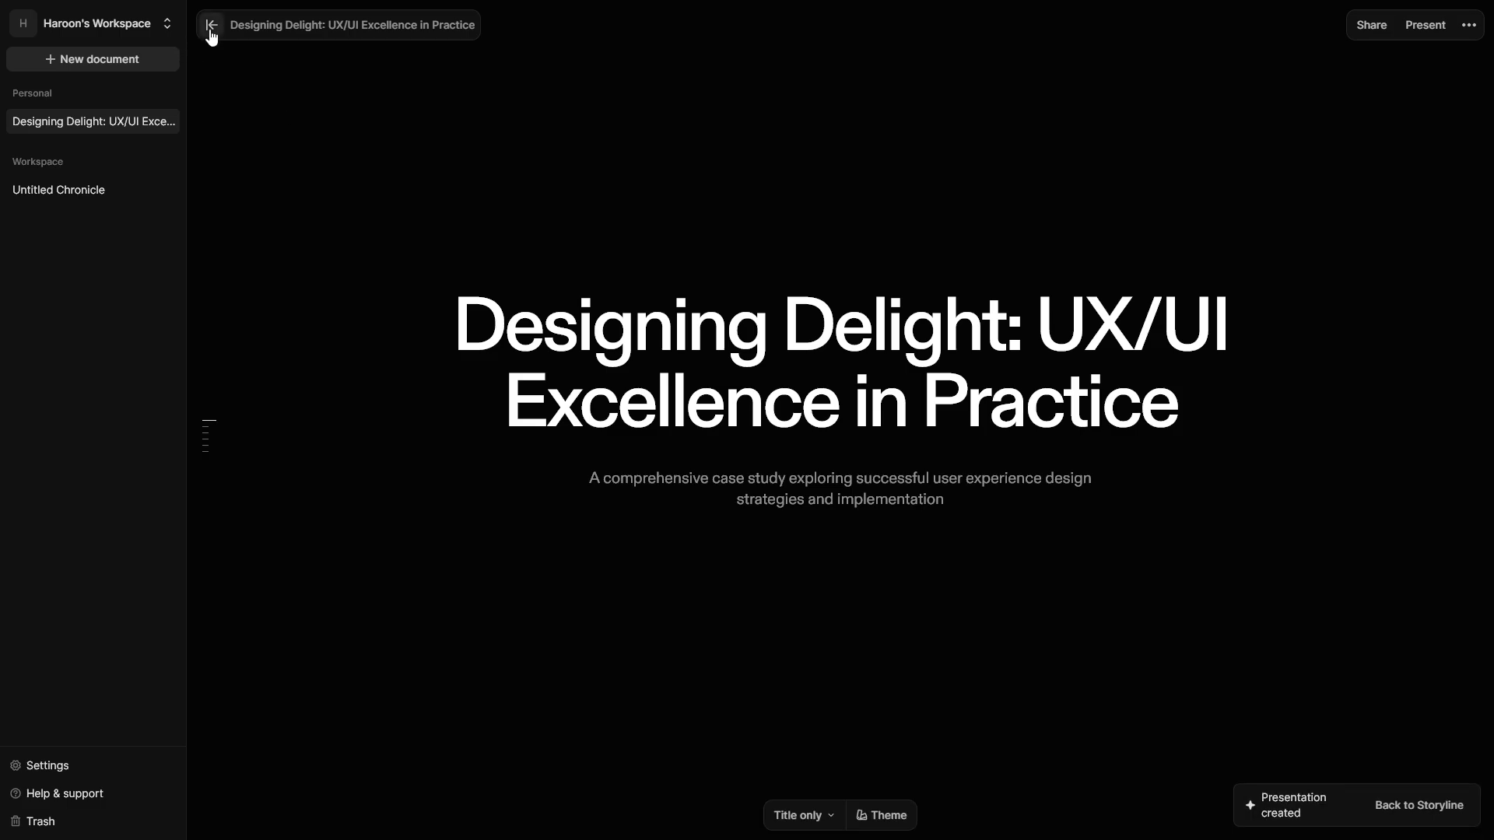
left_click(211, 24)
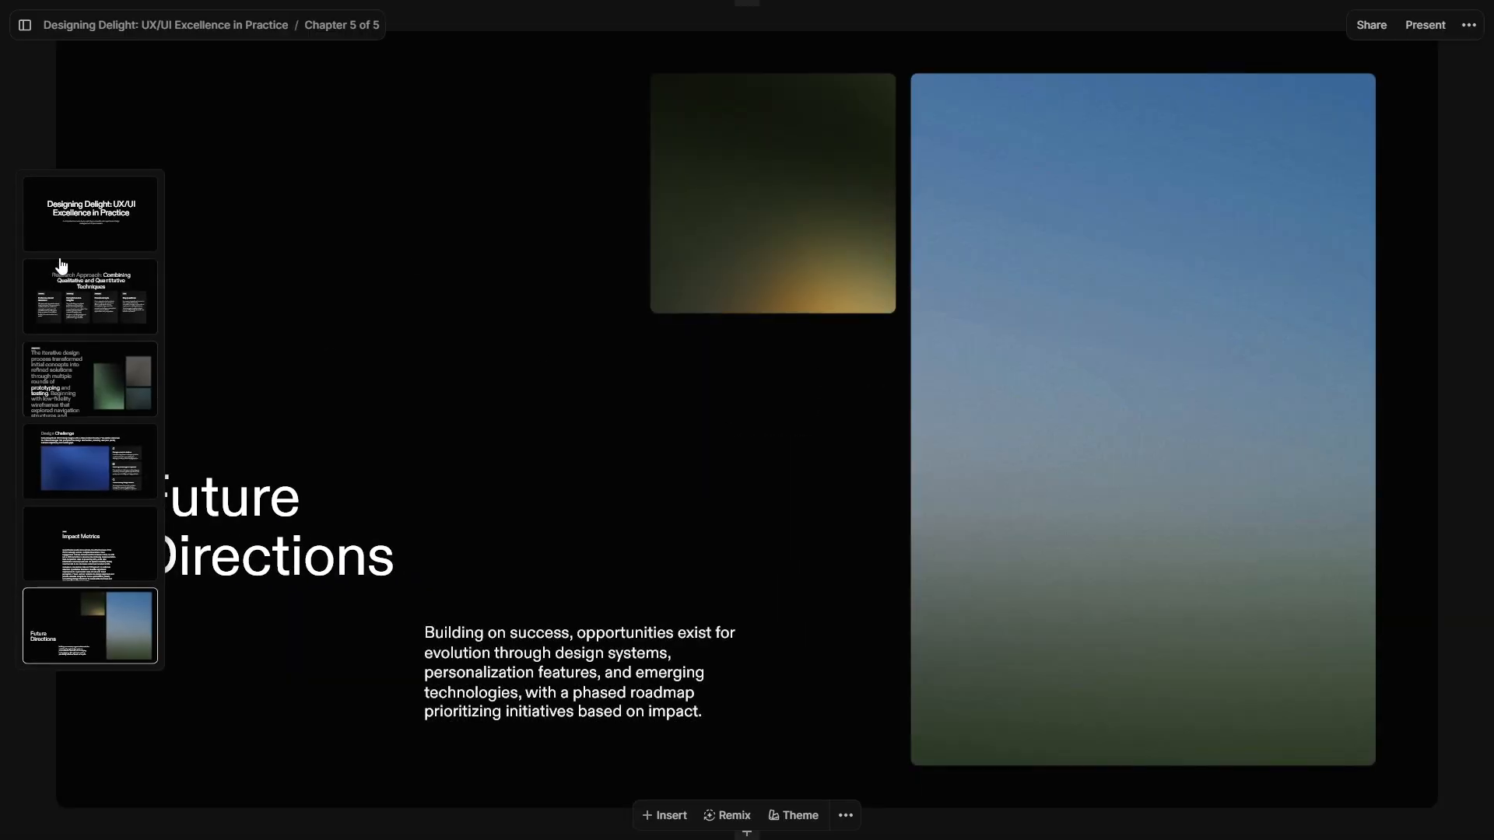
left_click(89, 213)
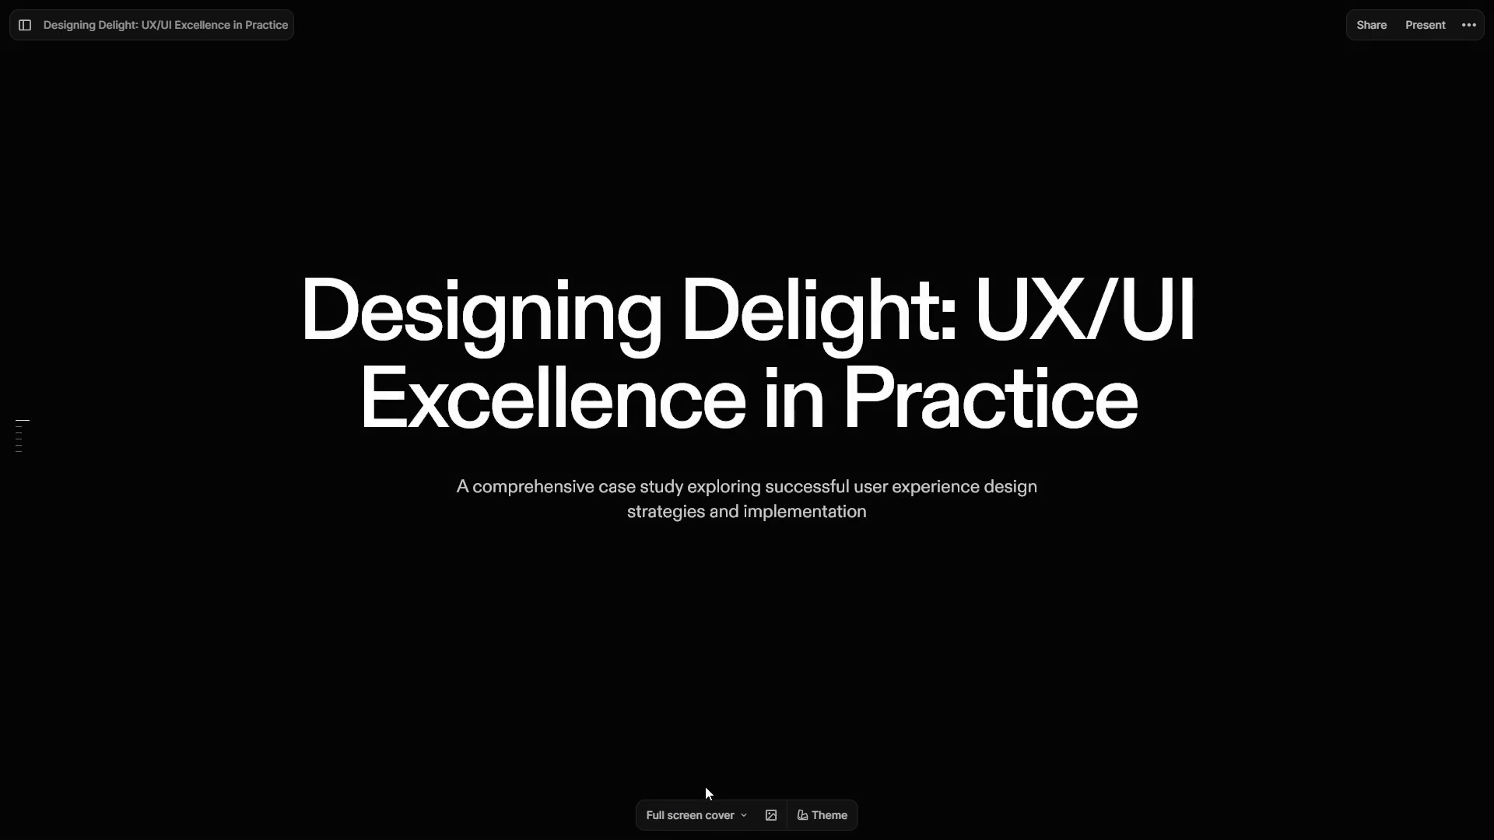
Open the Chronicle website, show the Numbers block demo, and scroll to Introducing Widgets
left_click(769, 815)
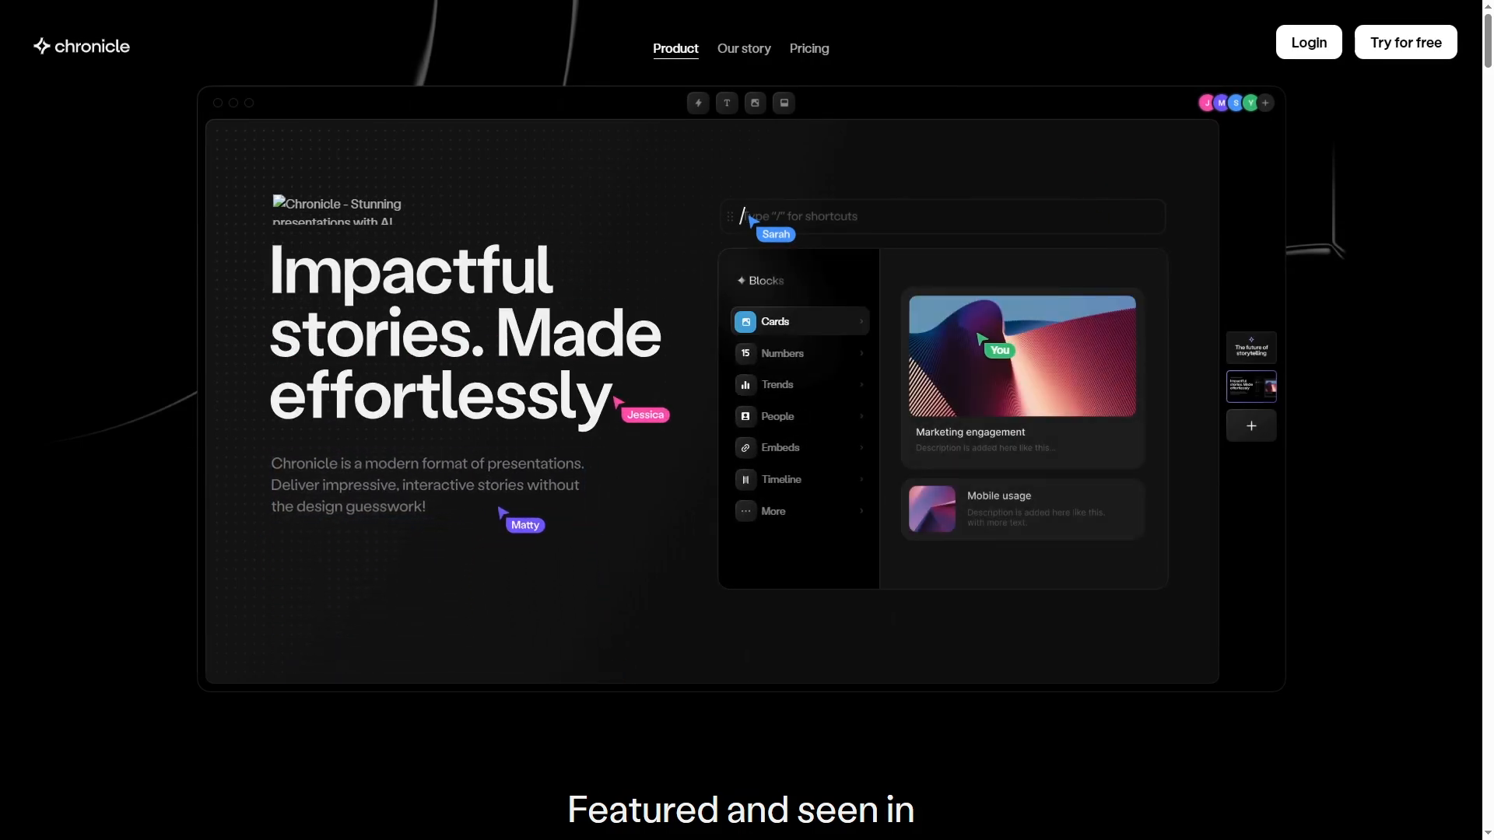
left_click(781, 353)
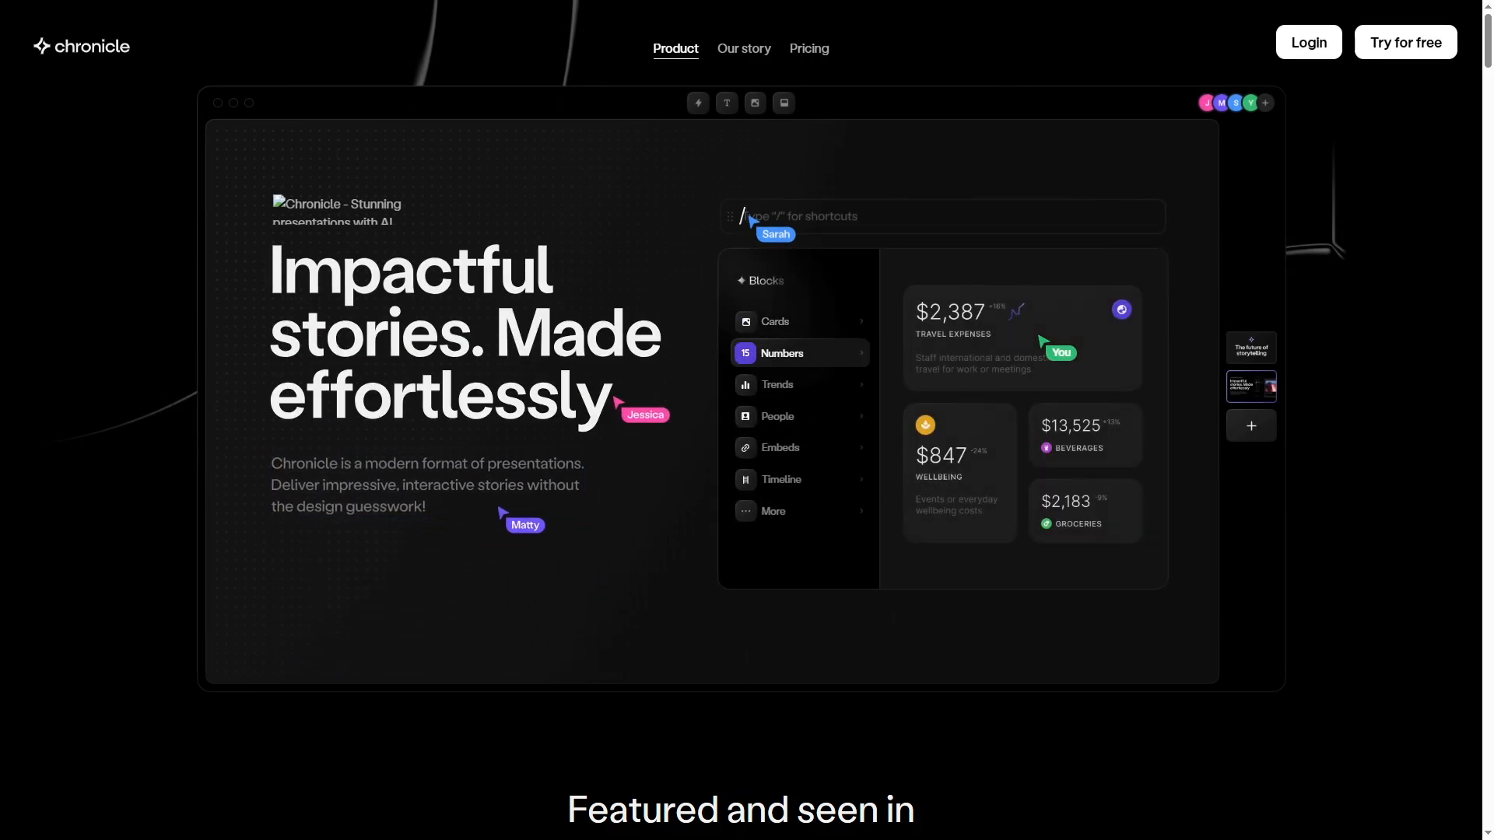
scroll("down", 3)
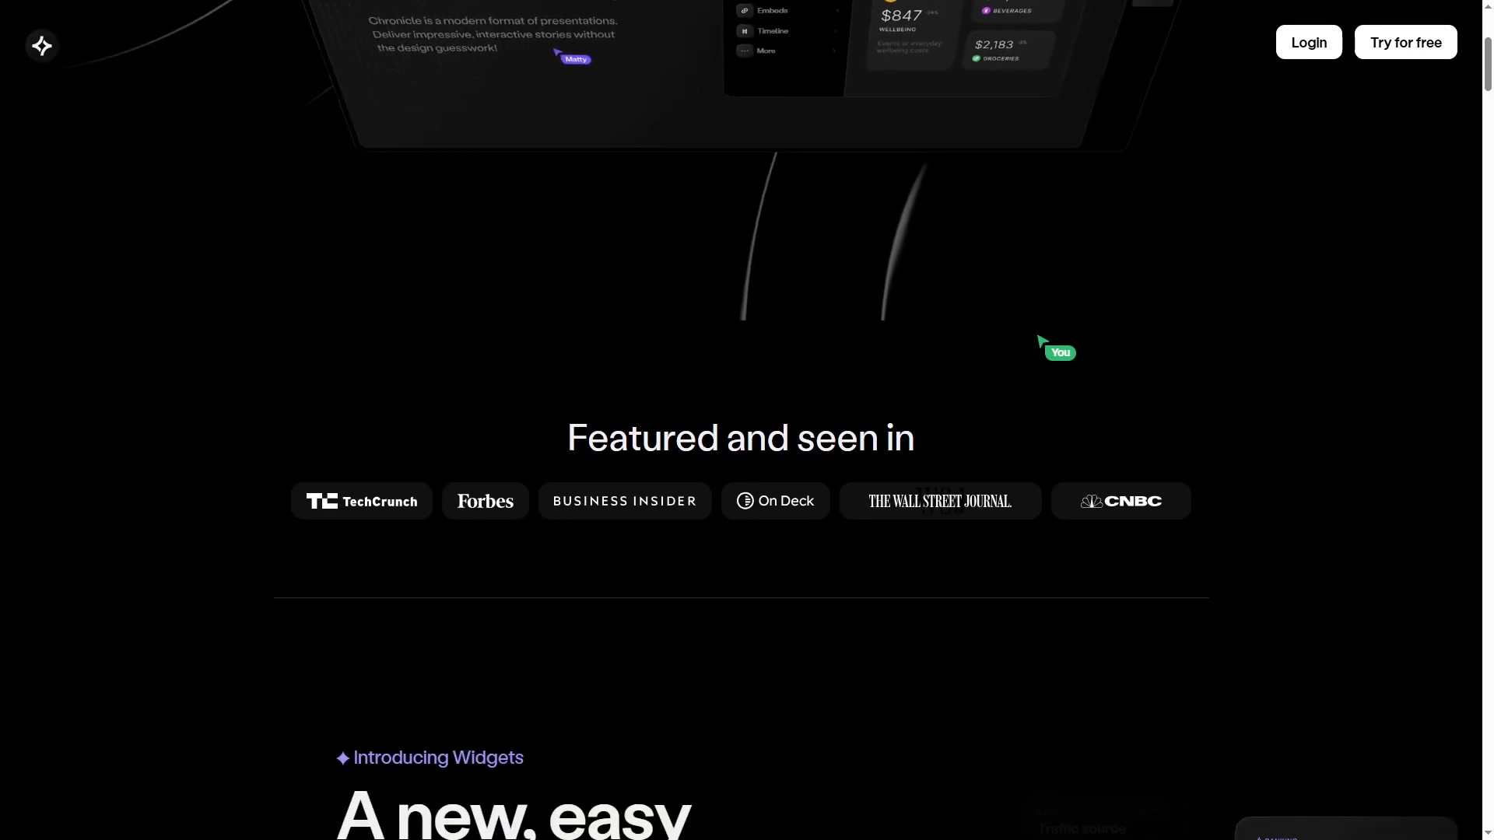
scroll("down", 3)
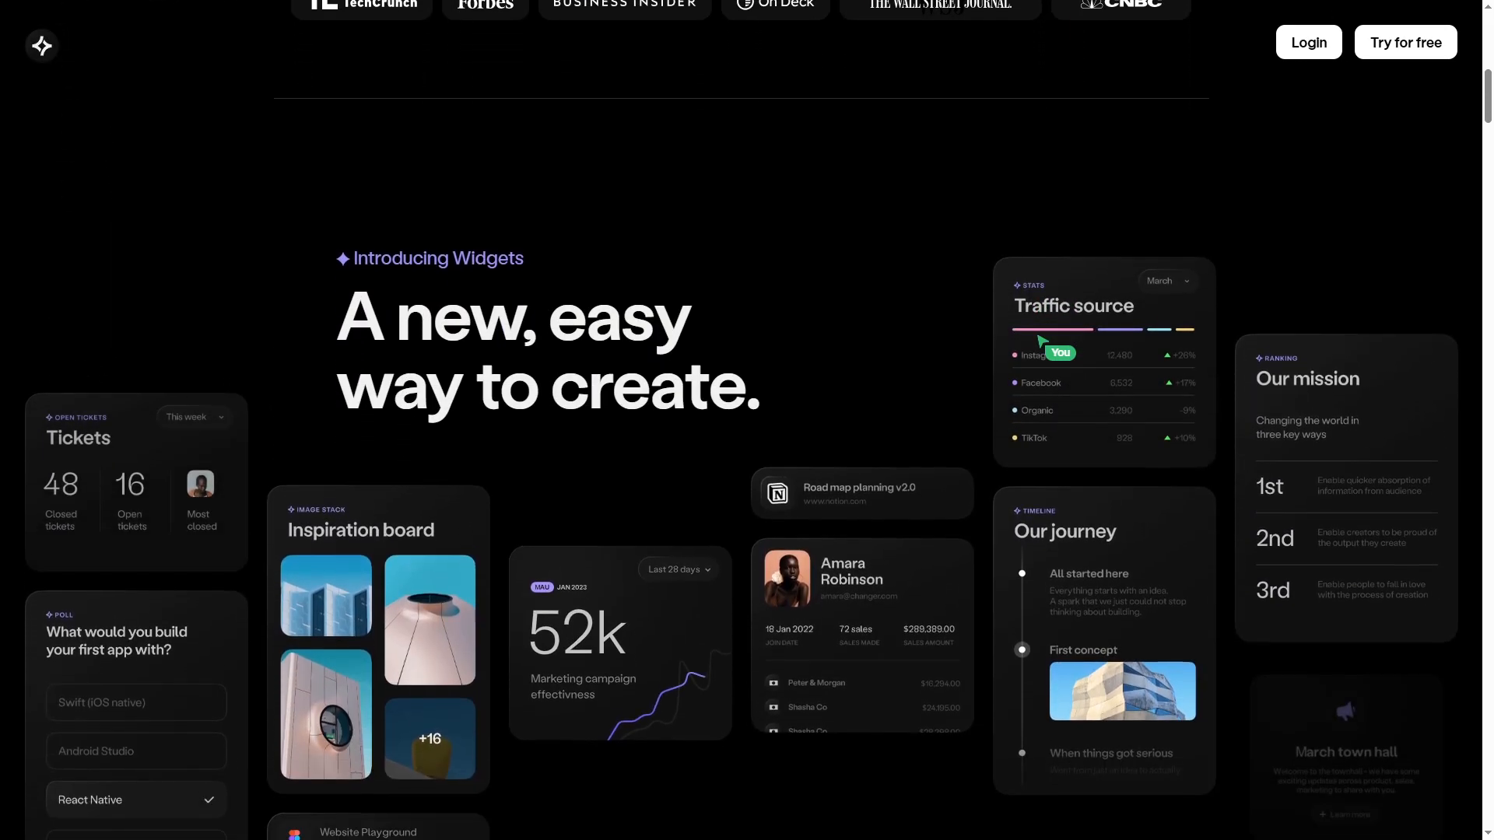